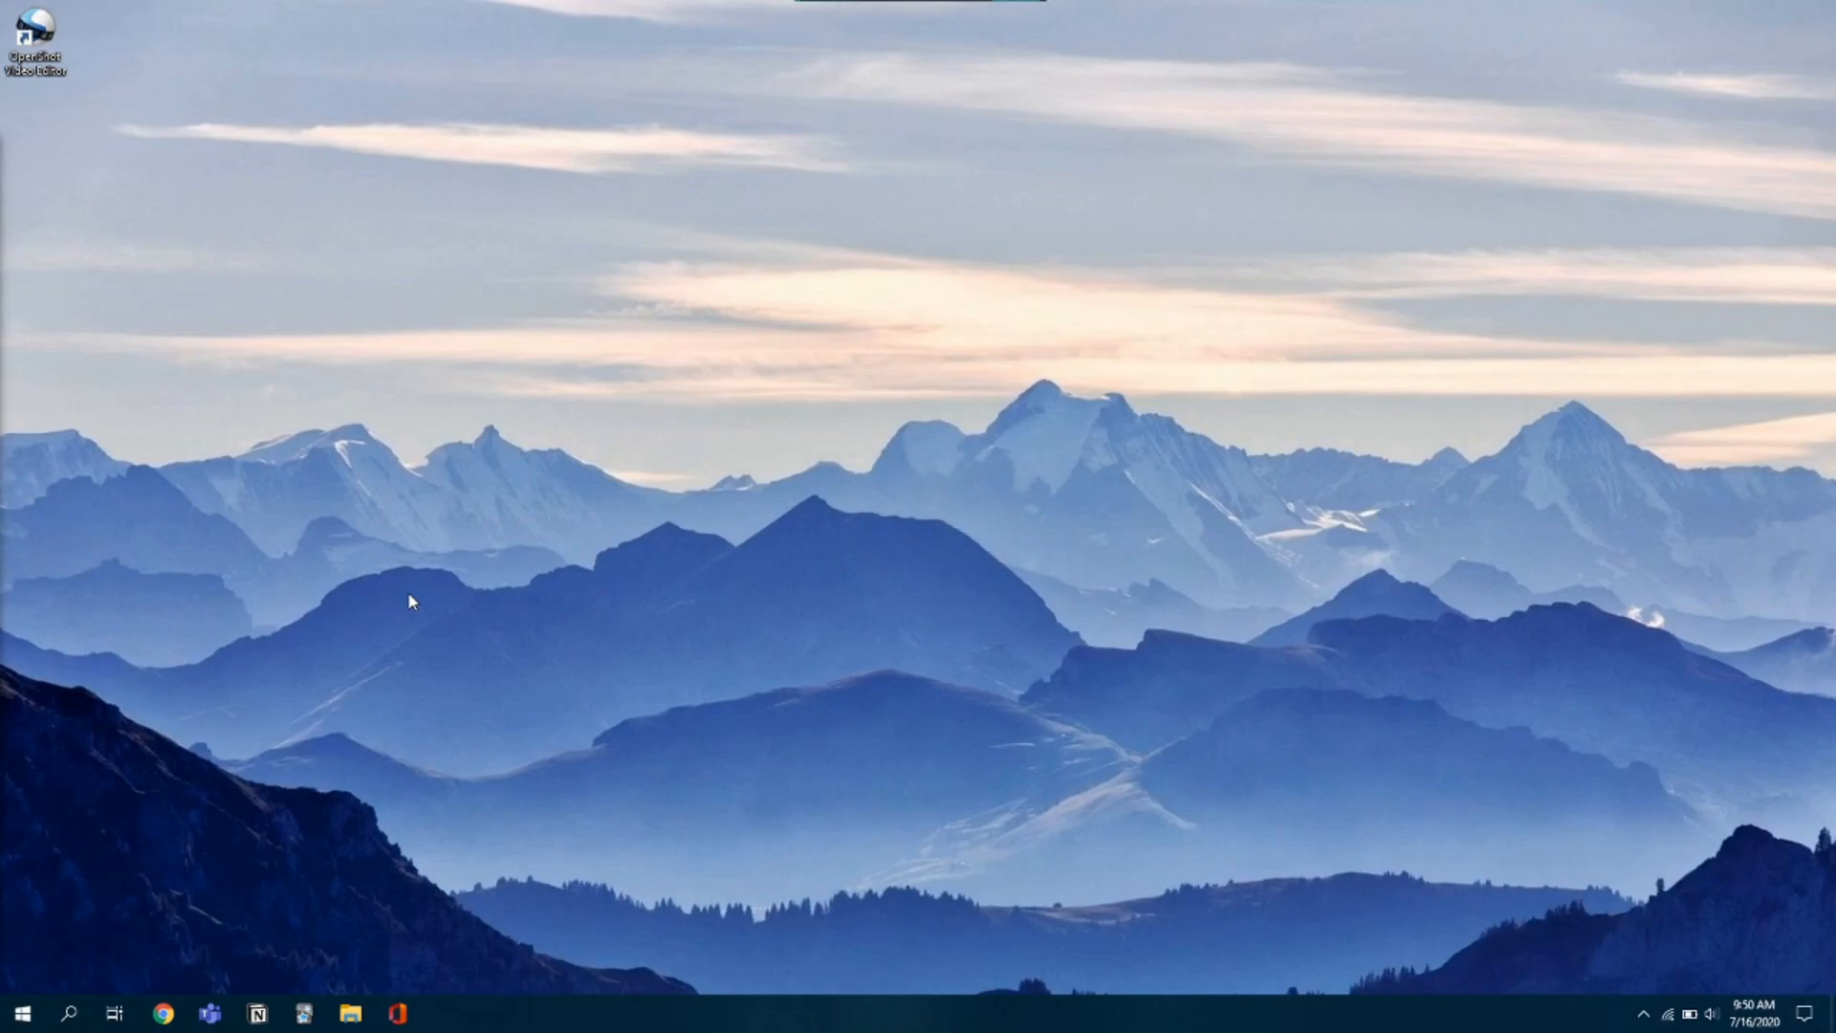
mouse_move(109, 9)
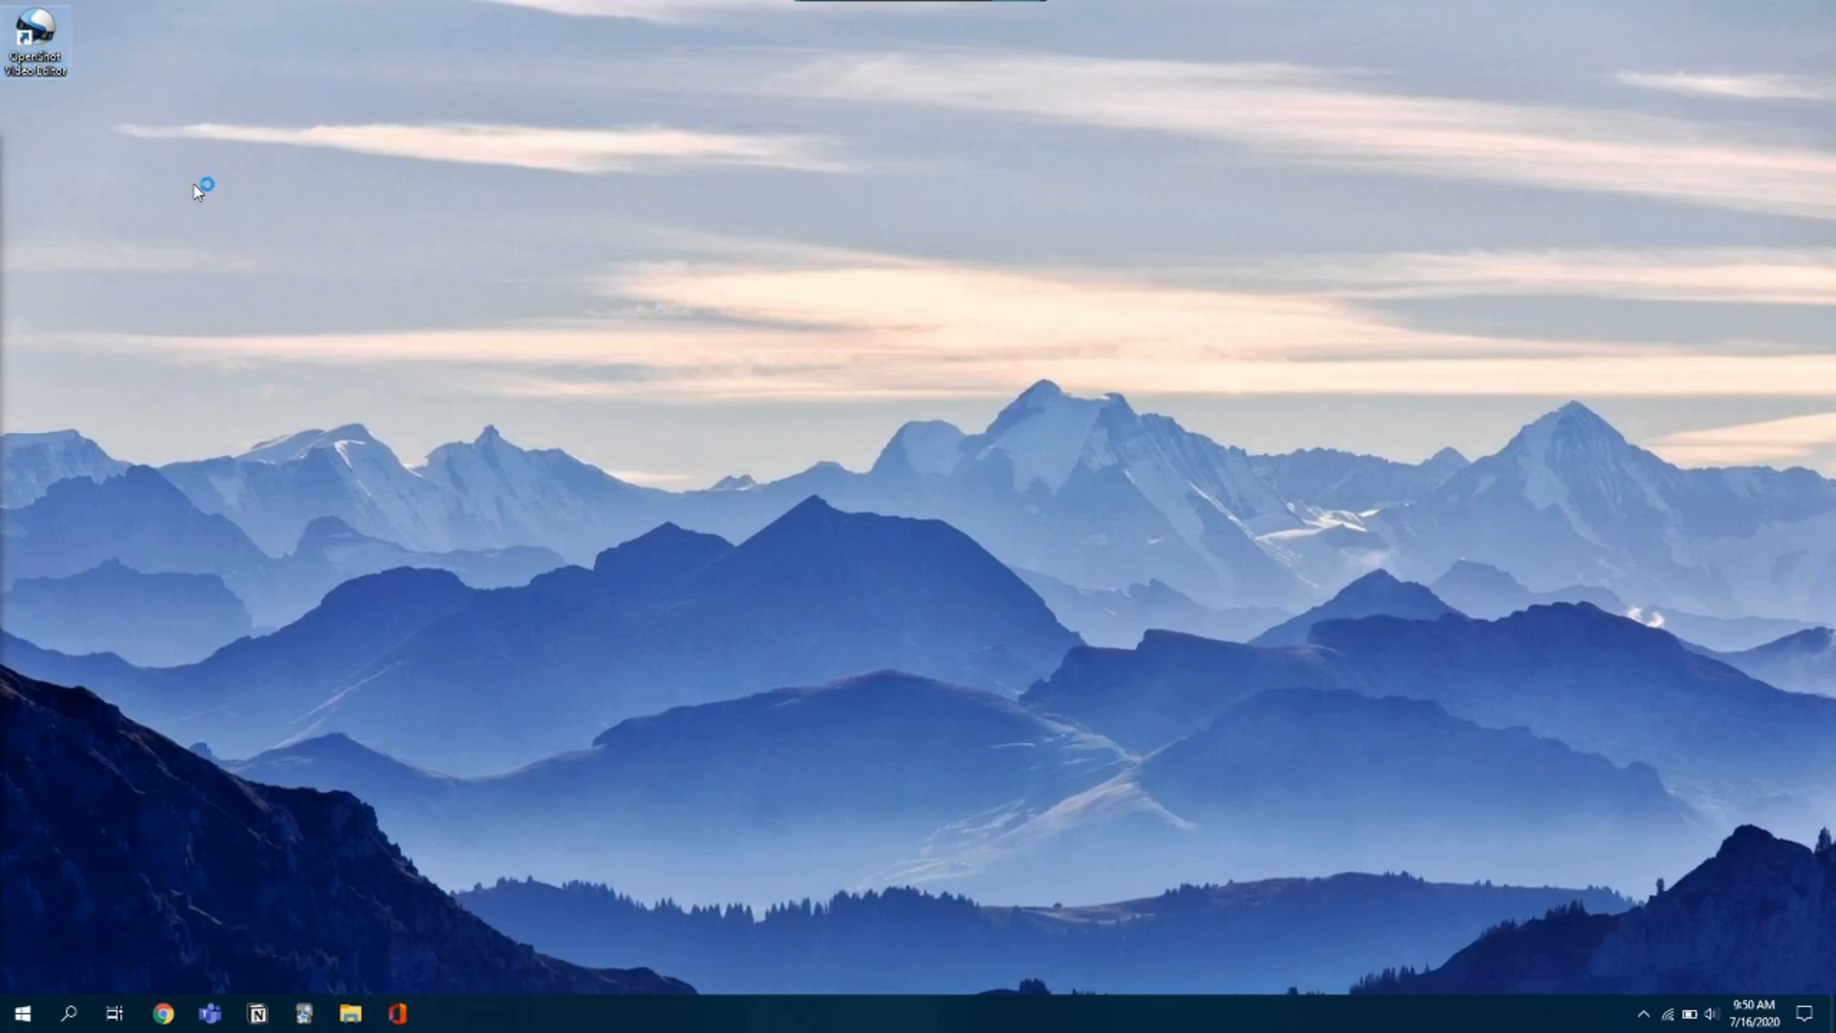
mouse_move(373, 290)
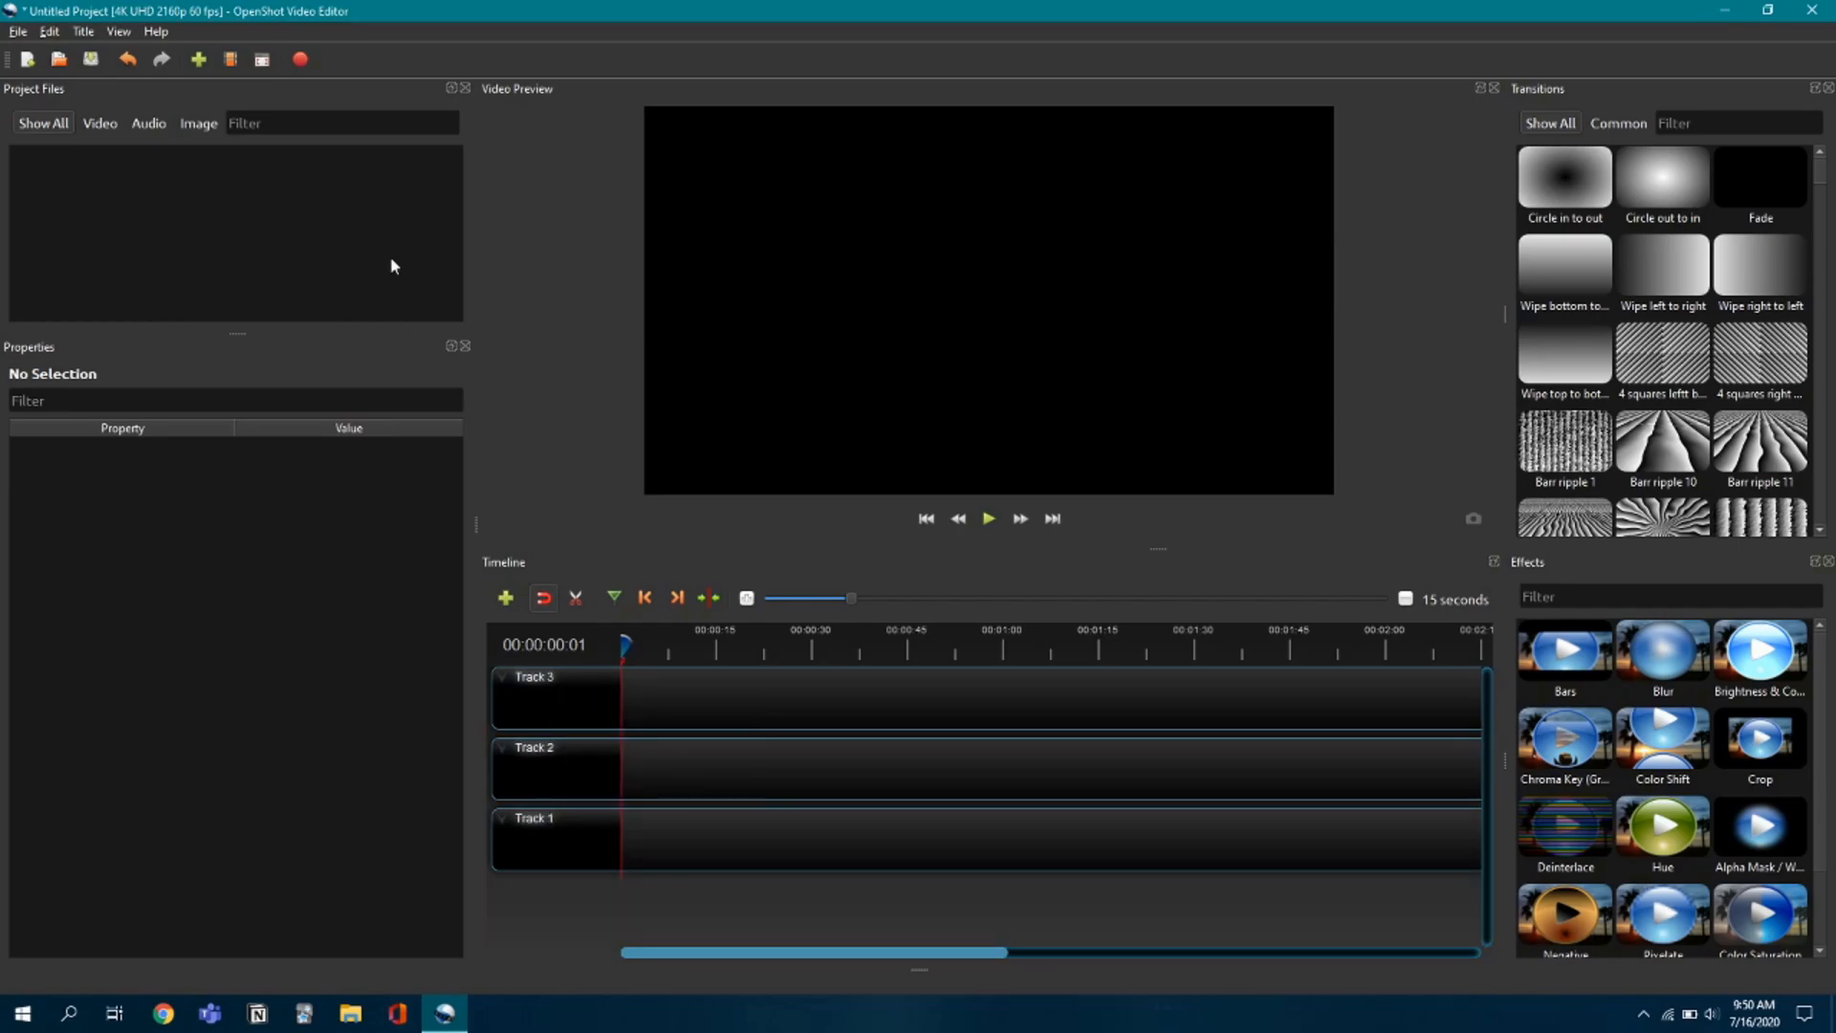
mouse_move(197, 60)
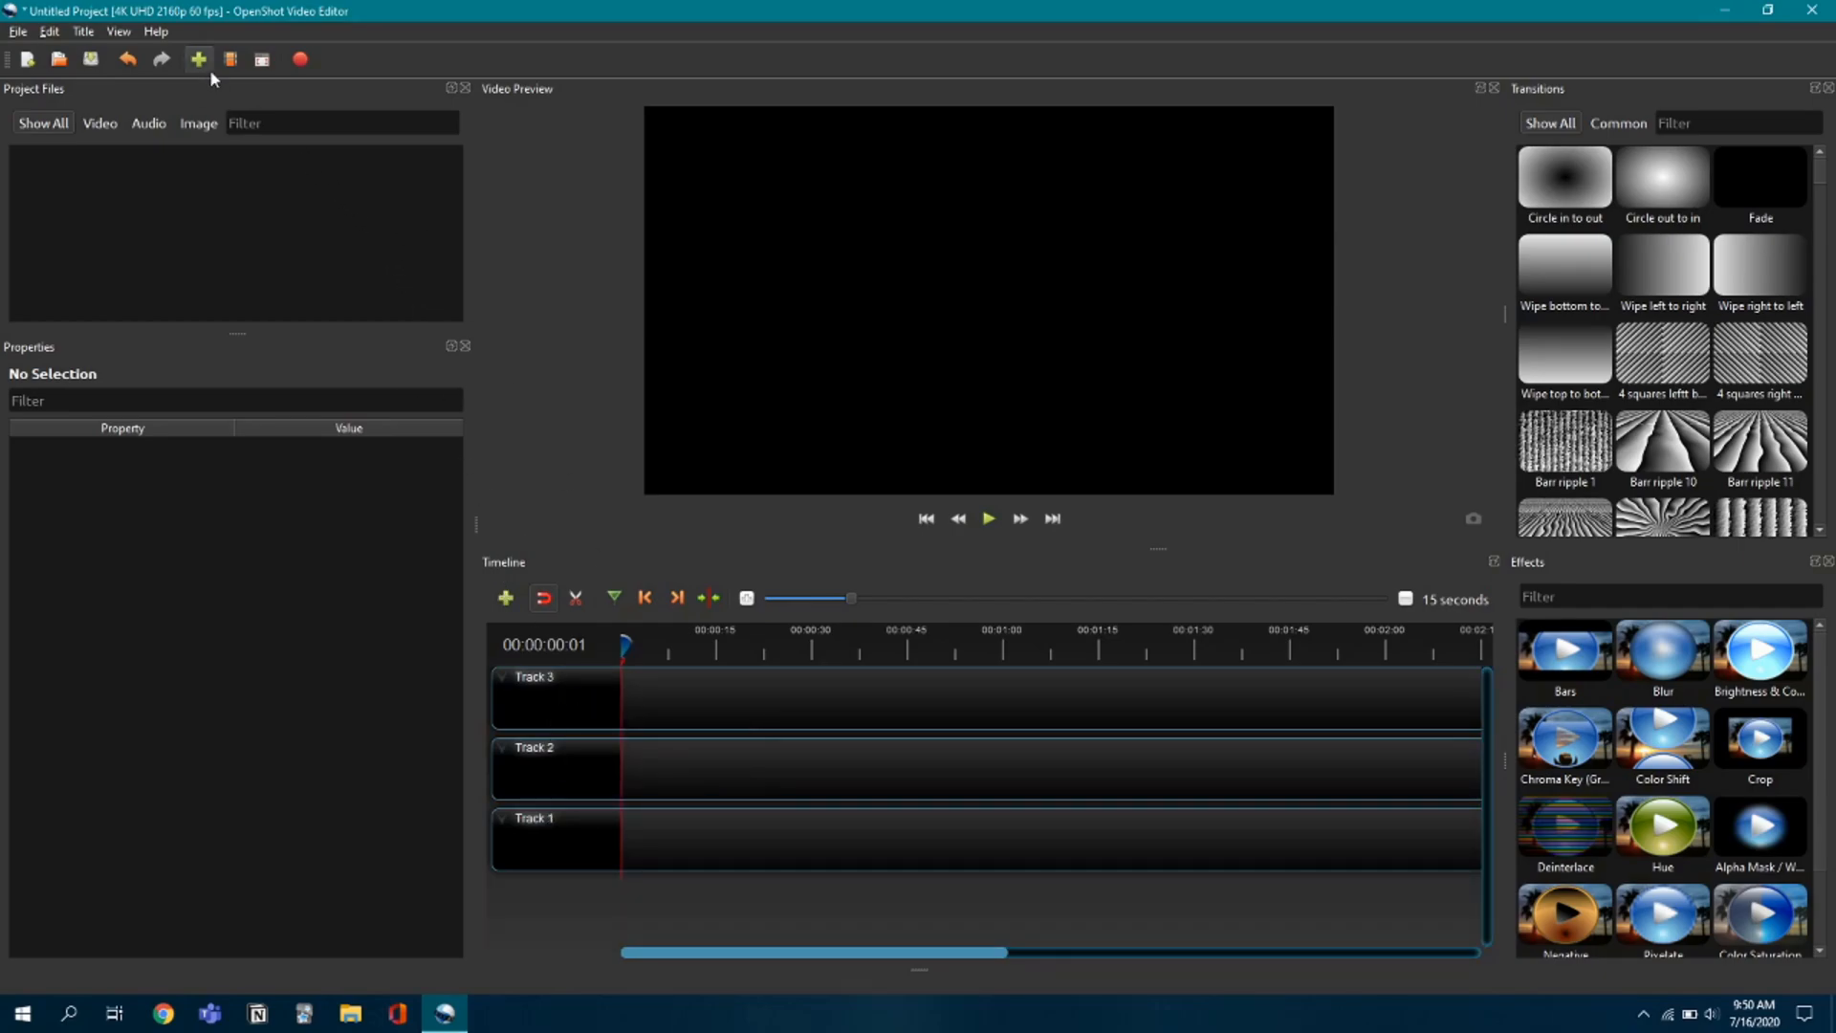
Import the youtube intro and wallpaper tutorial clips and place them back to back on Track 1.
click(198, 59)
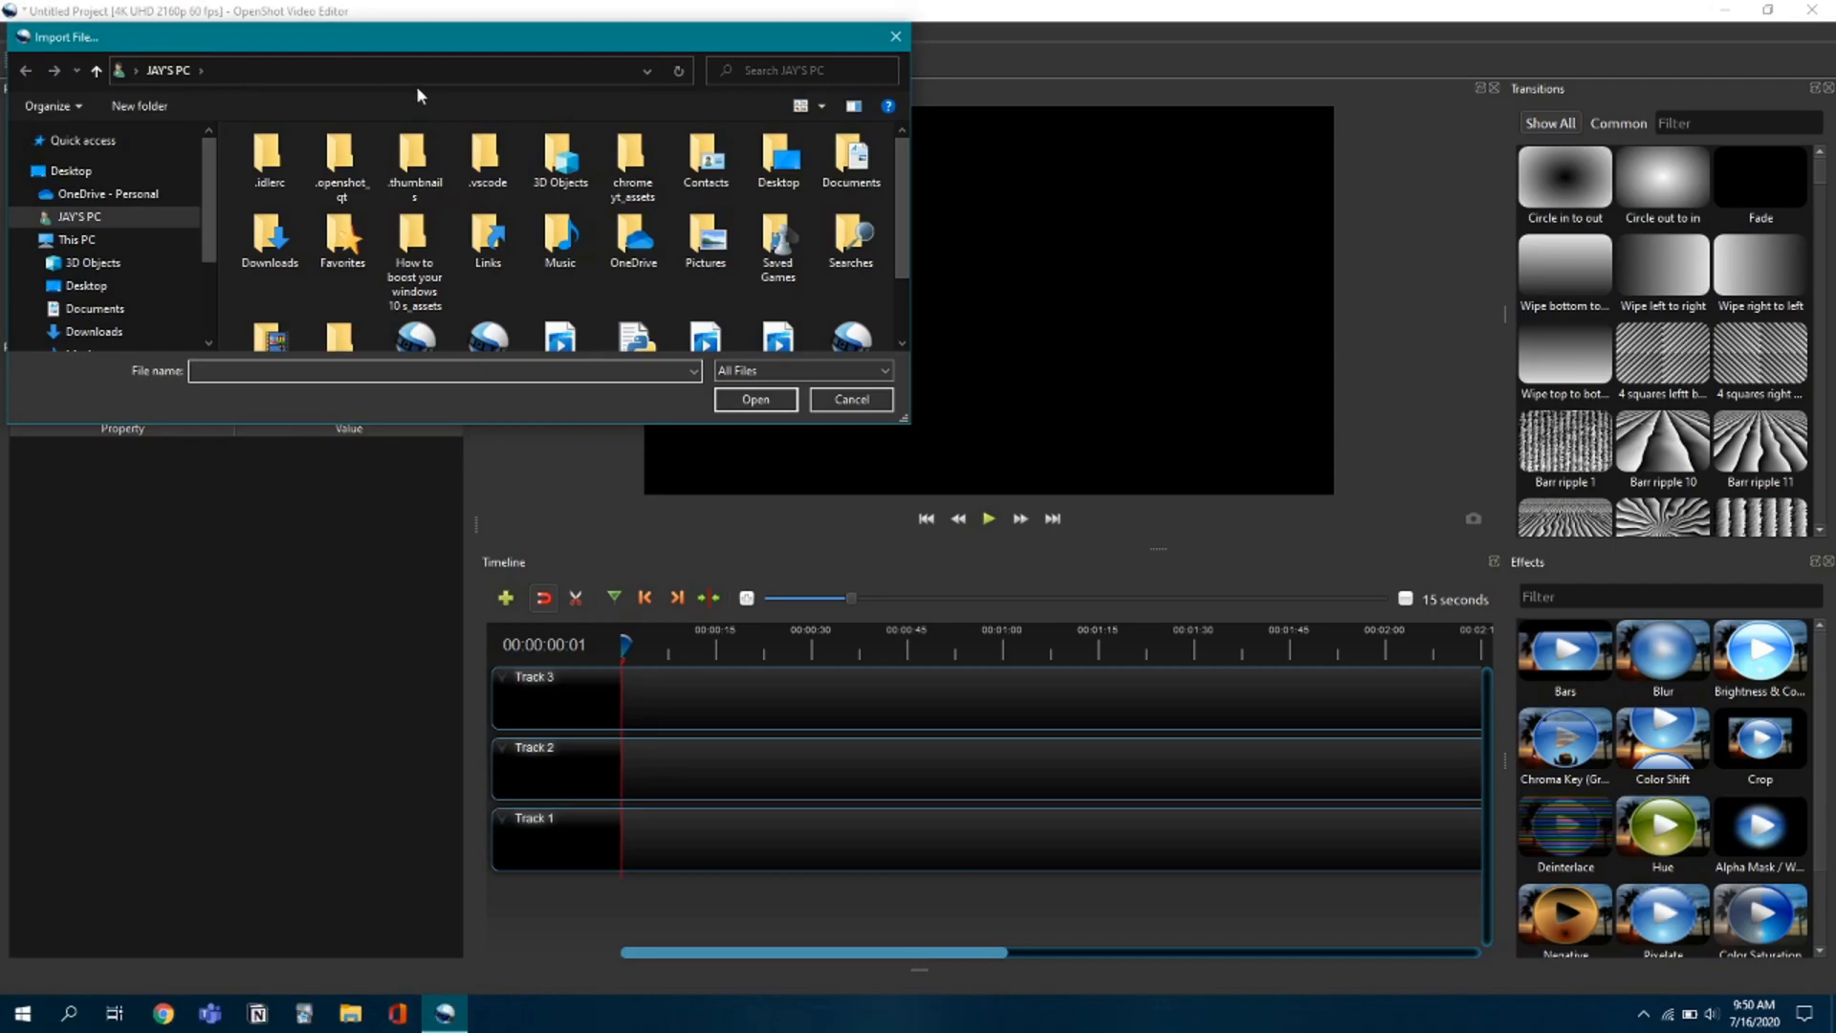
scroll(down, 3)
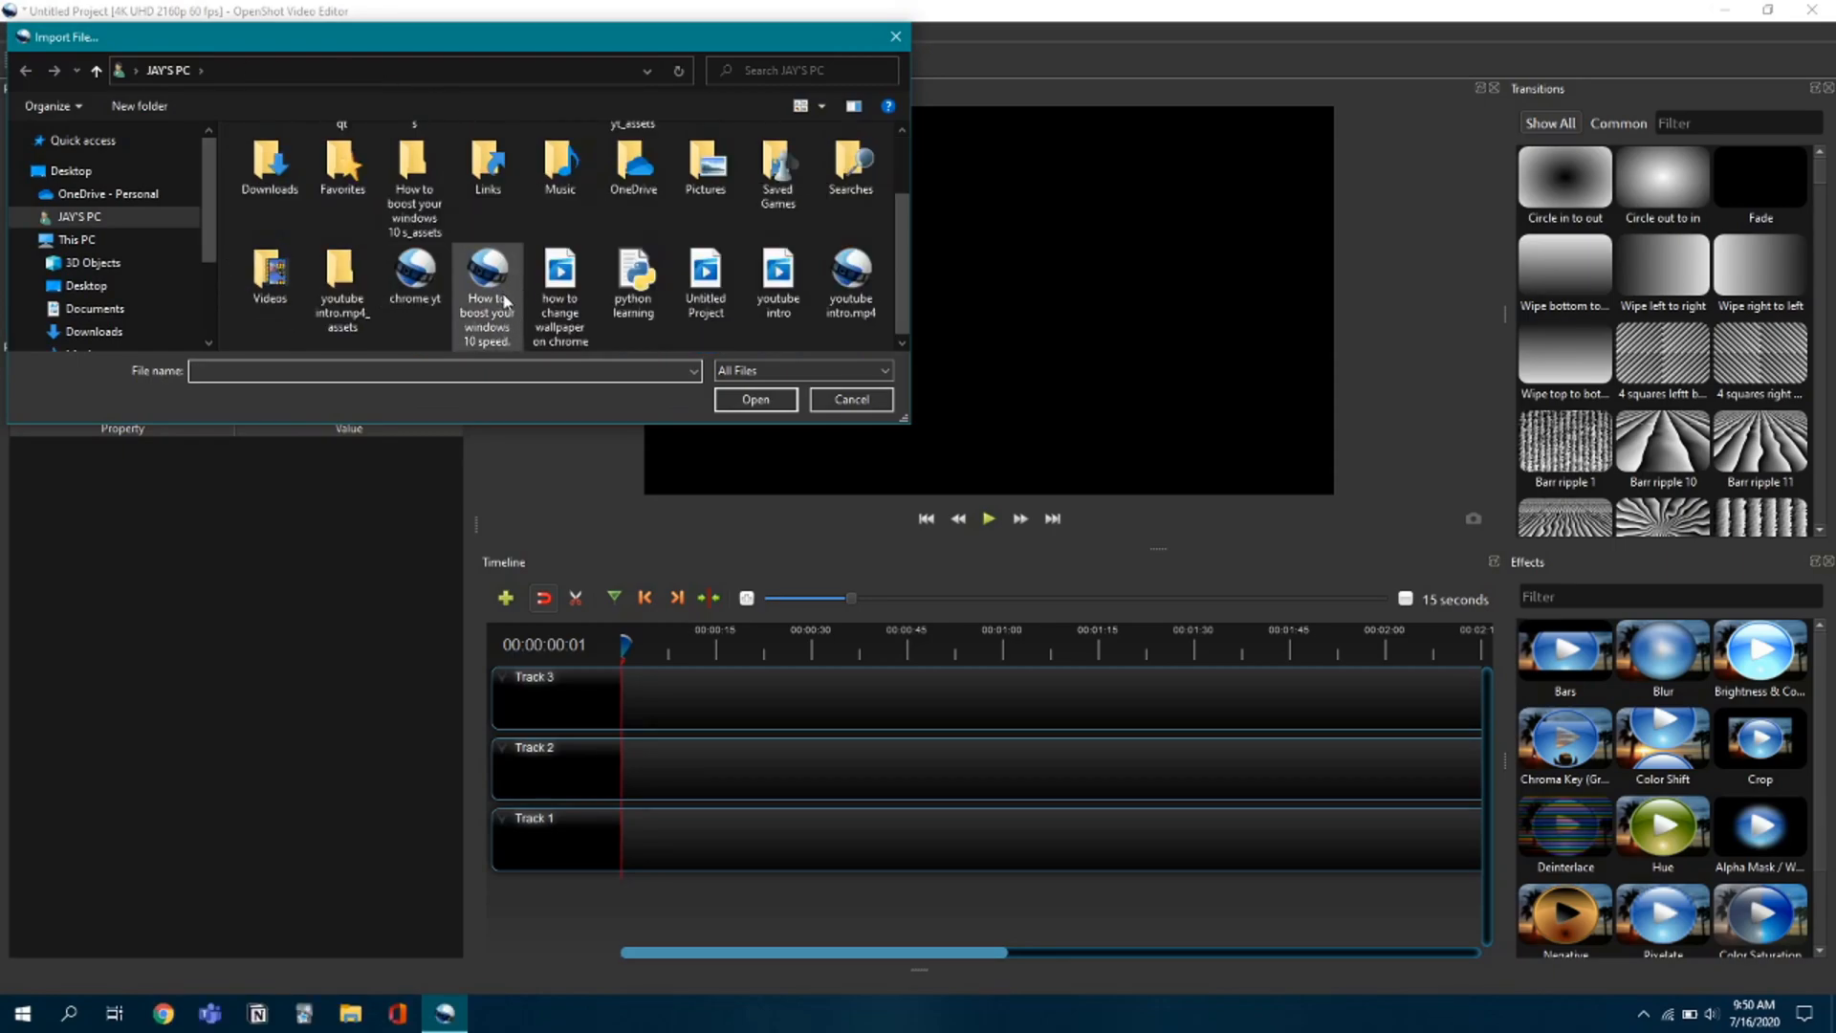
click(849, 400)
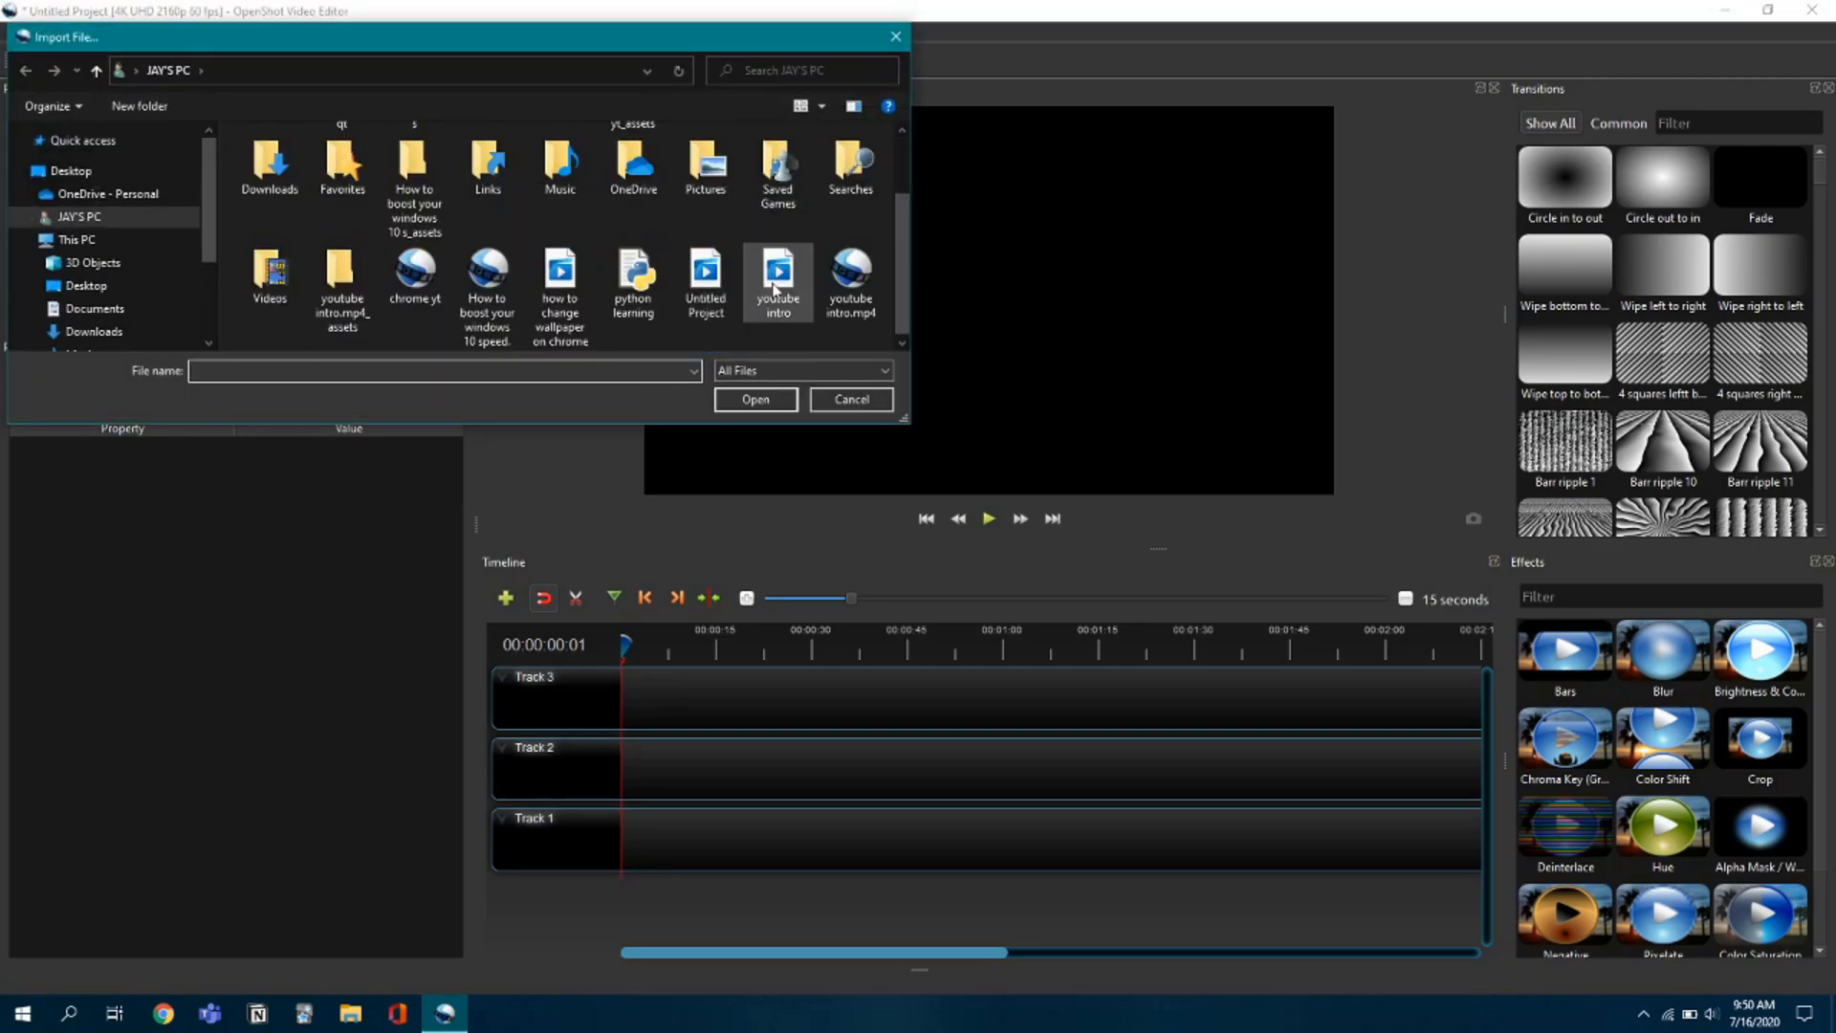
click(753, 400)
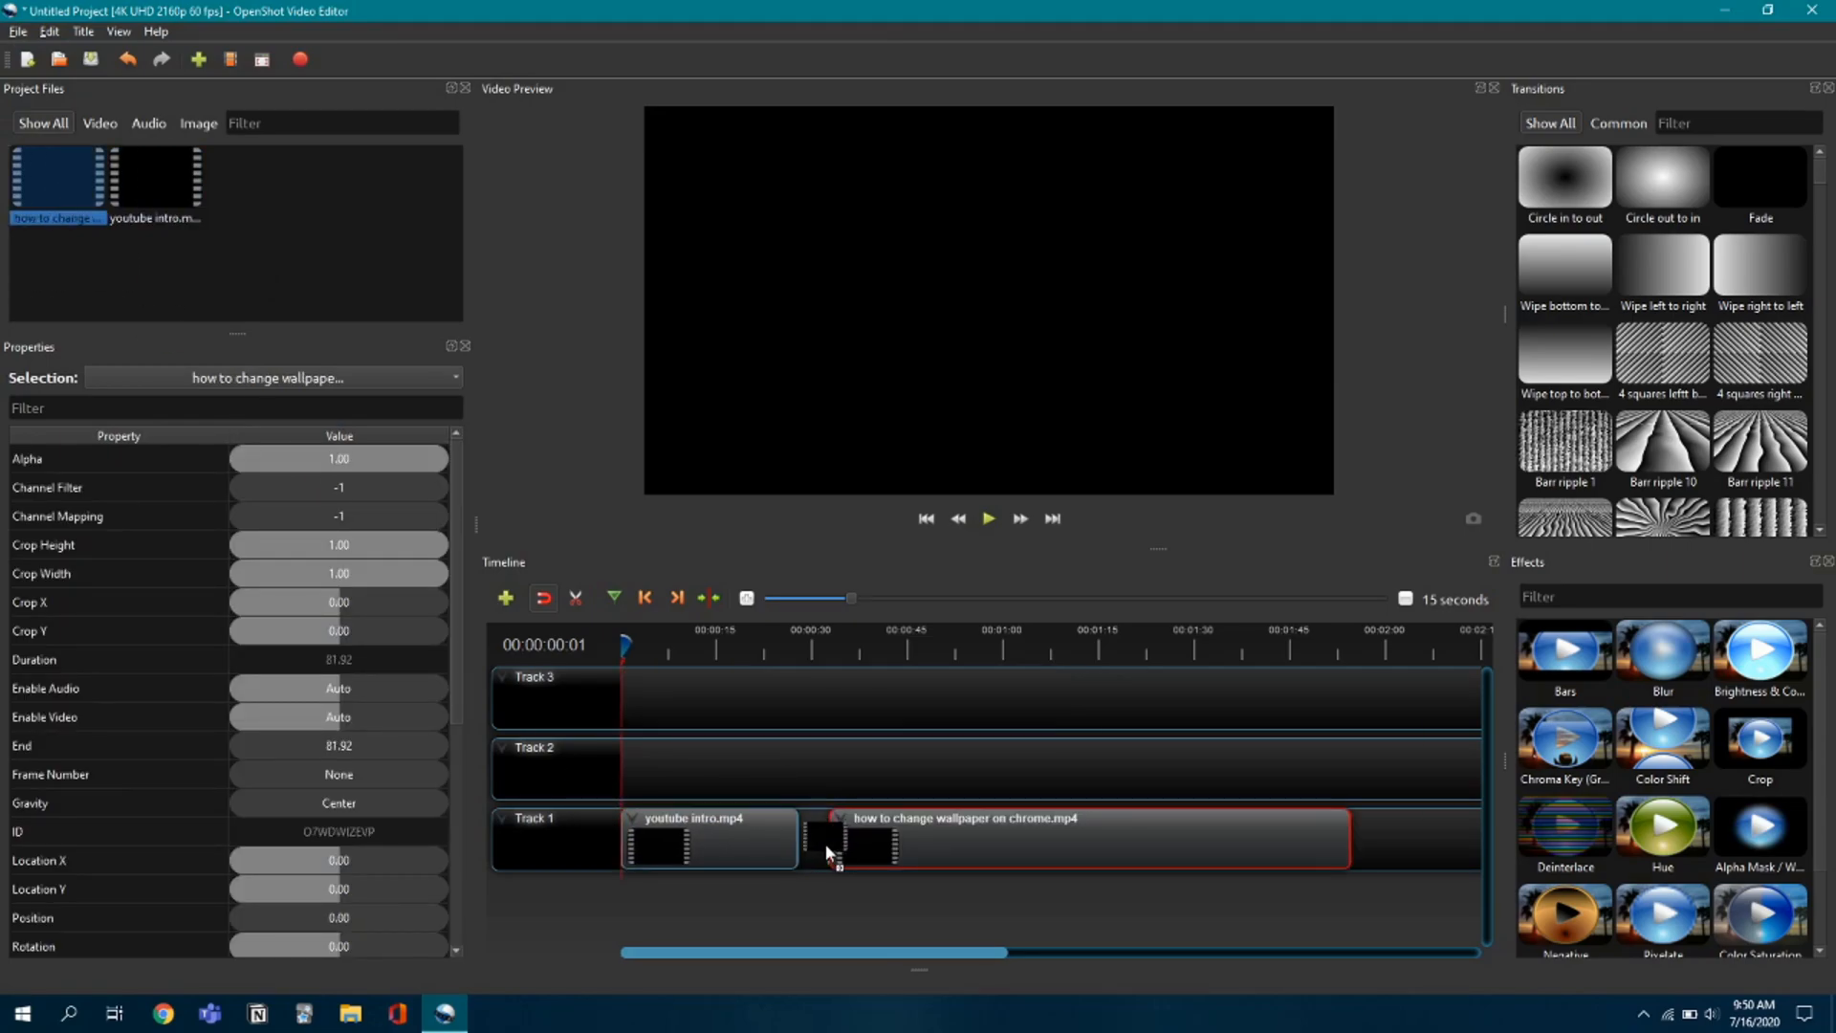
Remove the empty Track 3 so only Track 2 and Track 1 remain.
right_click(585, 702)
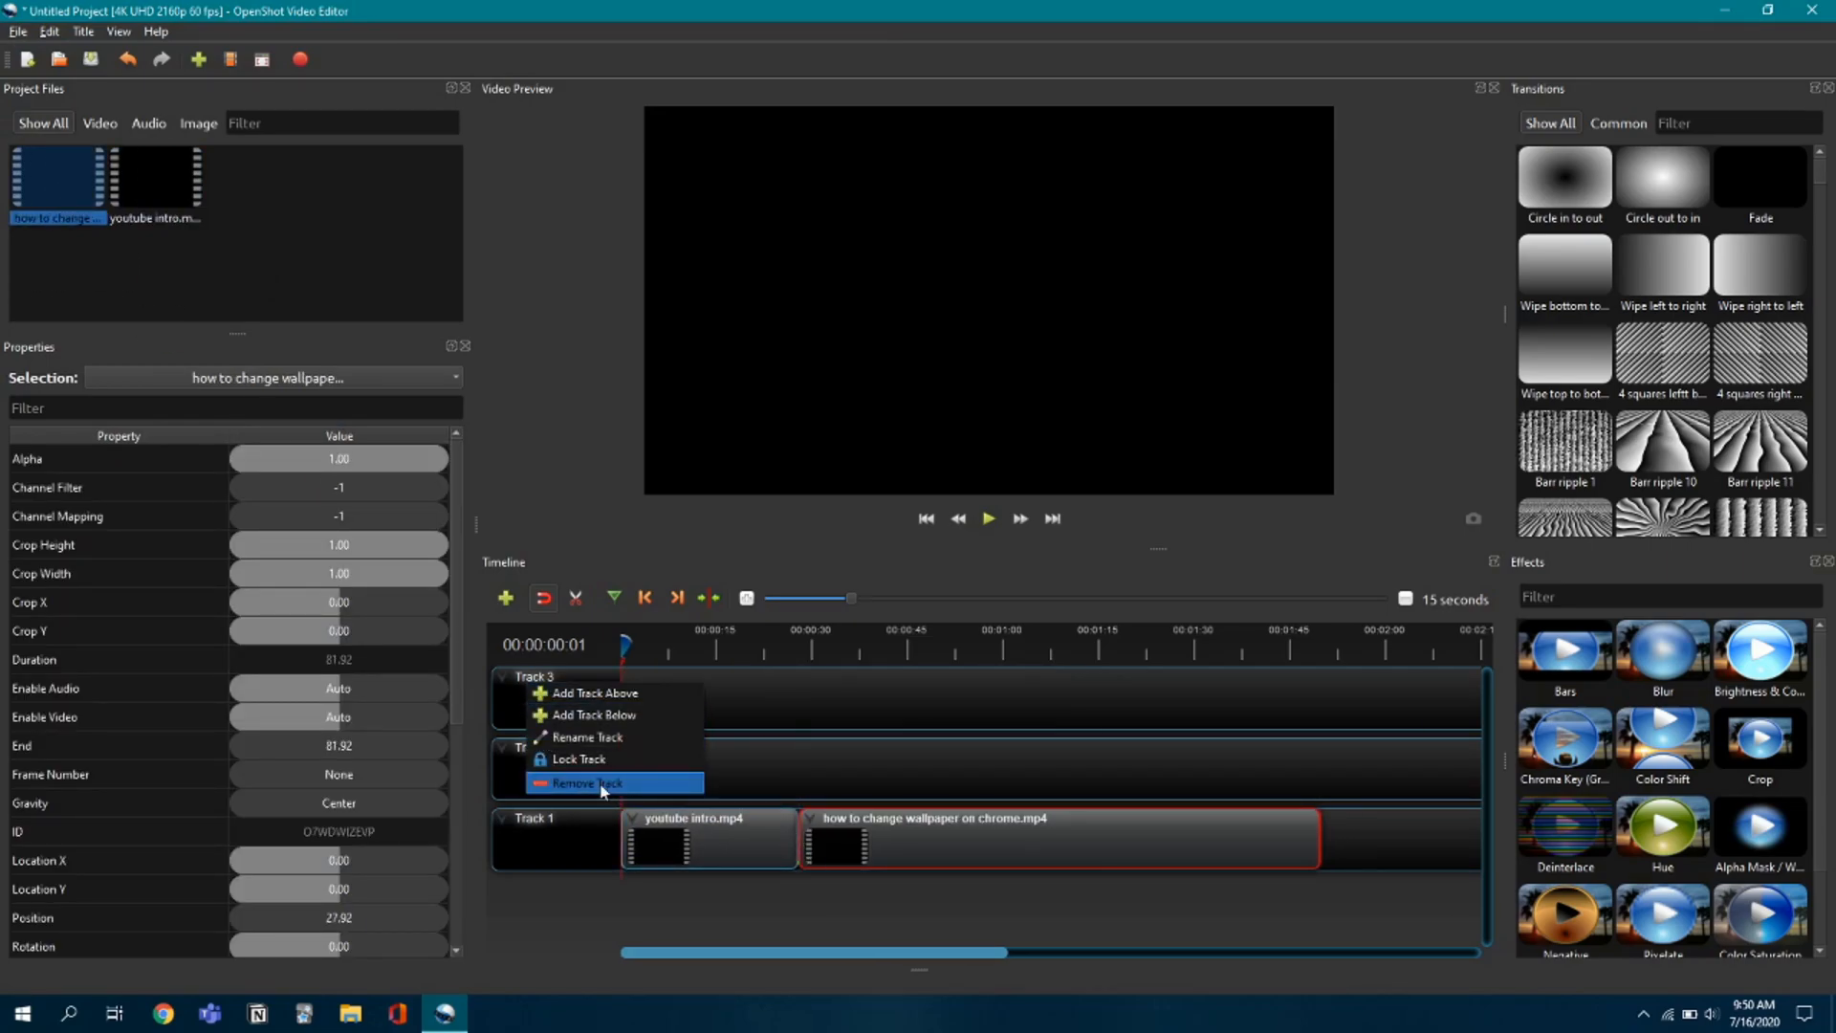
click(577, 782)
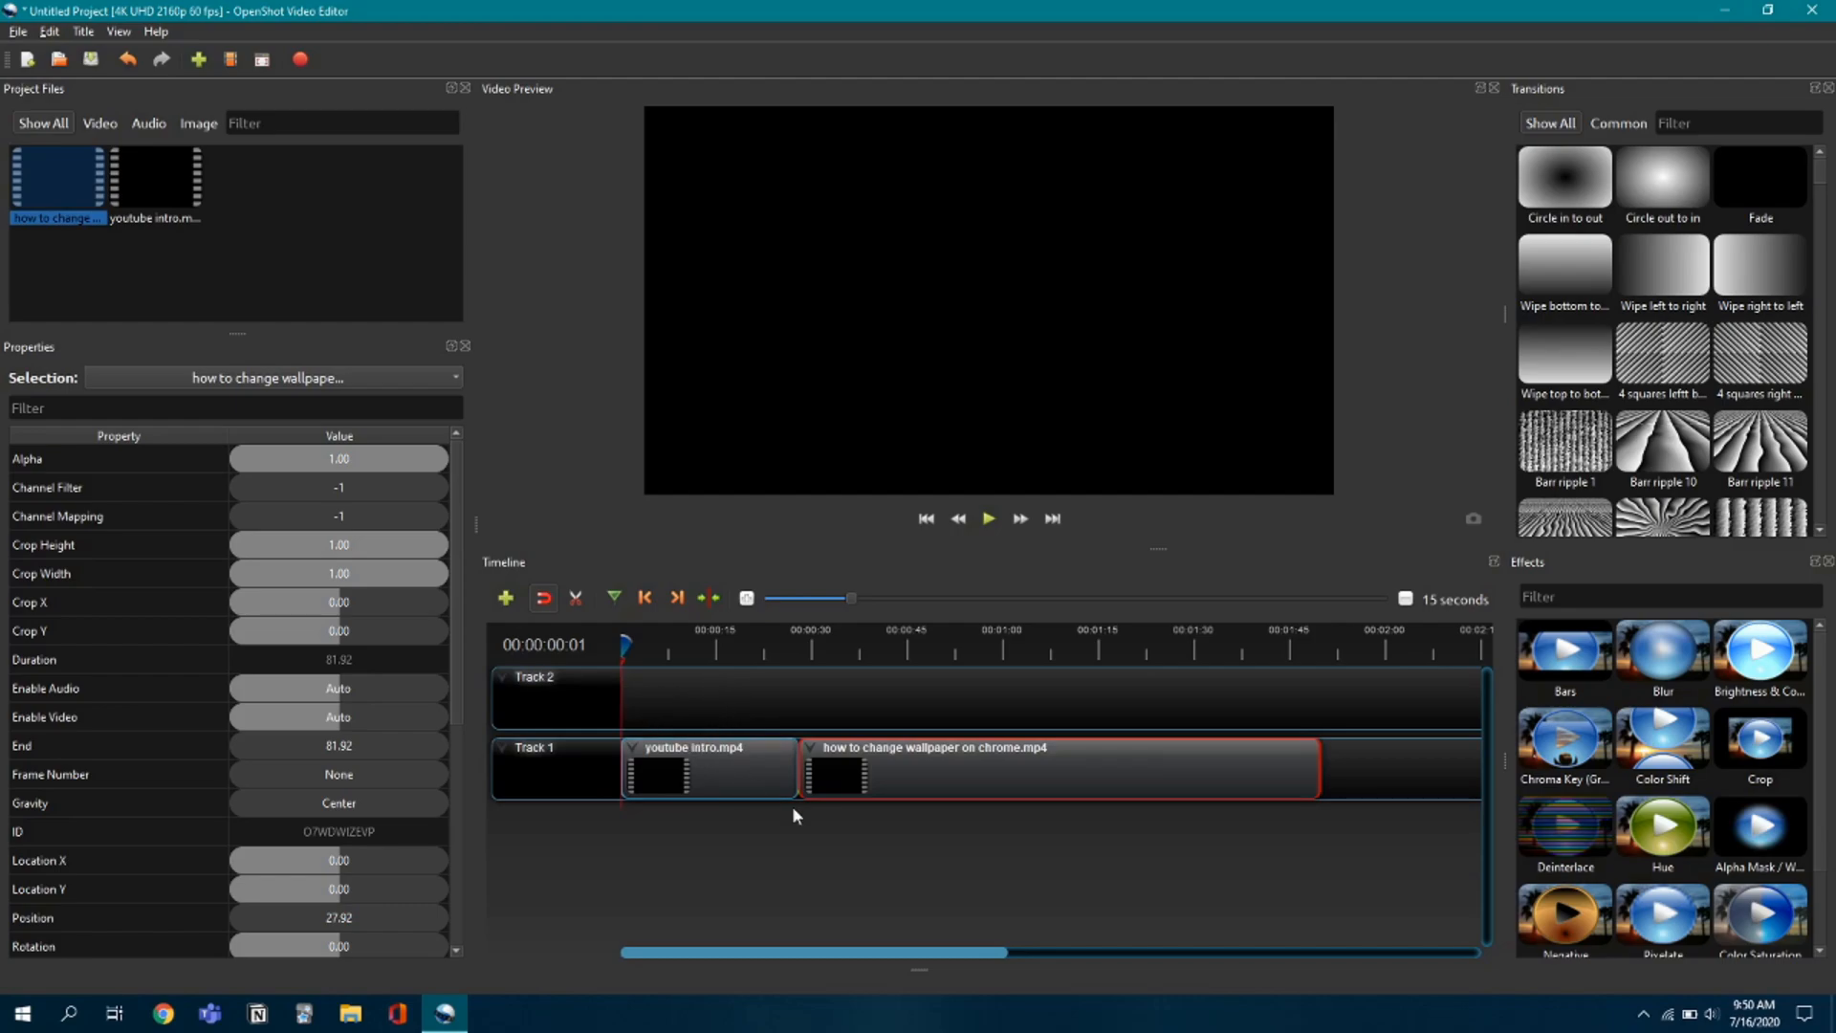
mouse_move(672, 518)
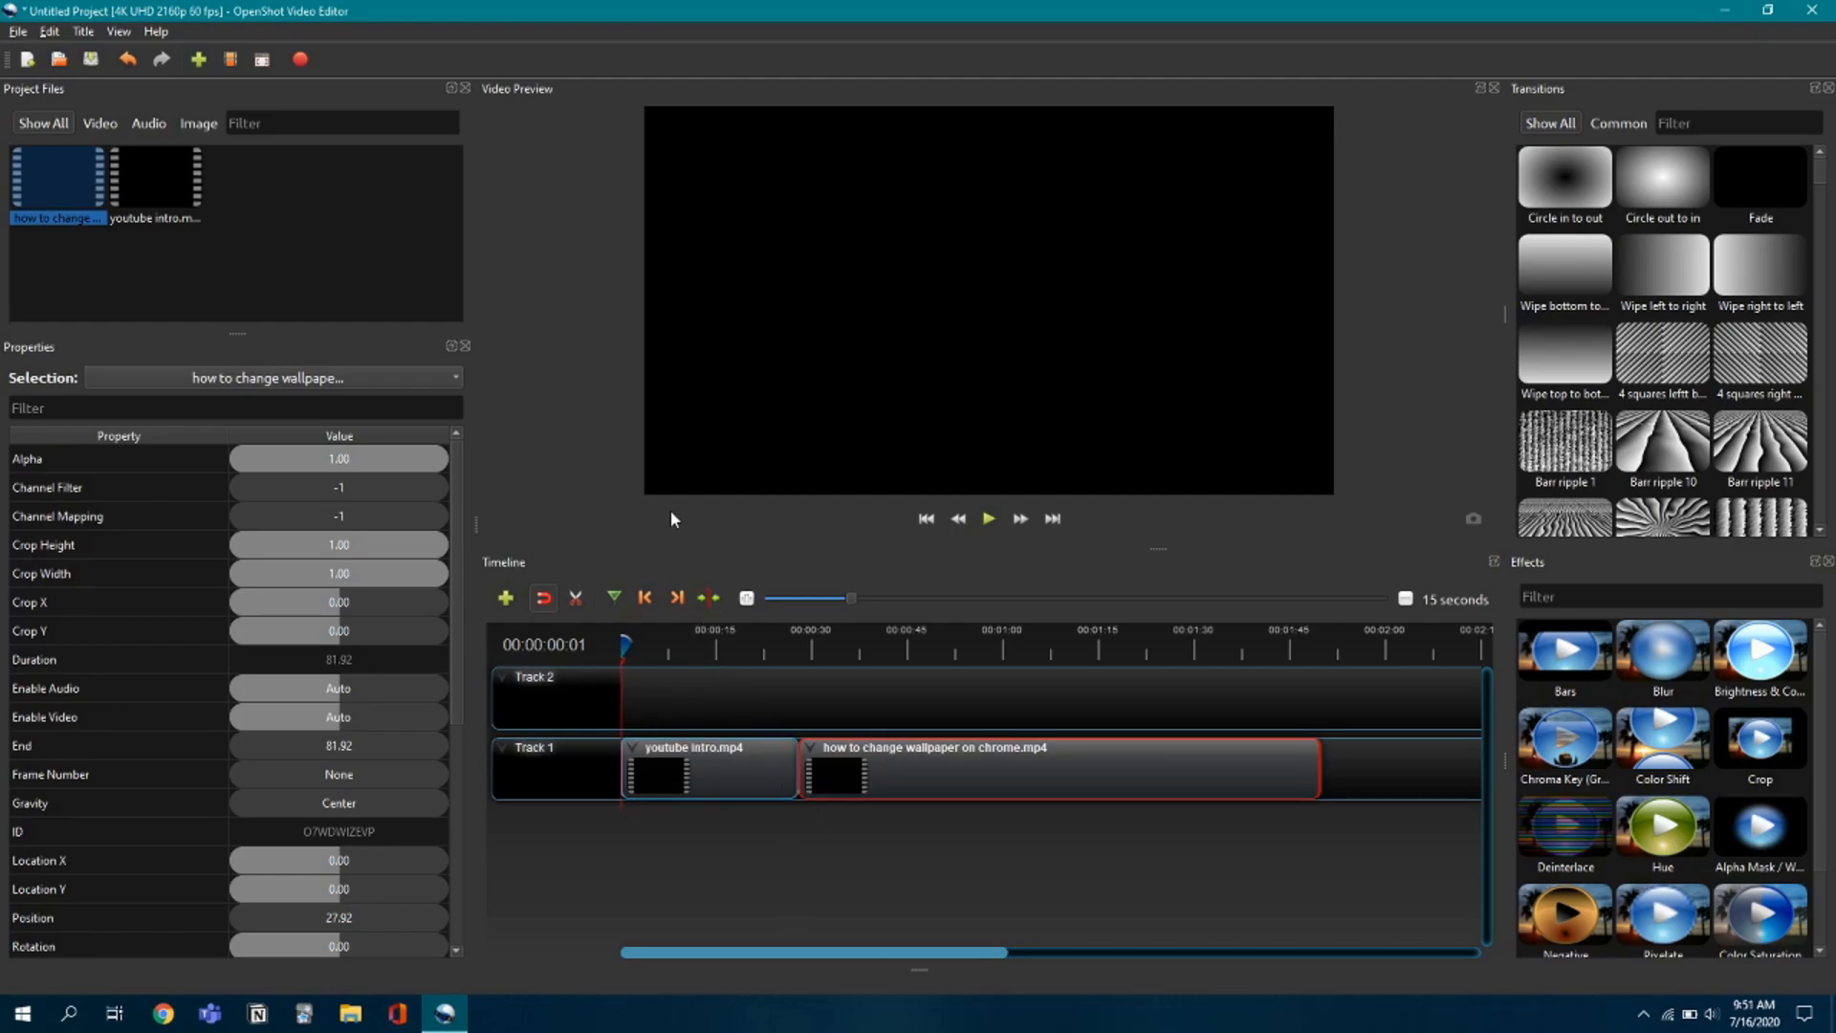
mouse_move(738, 476)
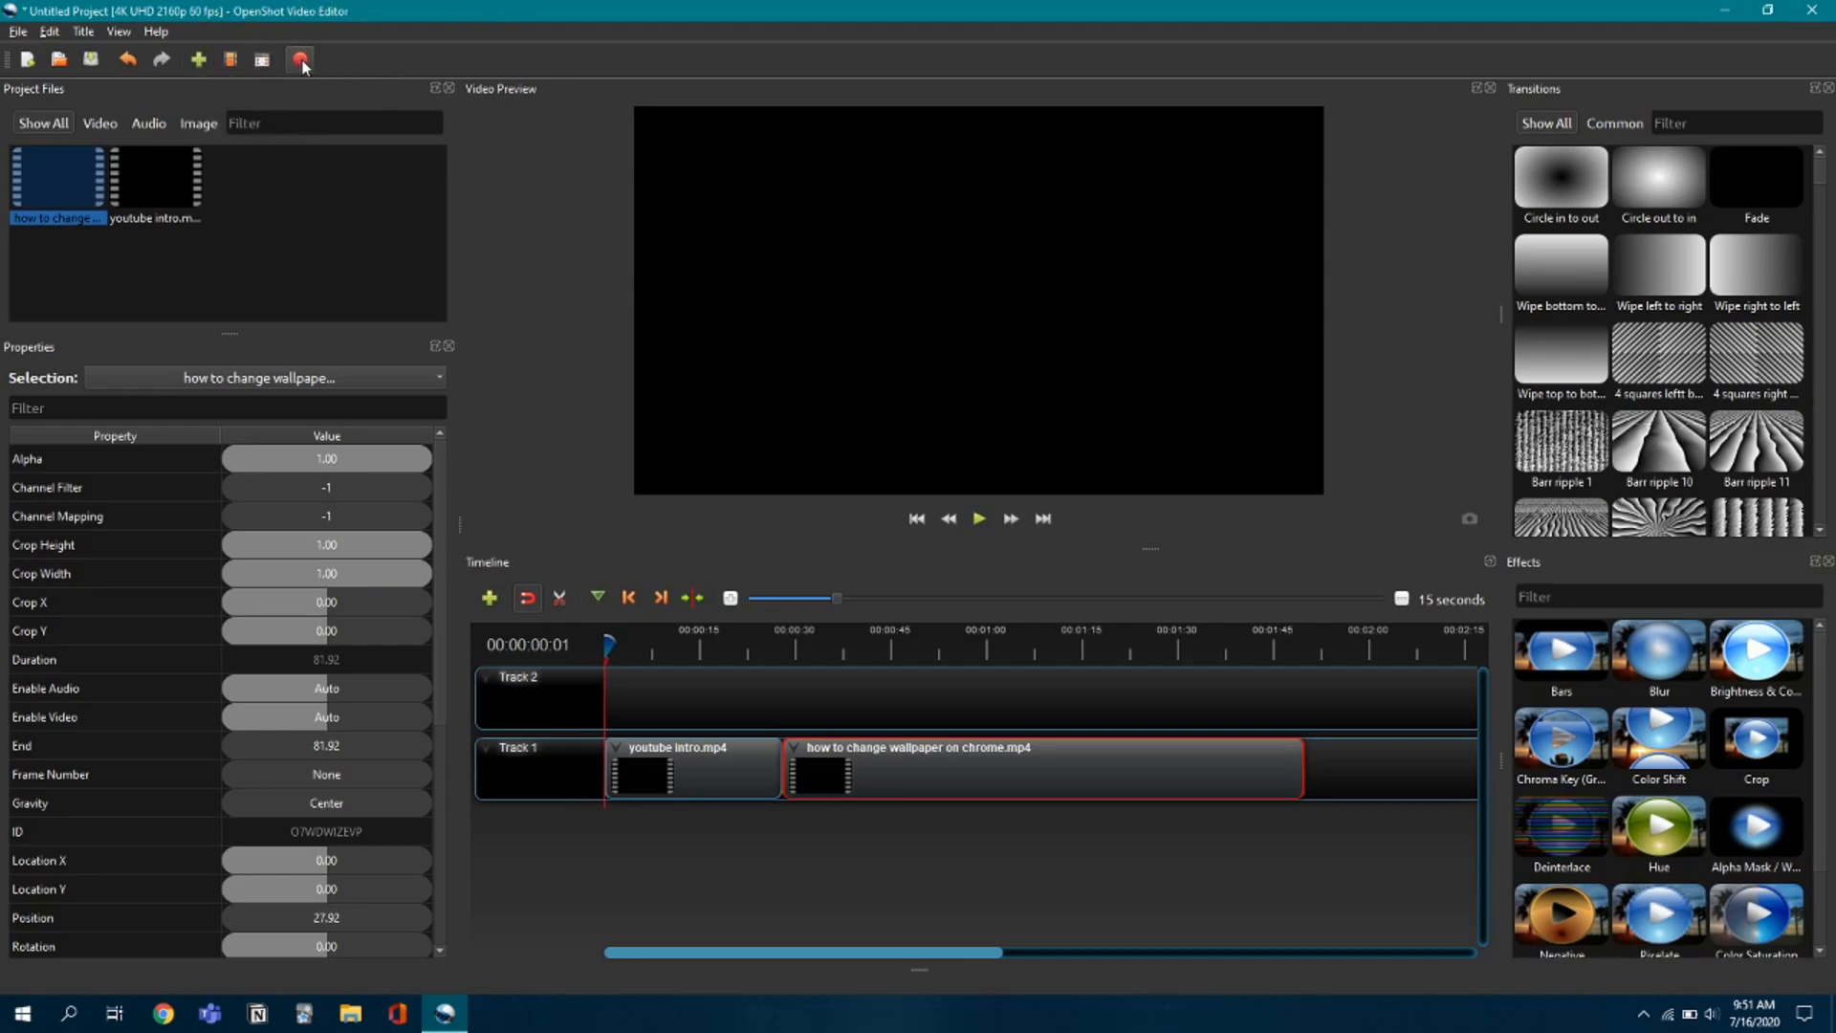
mouse_move(300, 59)
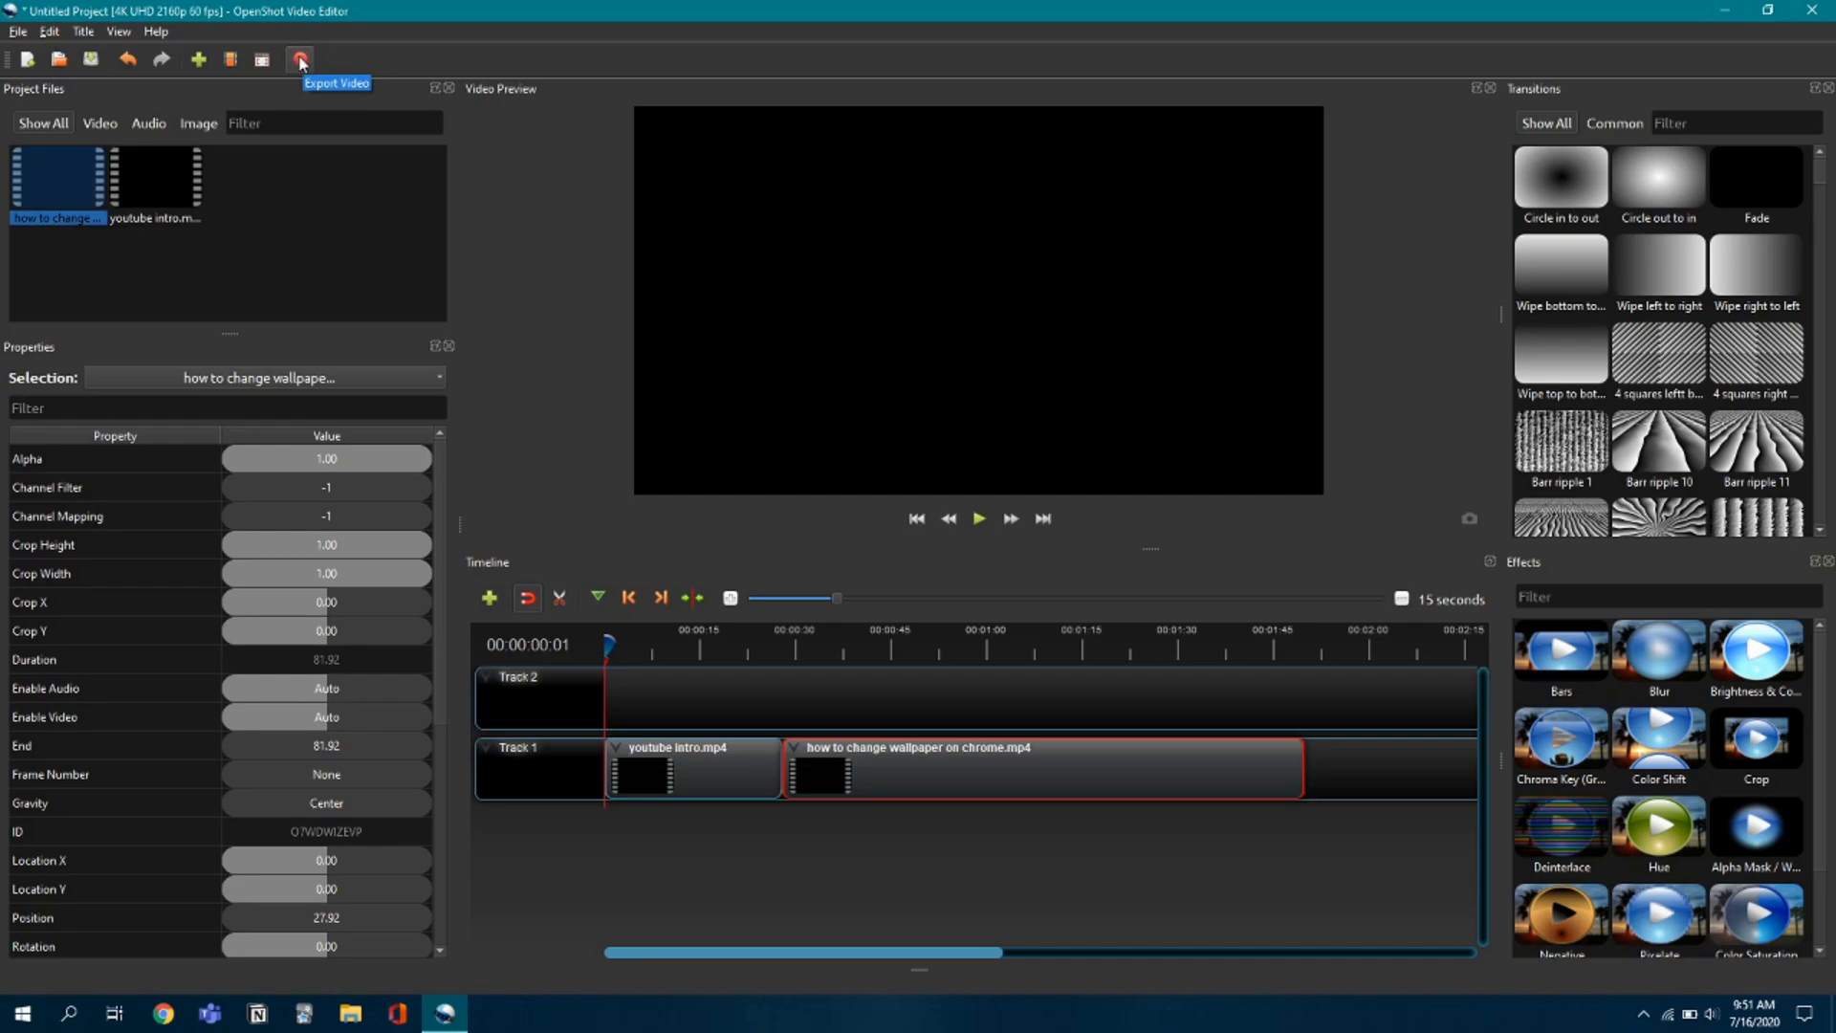
Set up an MP4 export named 'Random project' with the 4K UHD 2160p 60 fps profile.
click(298, 60)
text(Ran)
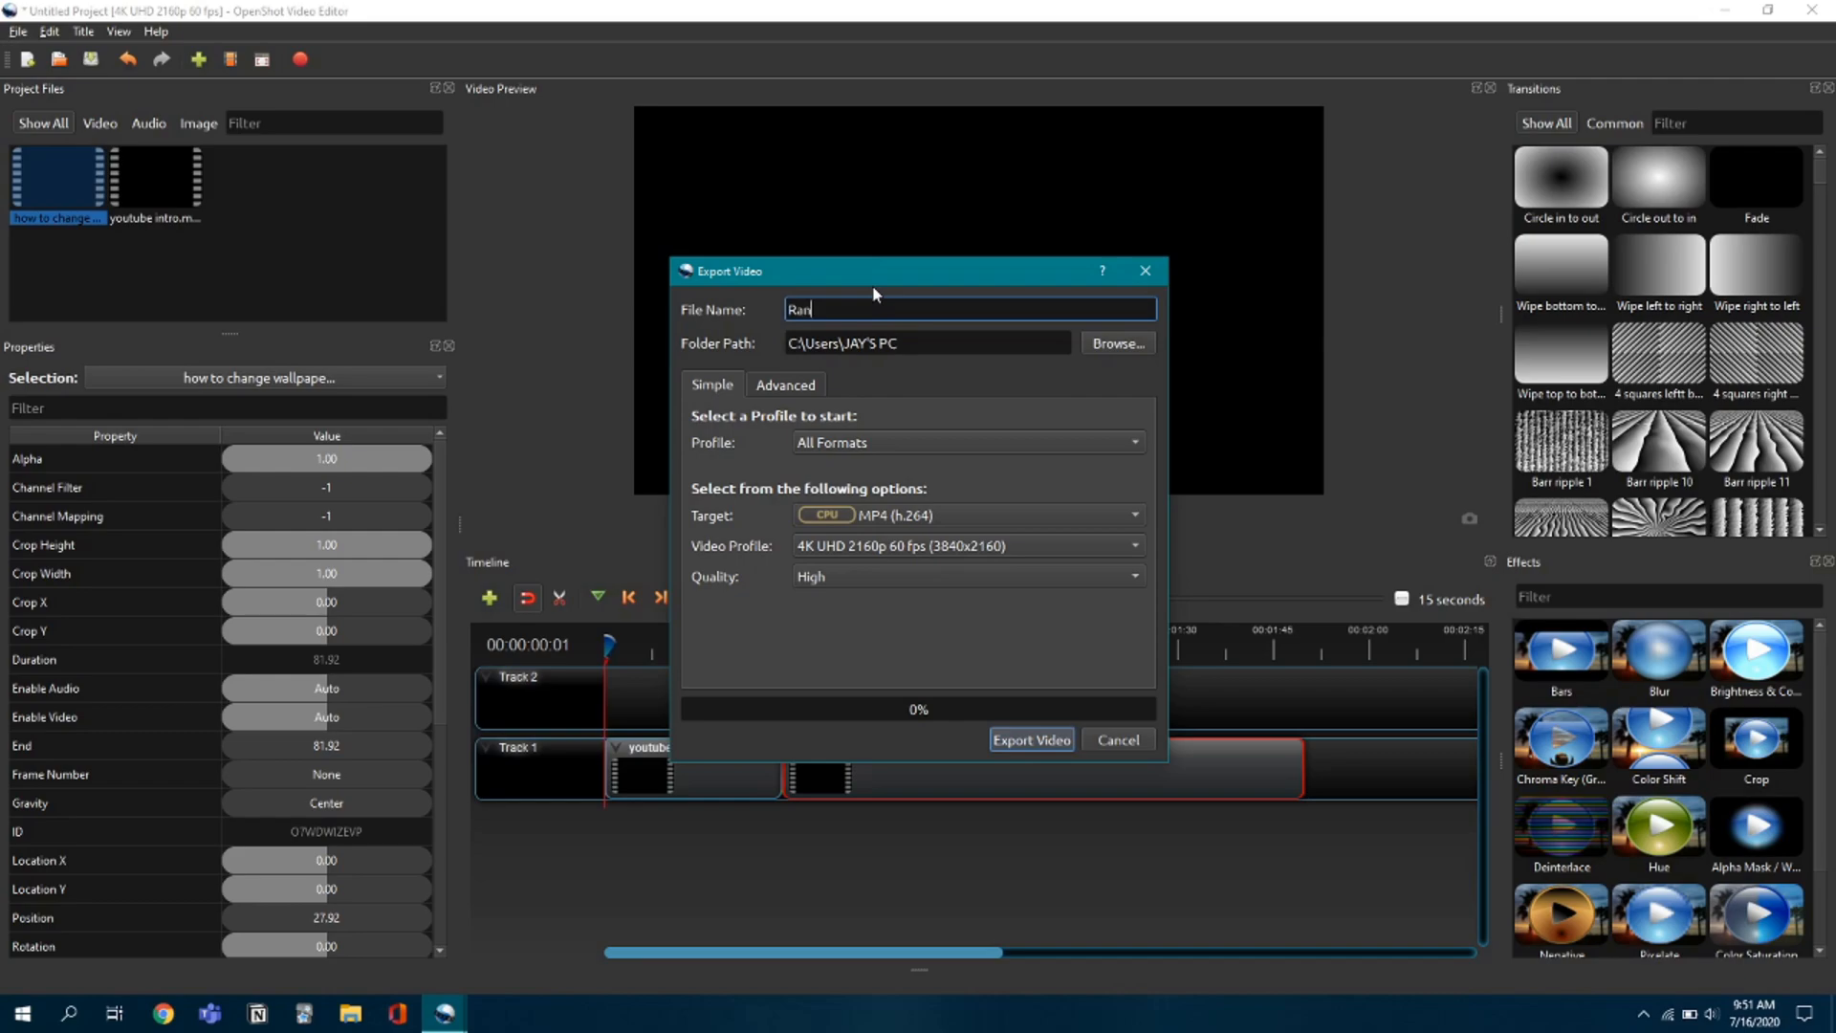
text(dom project)
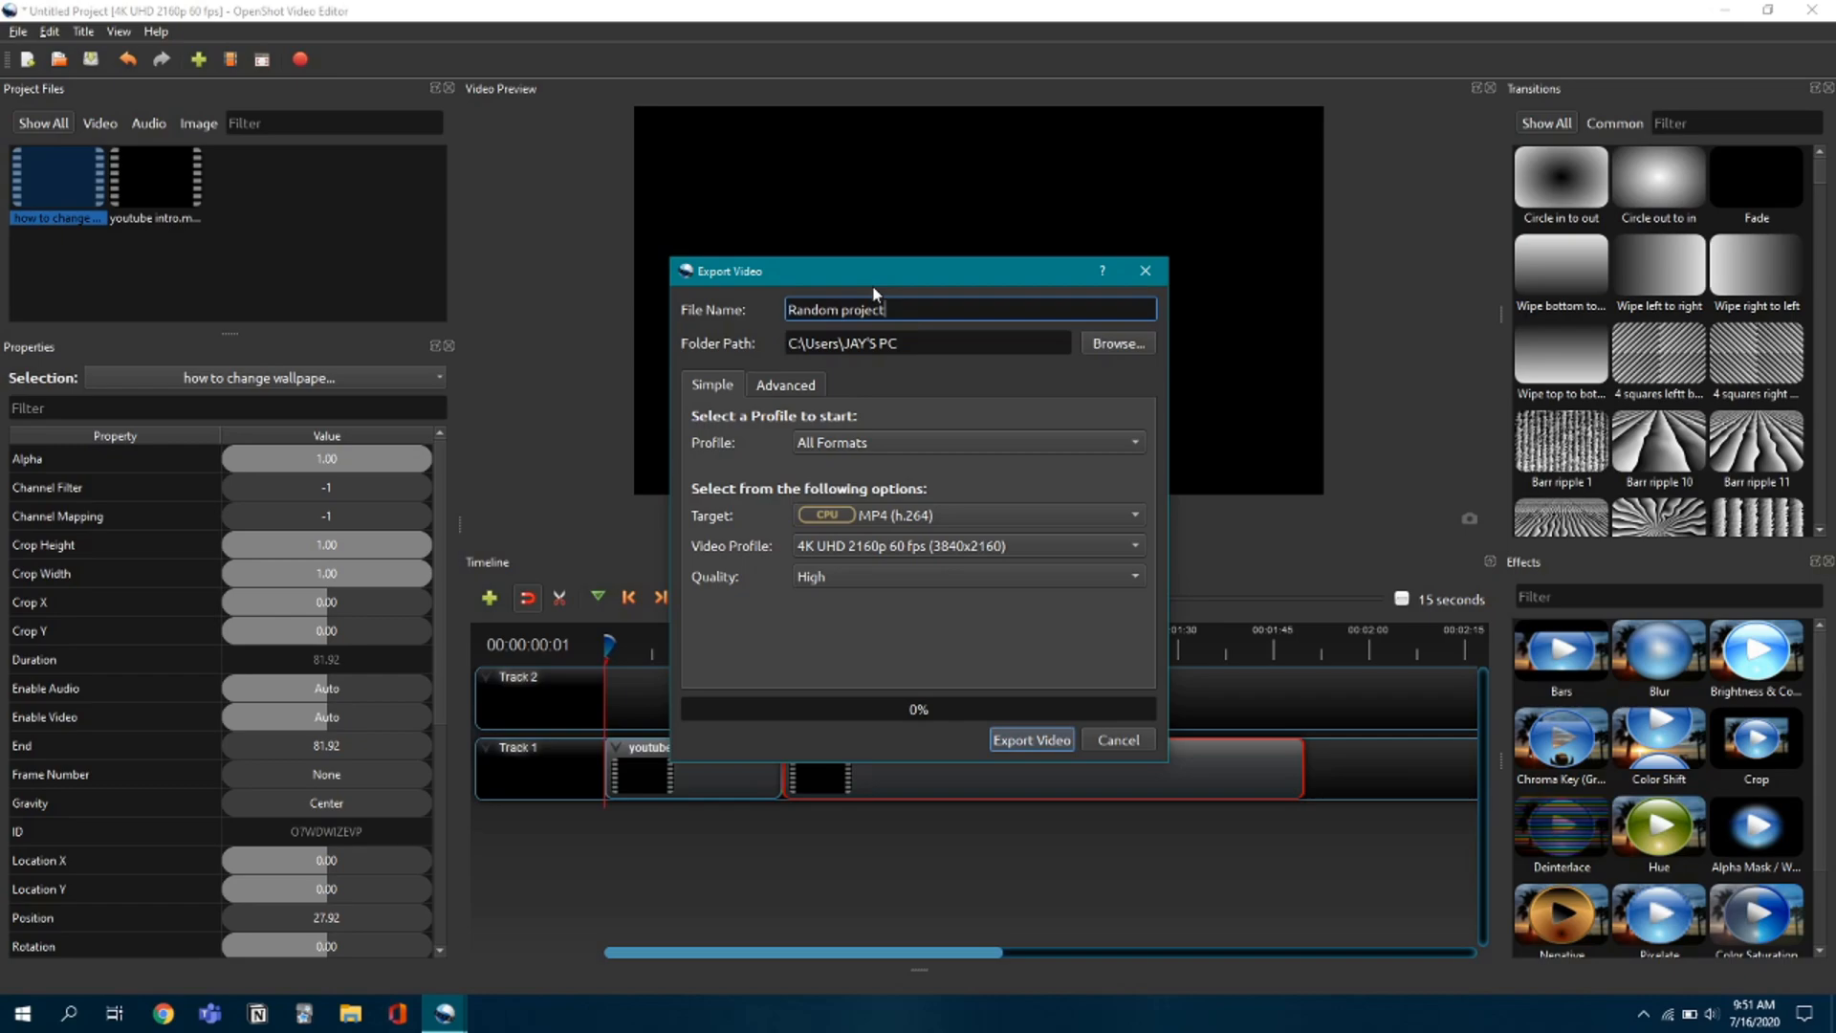
mouse_move(775, 355)
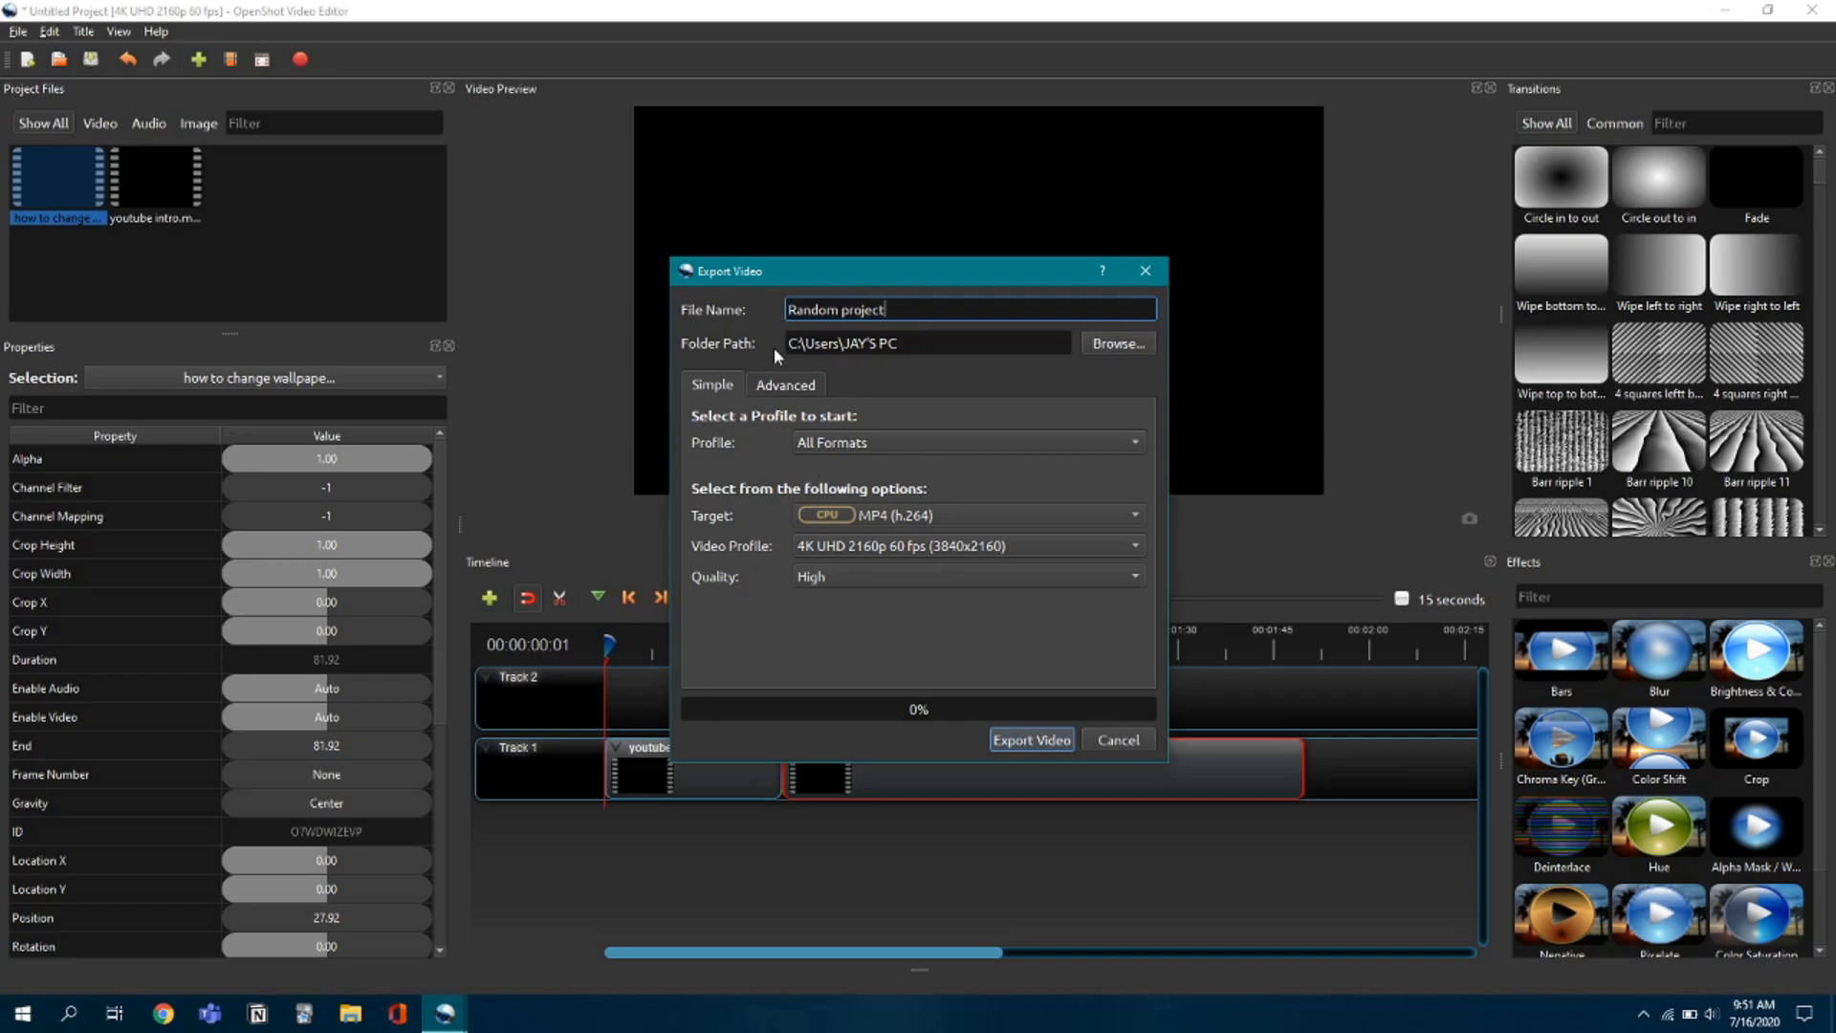
mouse_move(875, 557)
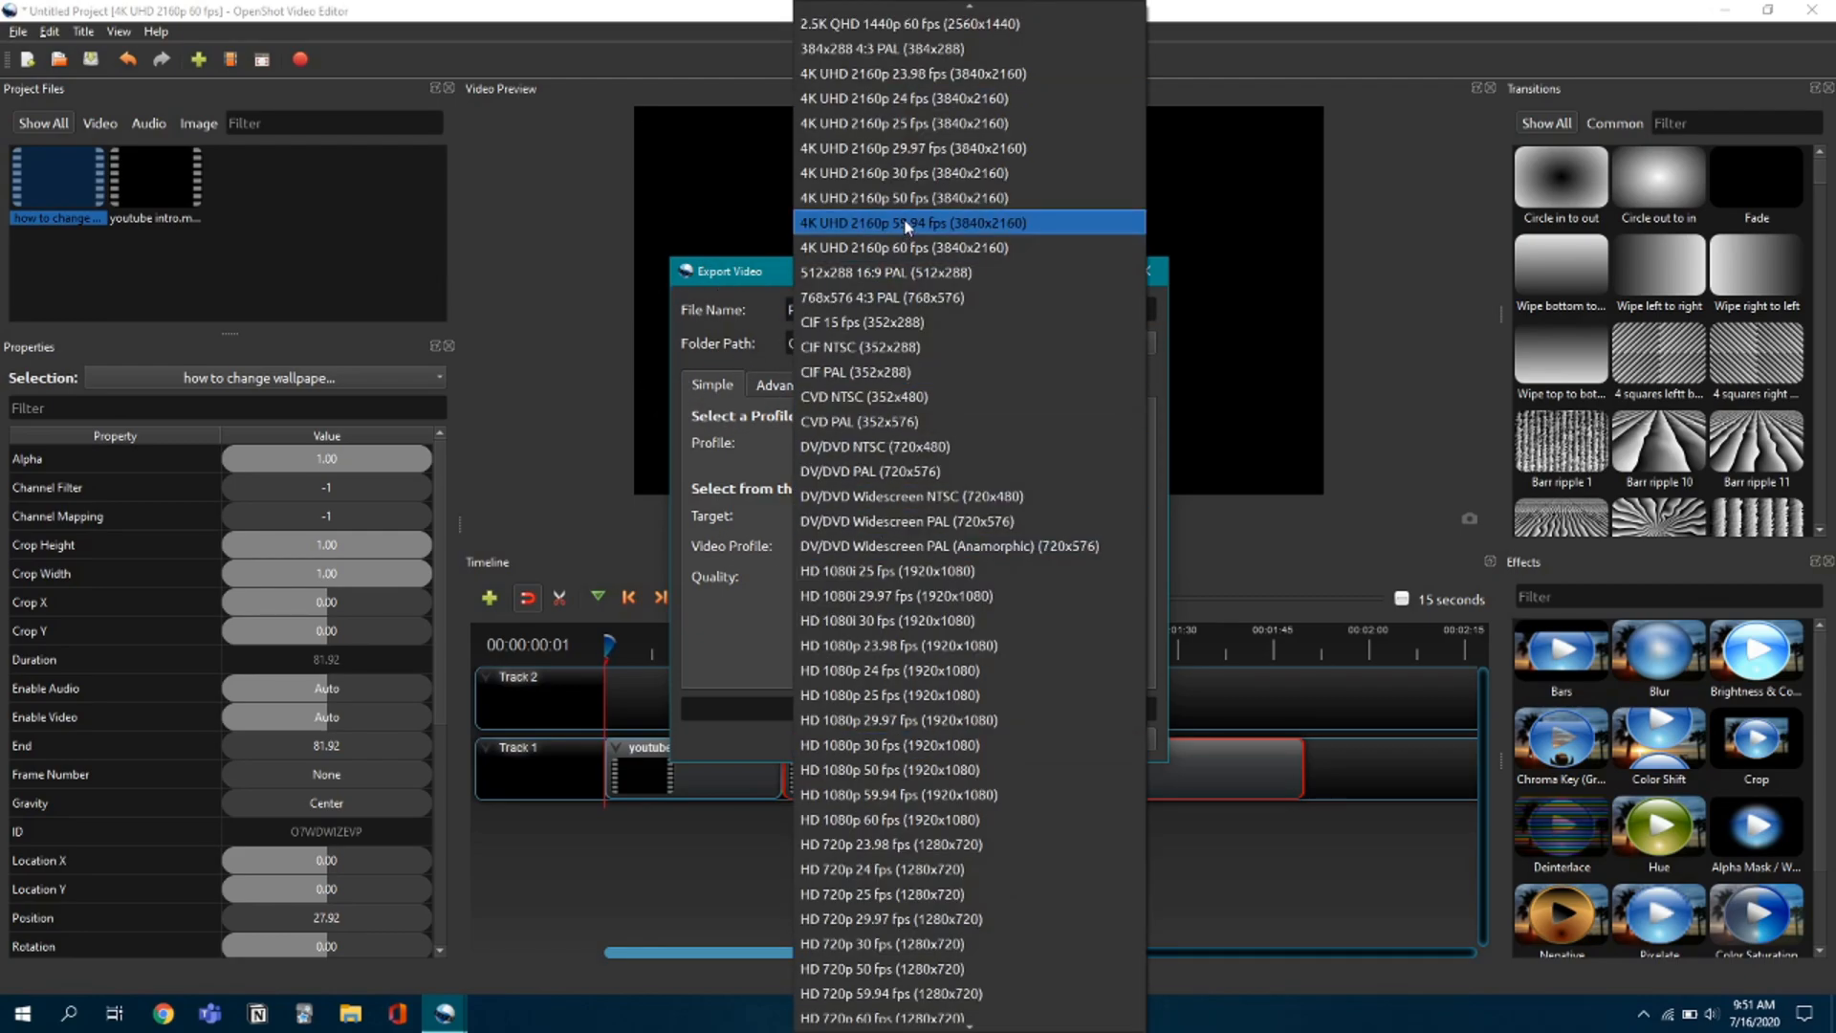
mouse_move(914, 197)
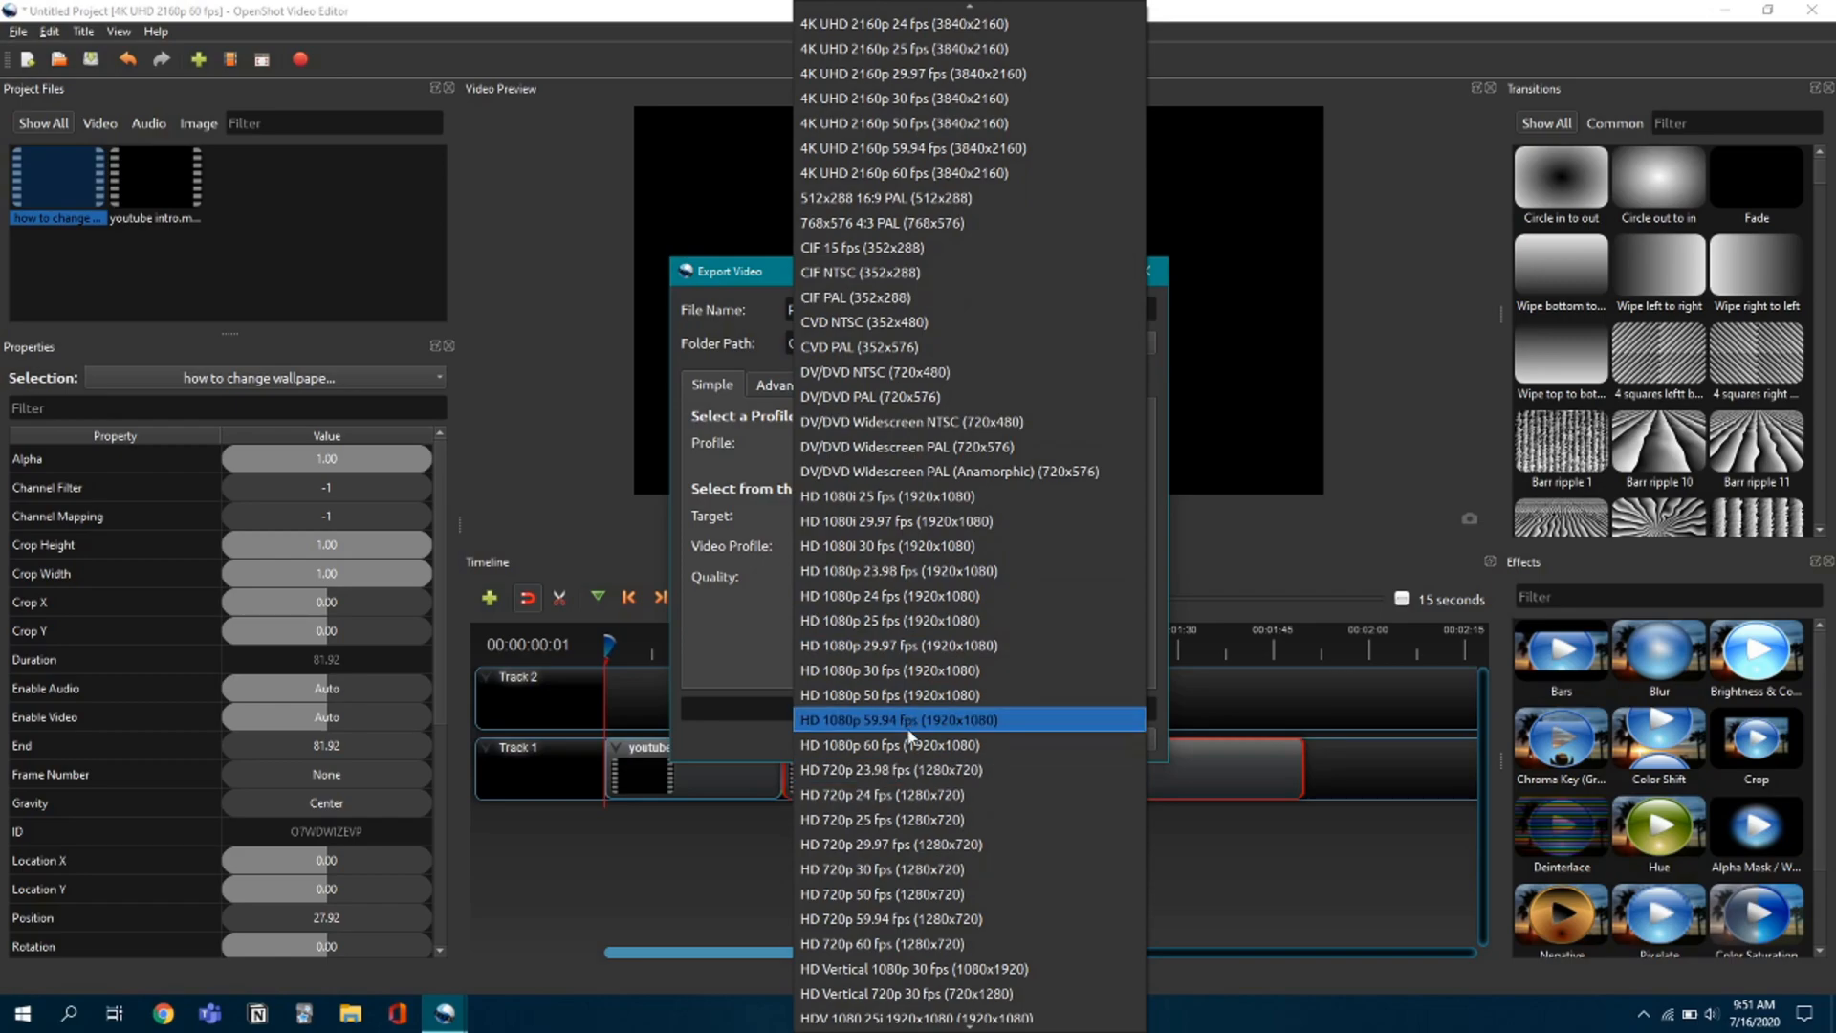
mouse_move(920, 743)
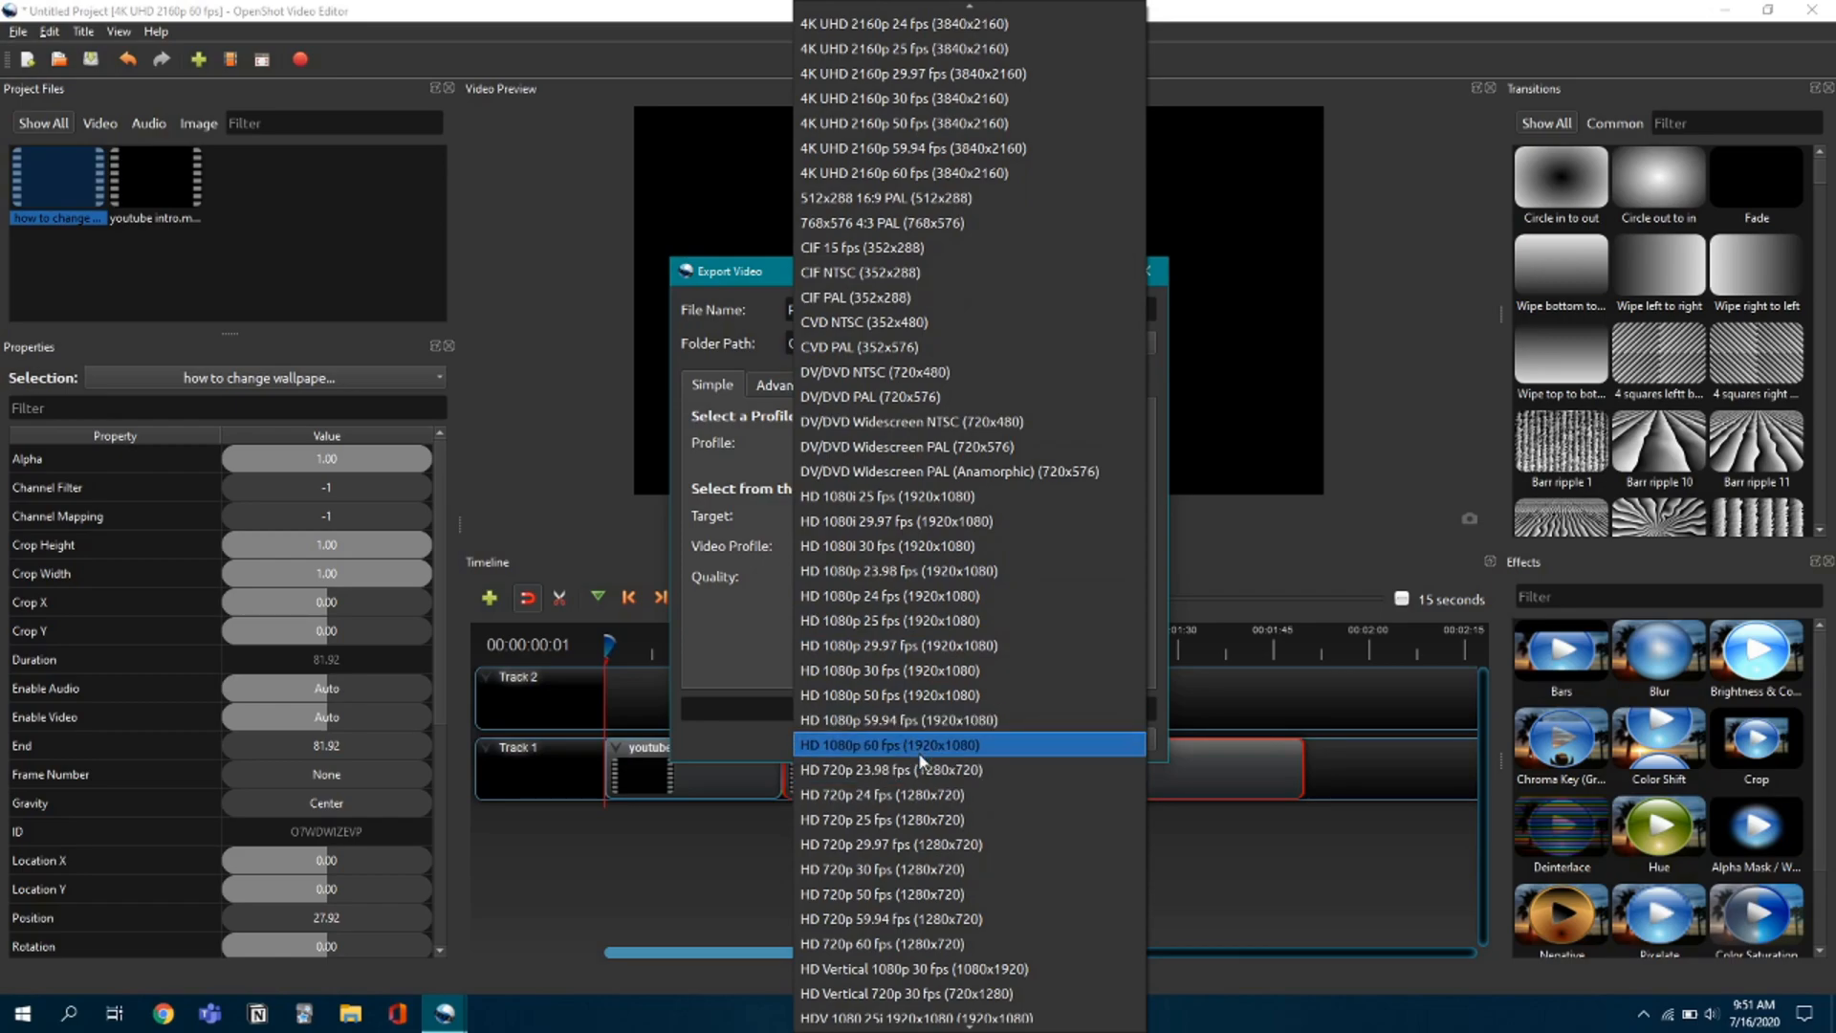
mouse_move(867, 759)
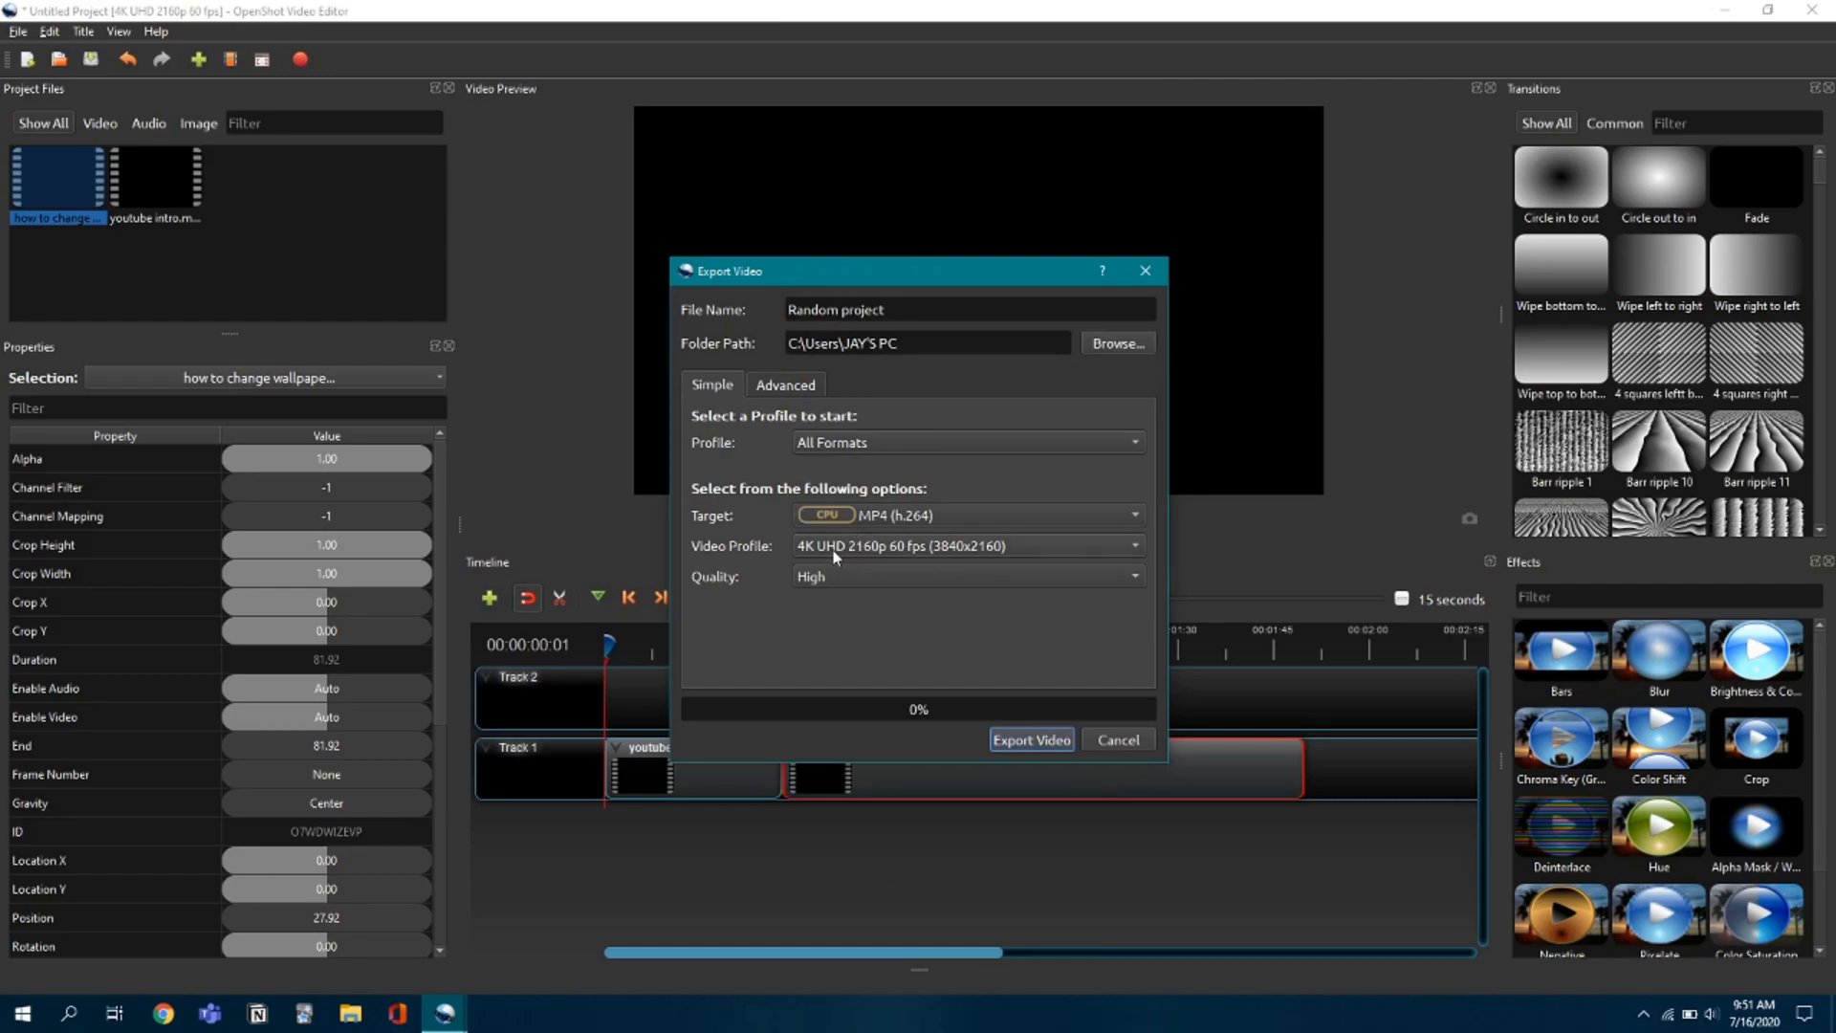
mouse_move(777, 595)
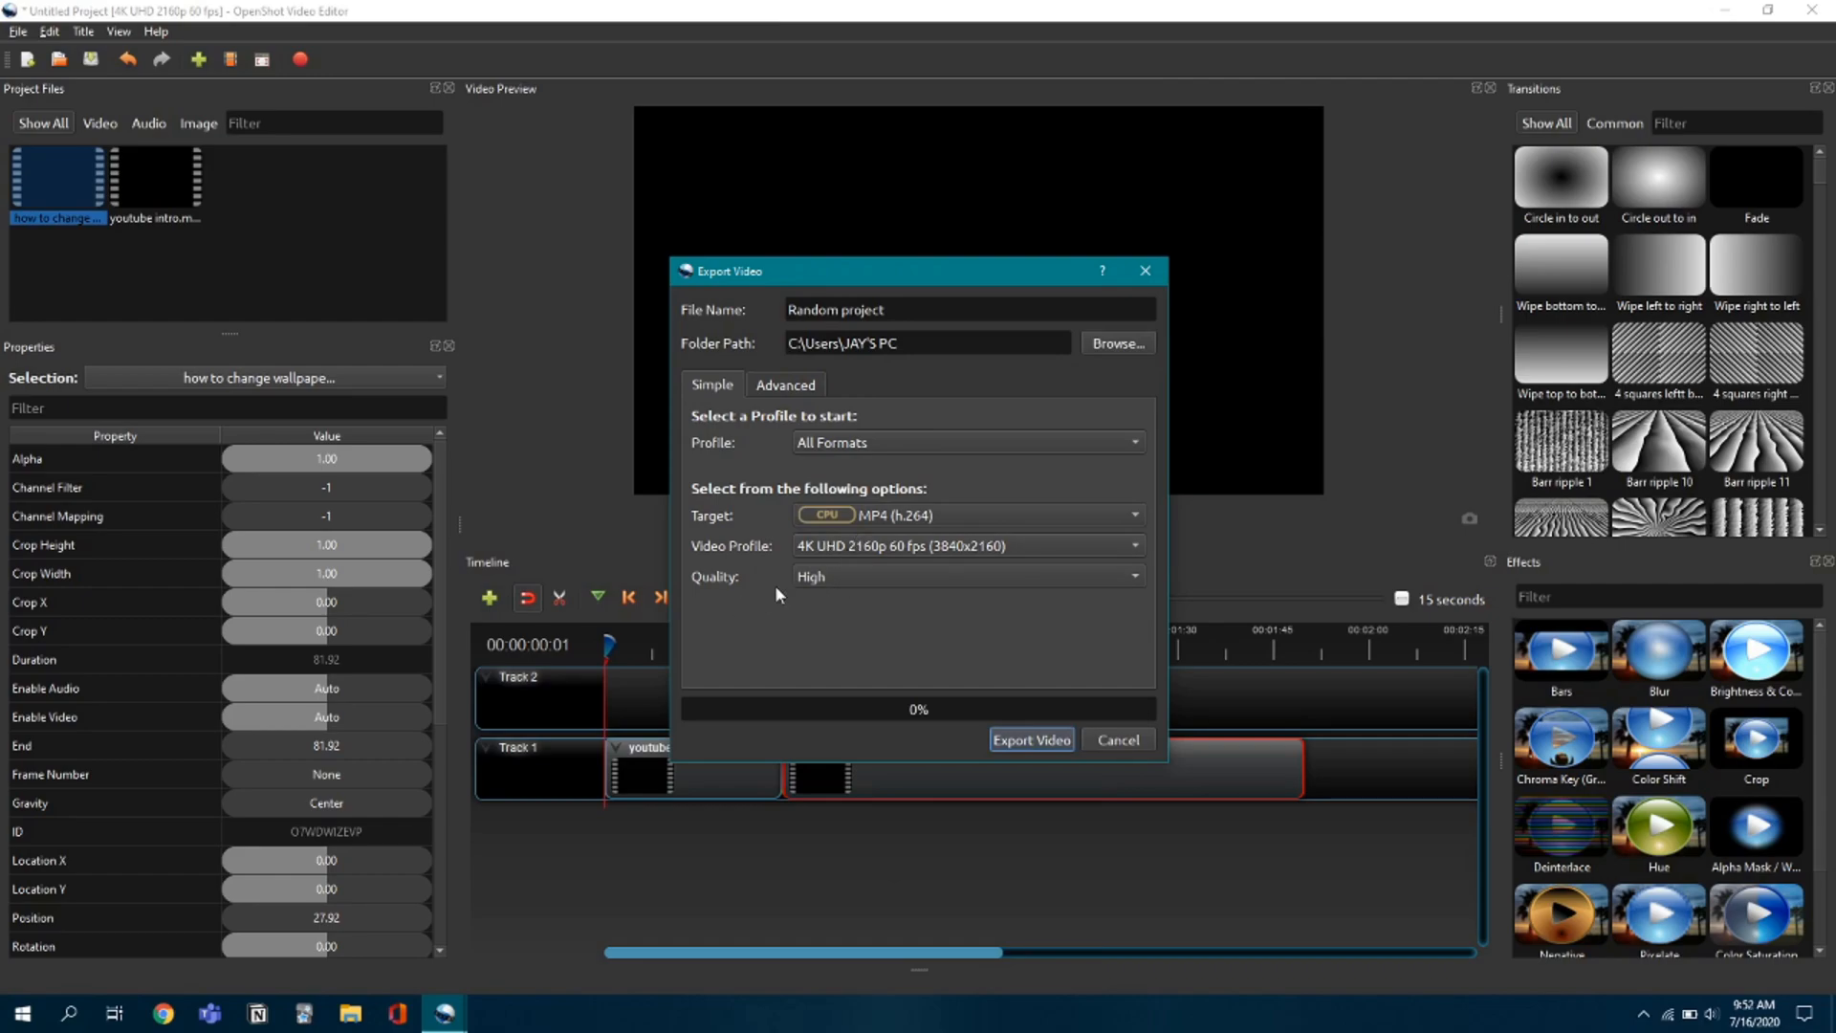
mouse_move(919, 708)
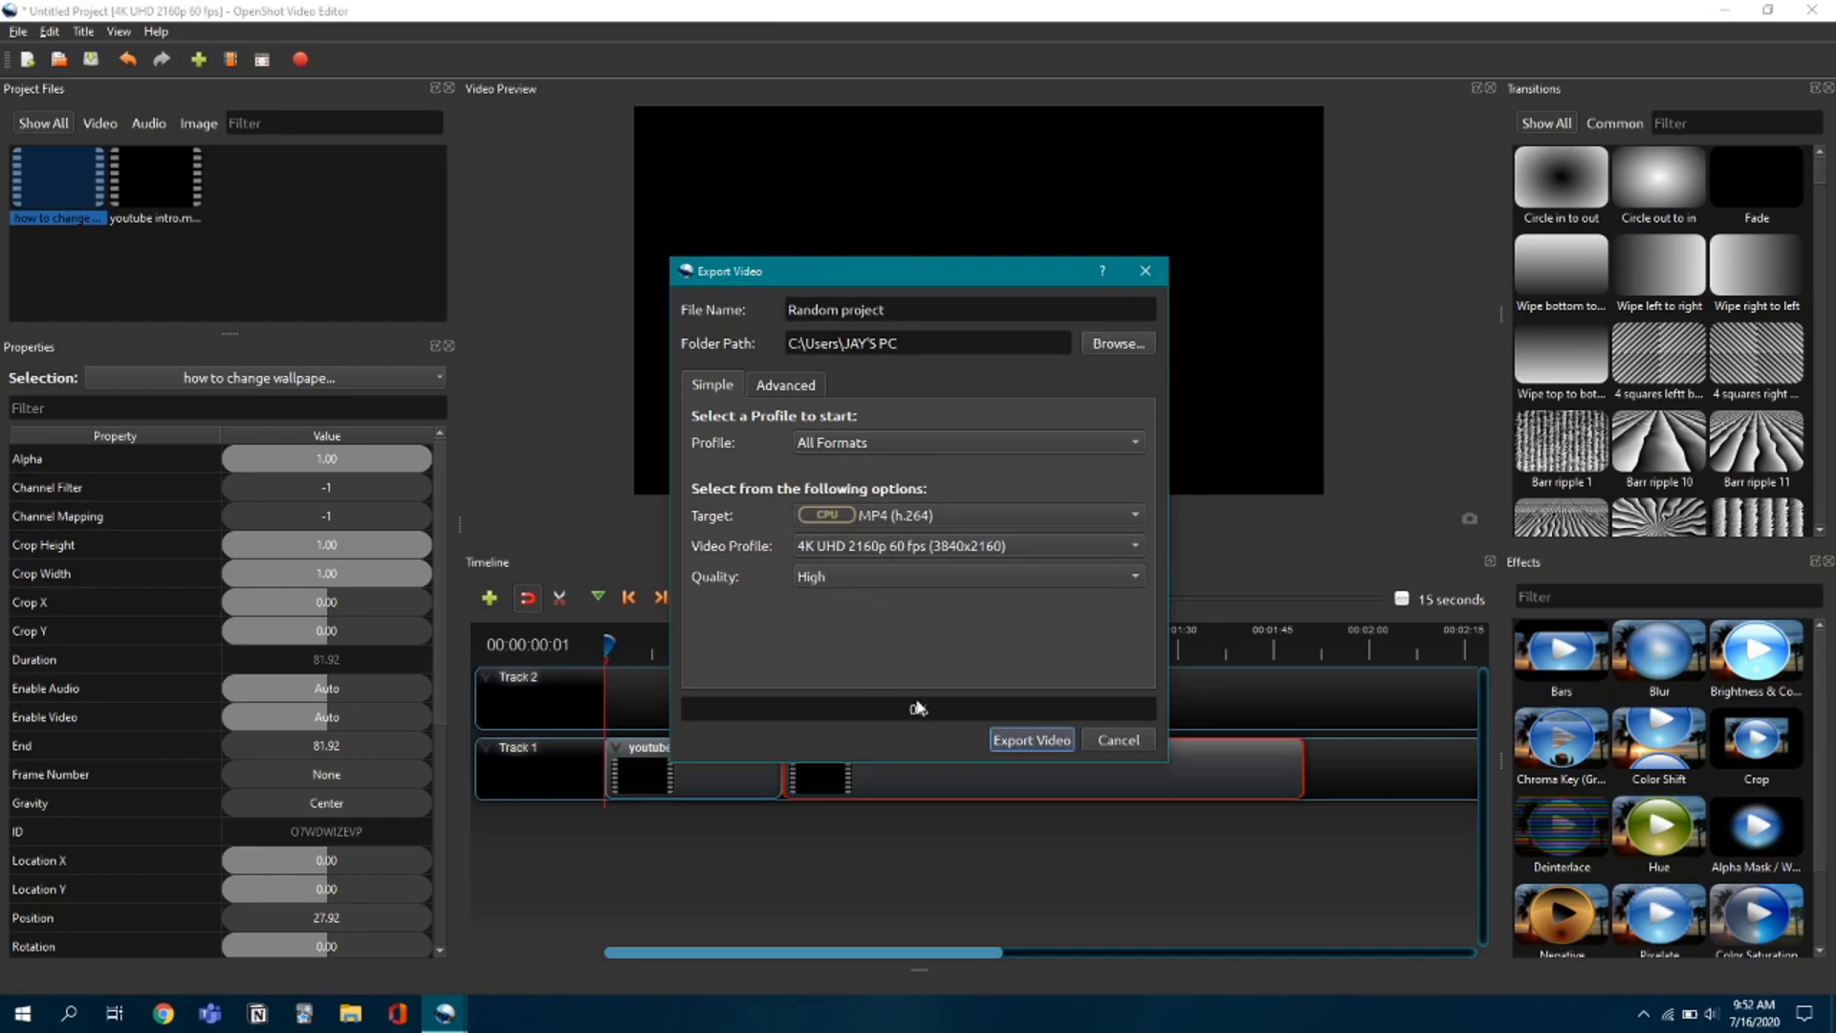
Set the export destination to the YOUTUBE video folder.
click(1028, 738)
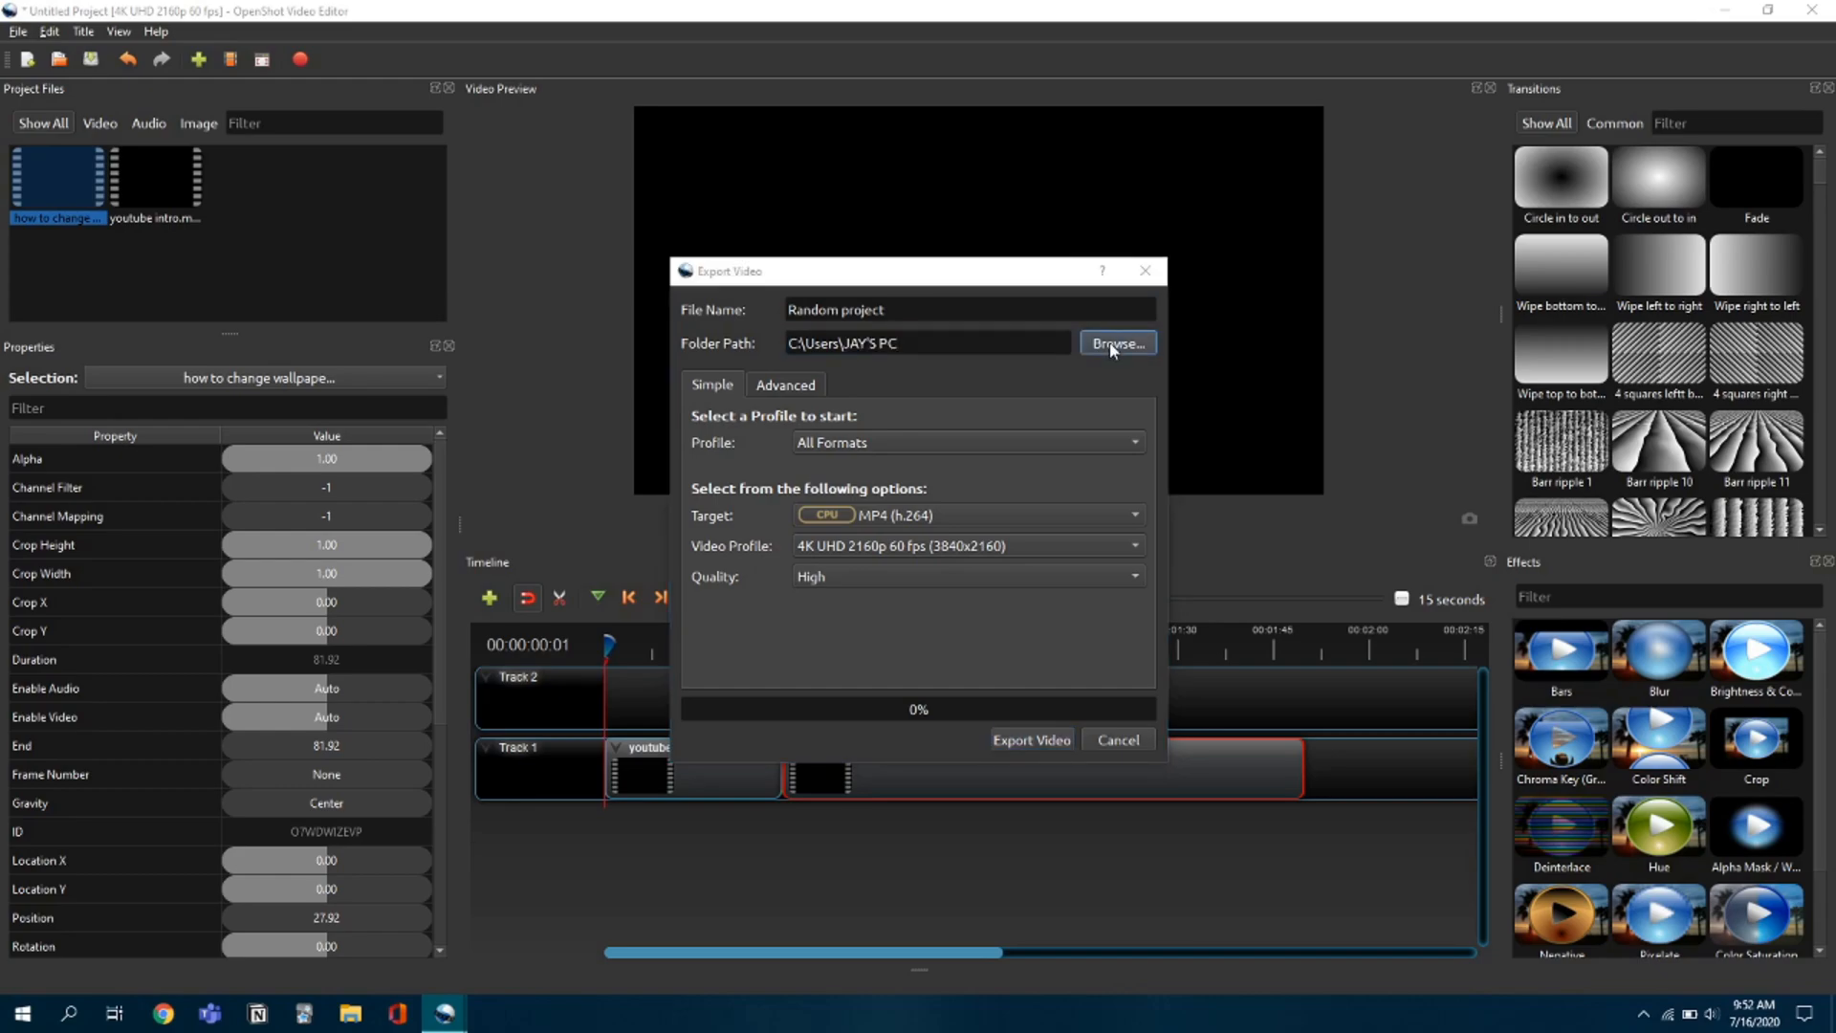
click(1115, 342)
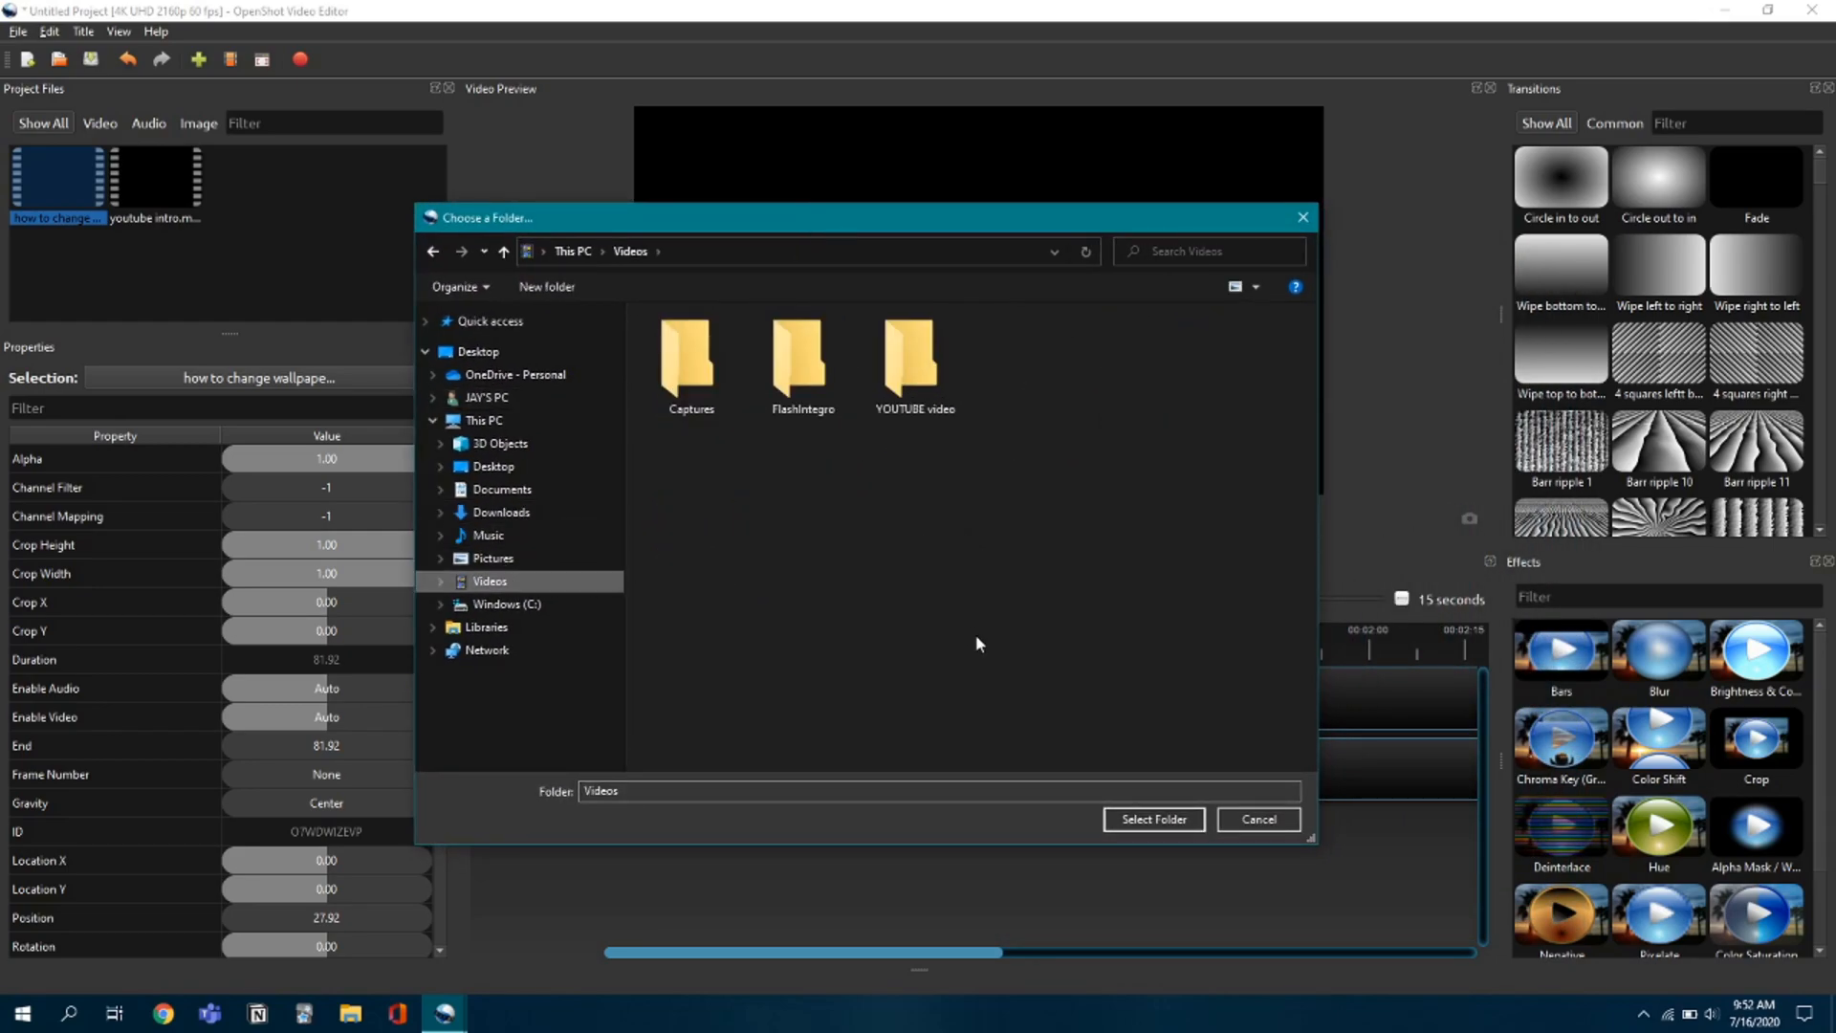
mouse_move(784, 482)
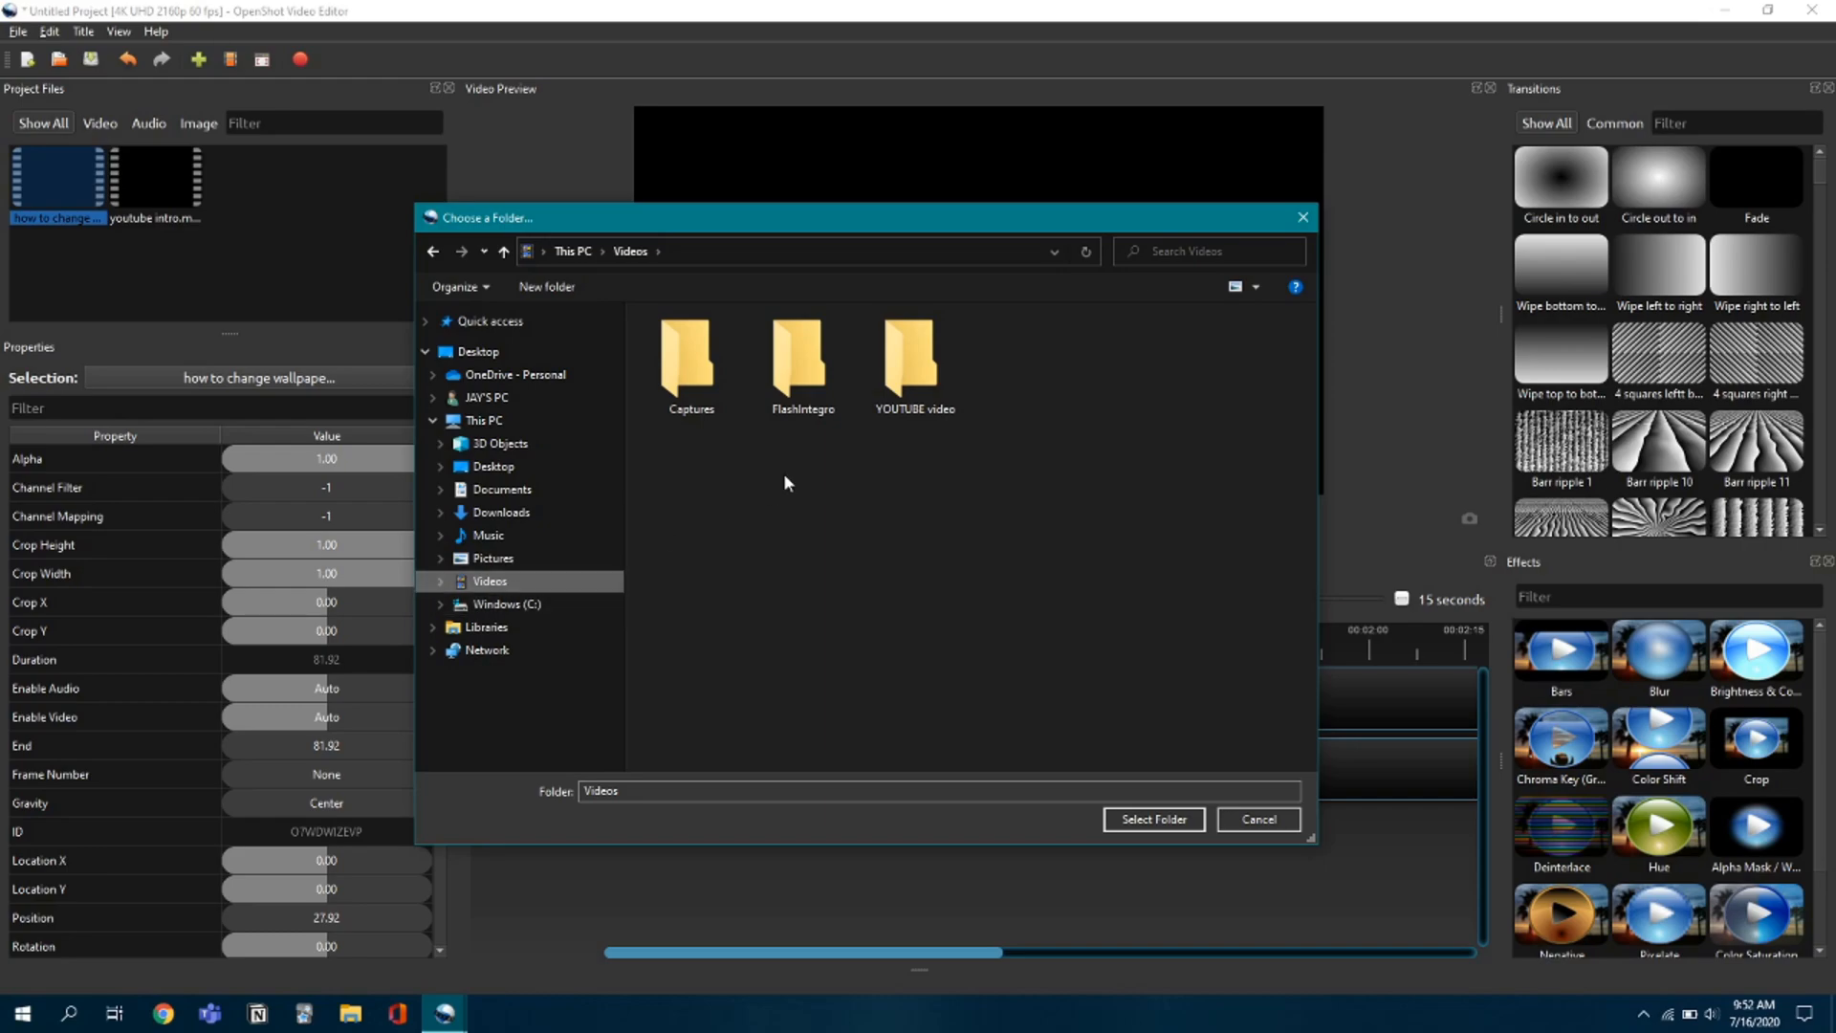
click(914, 358)
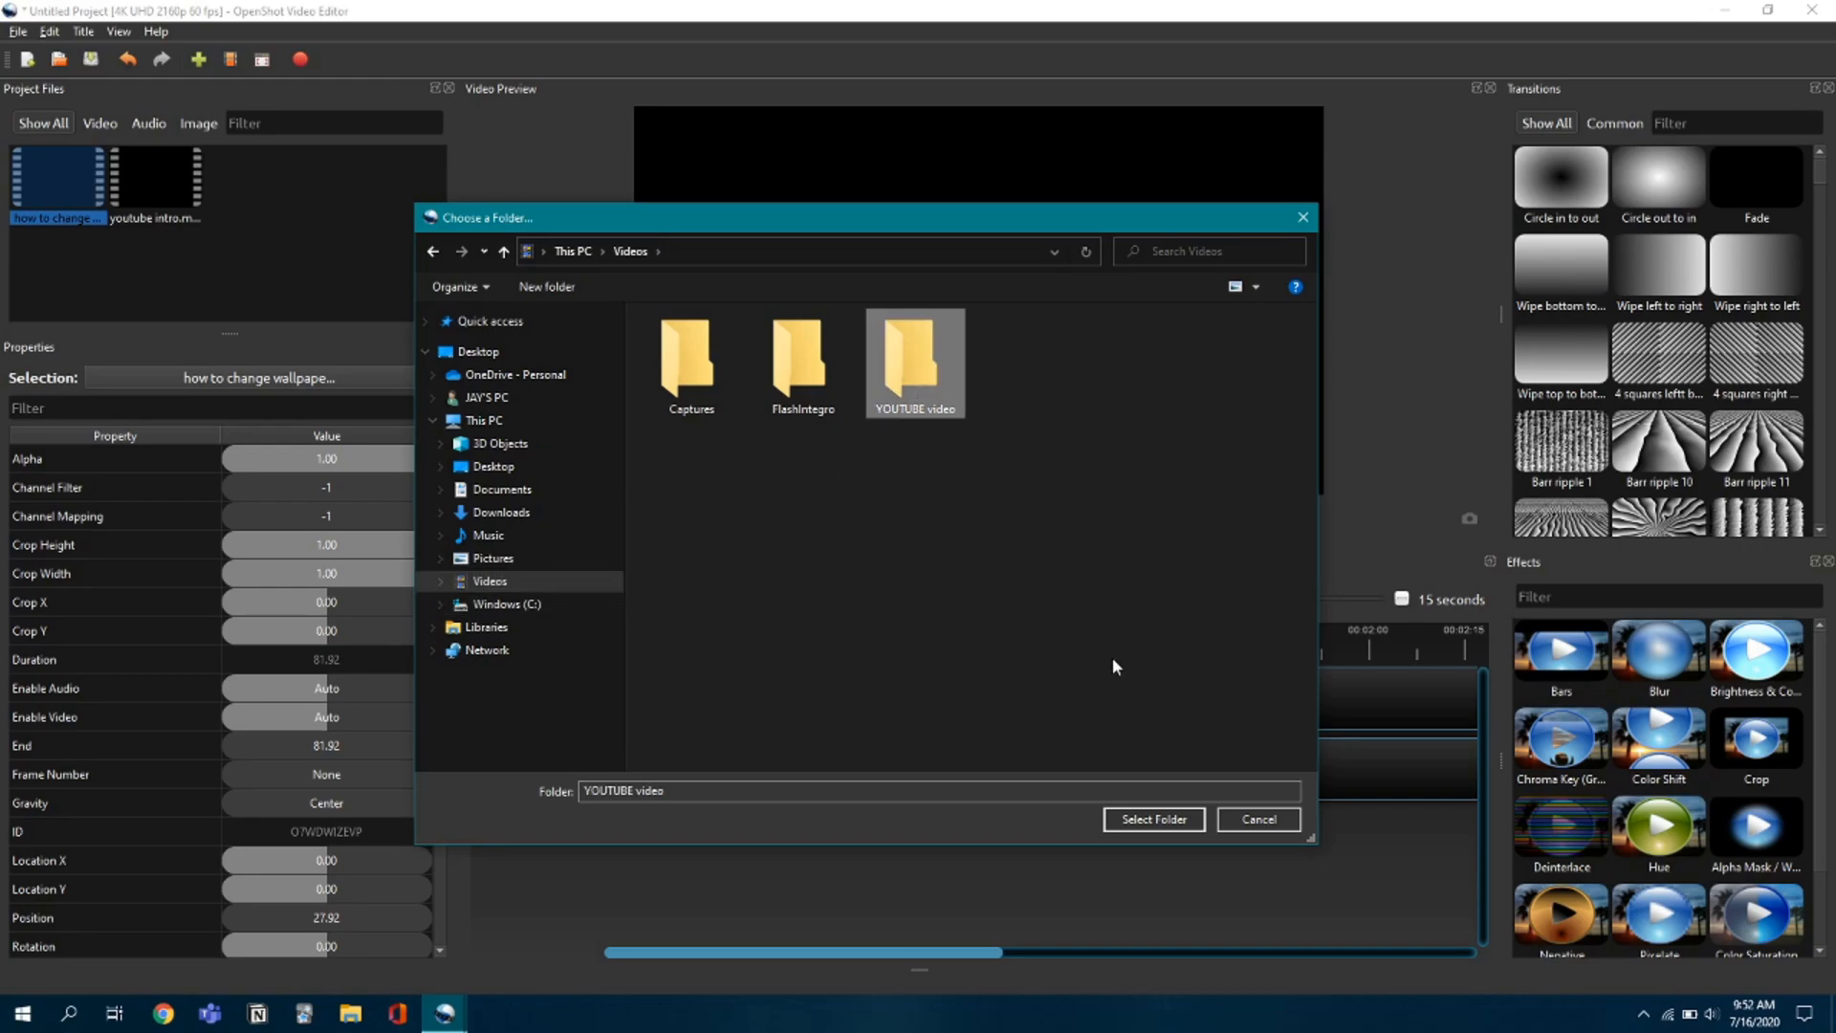
click(1151, 818)
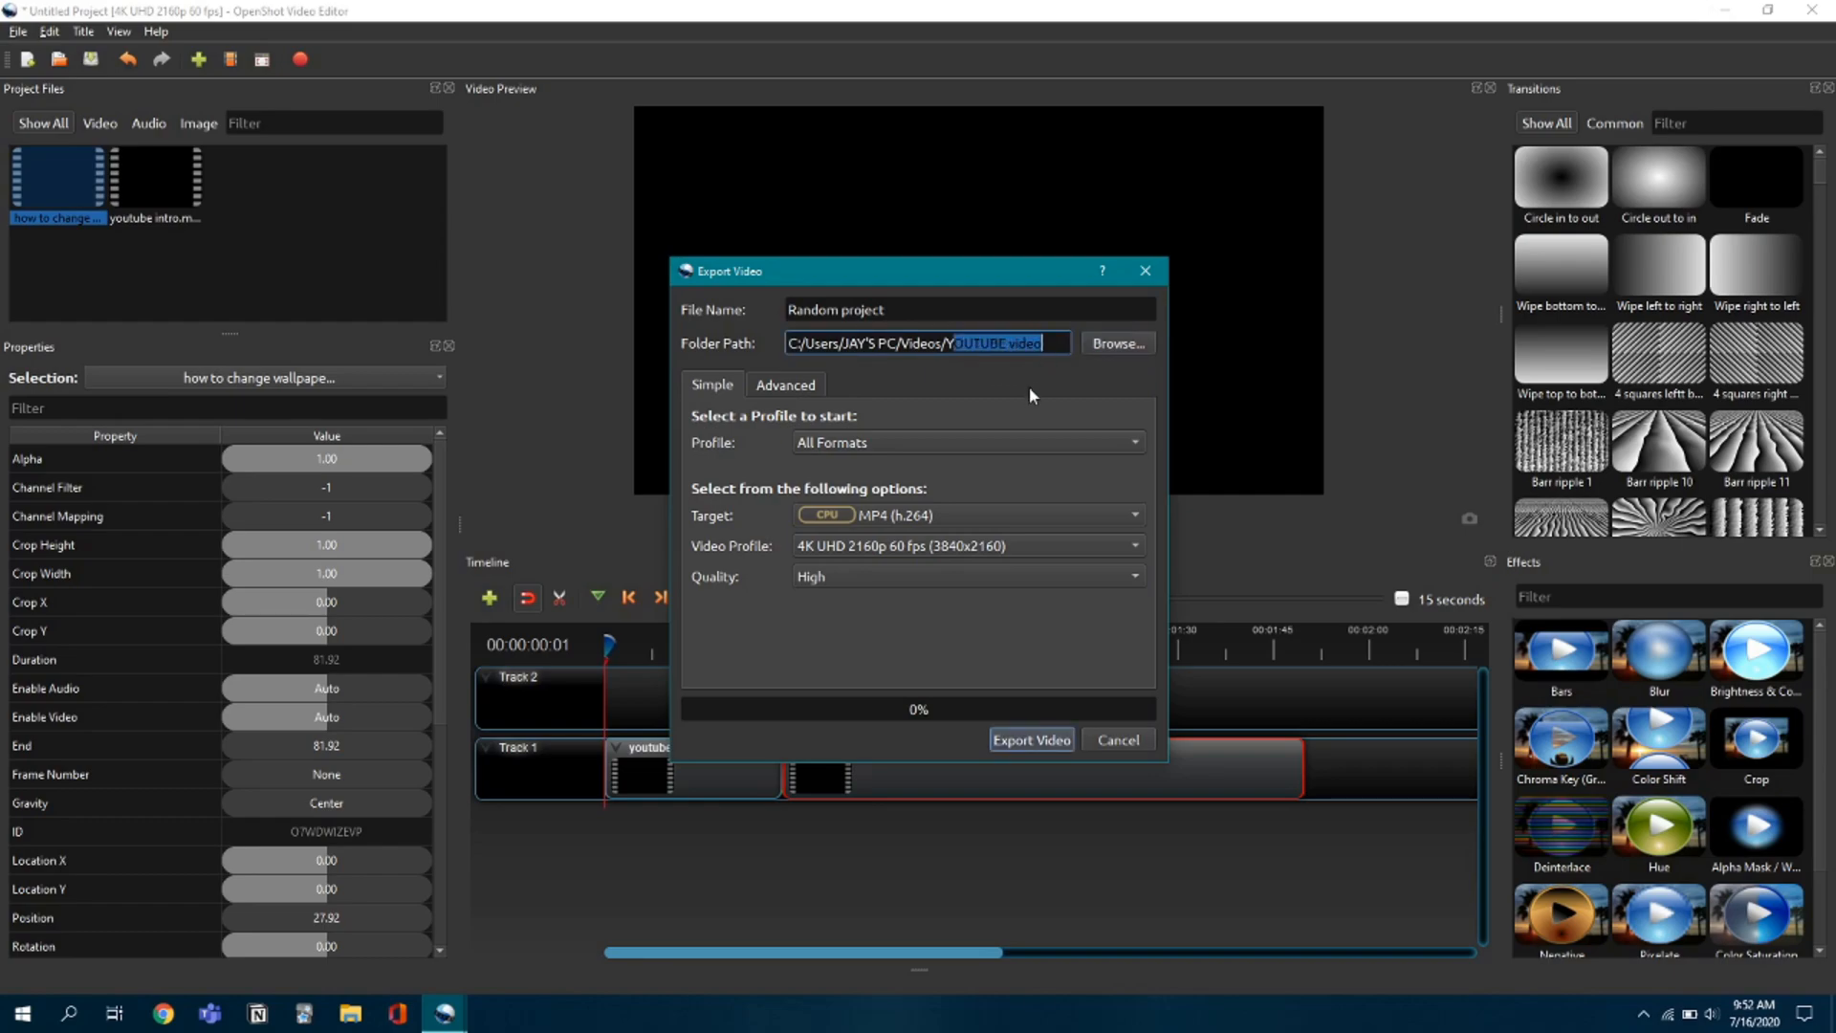
Export the video, replacing the existing Random project.mp4, and switch to File Explorer.
click(1029, 738)
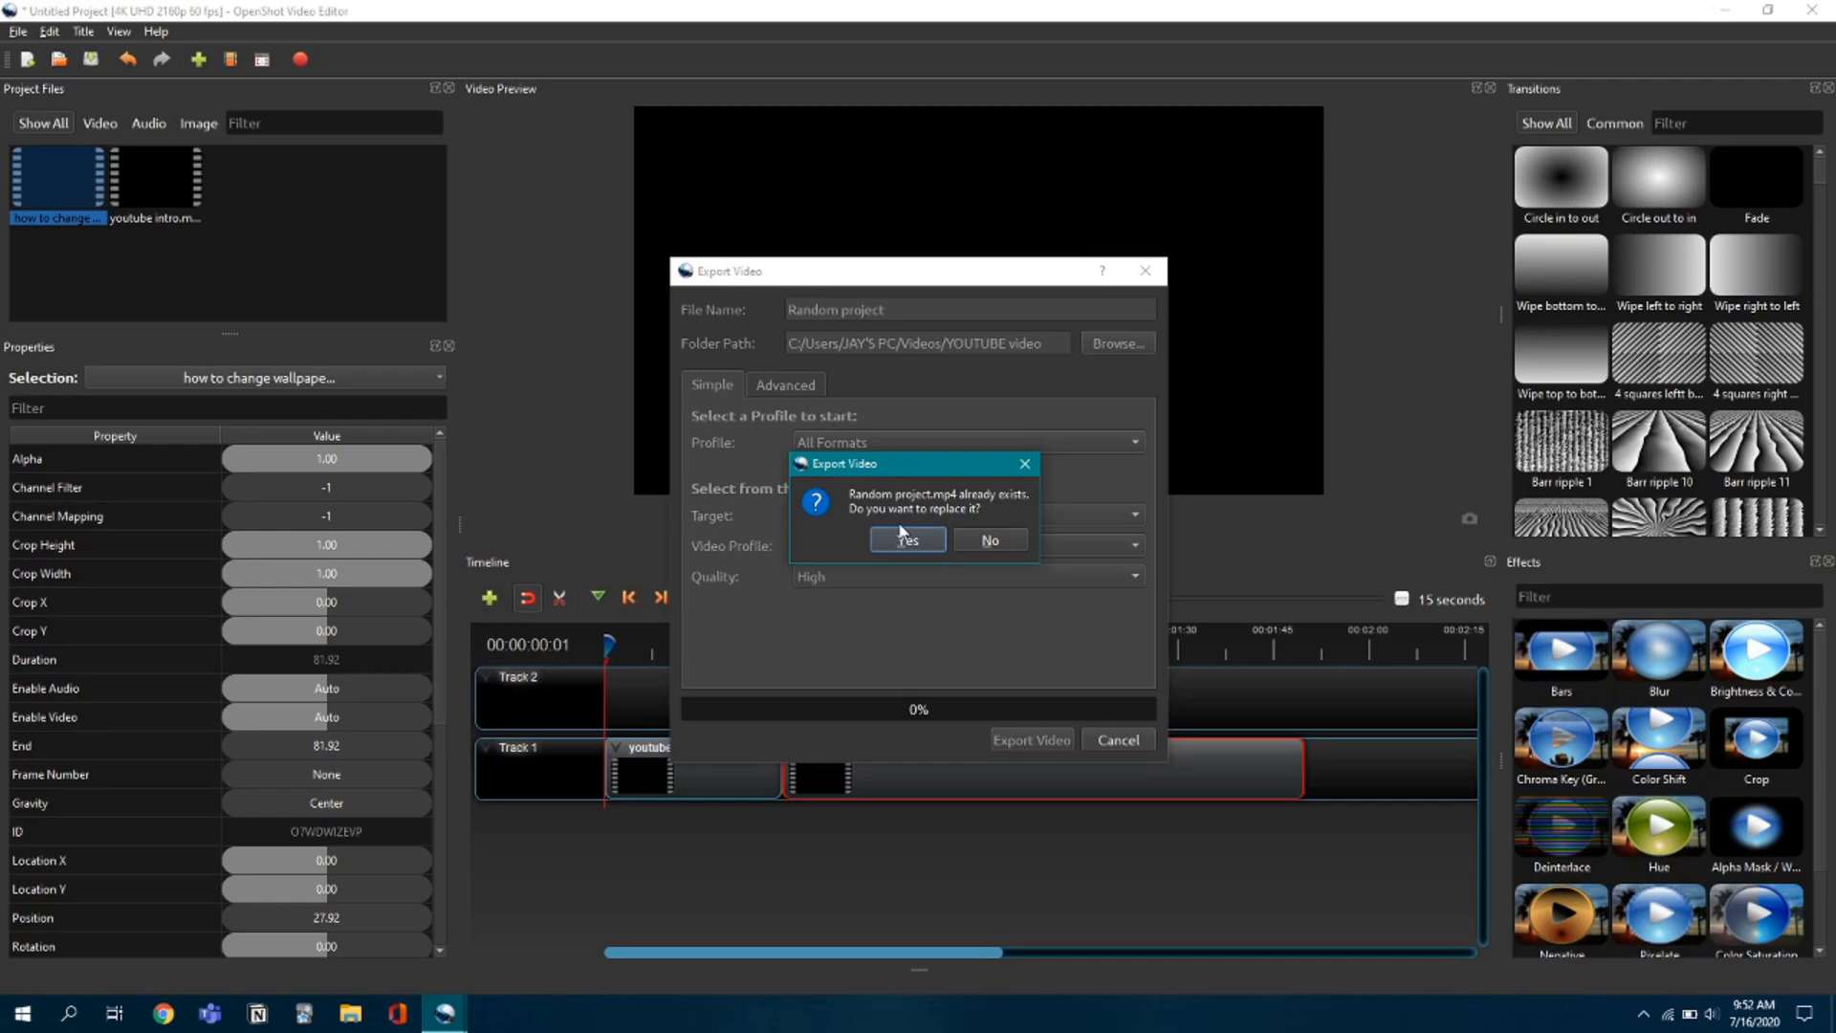
click(904, 540)
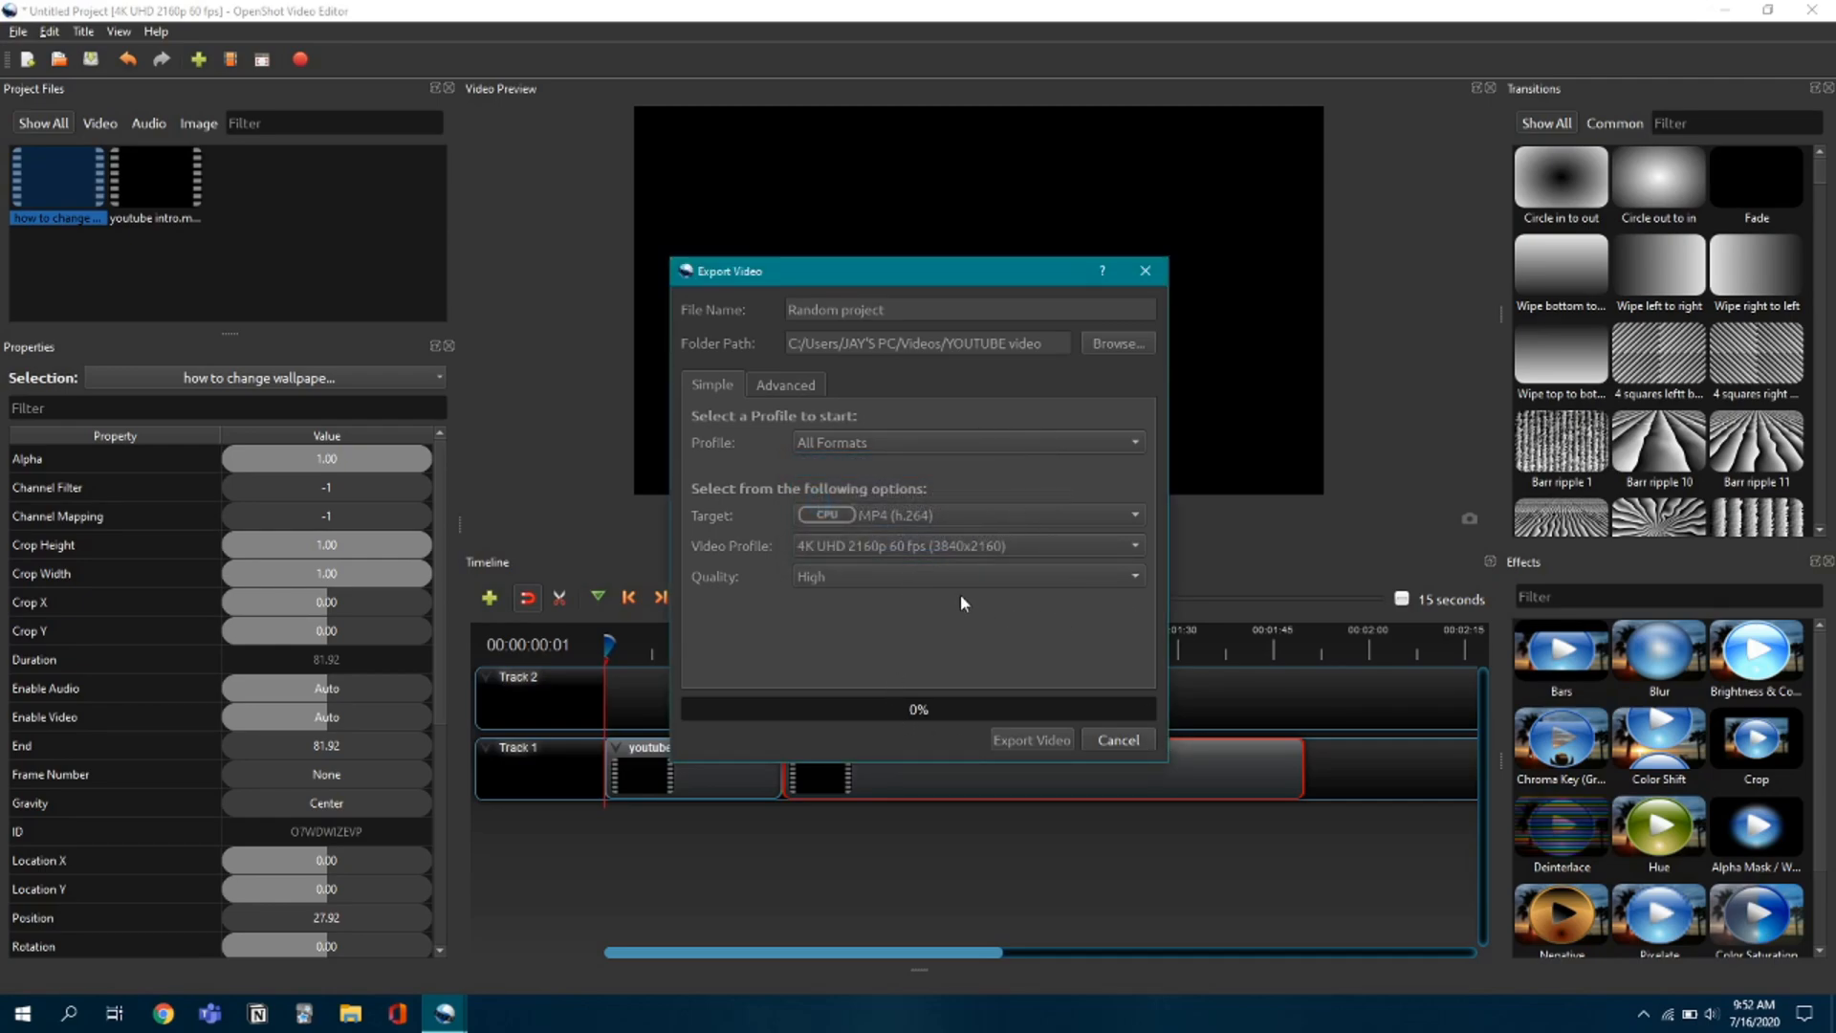
click(1029, 738)
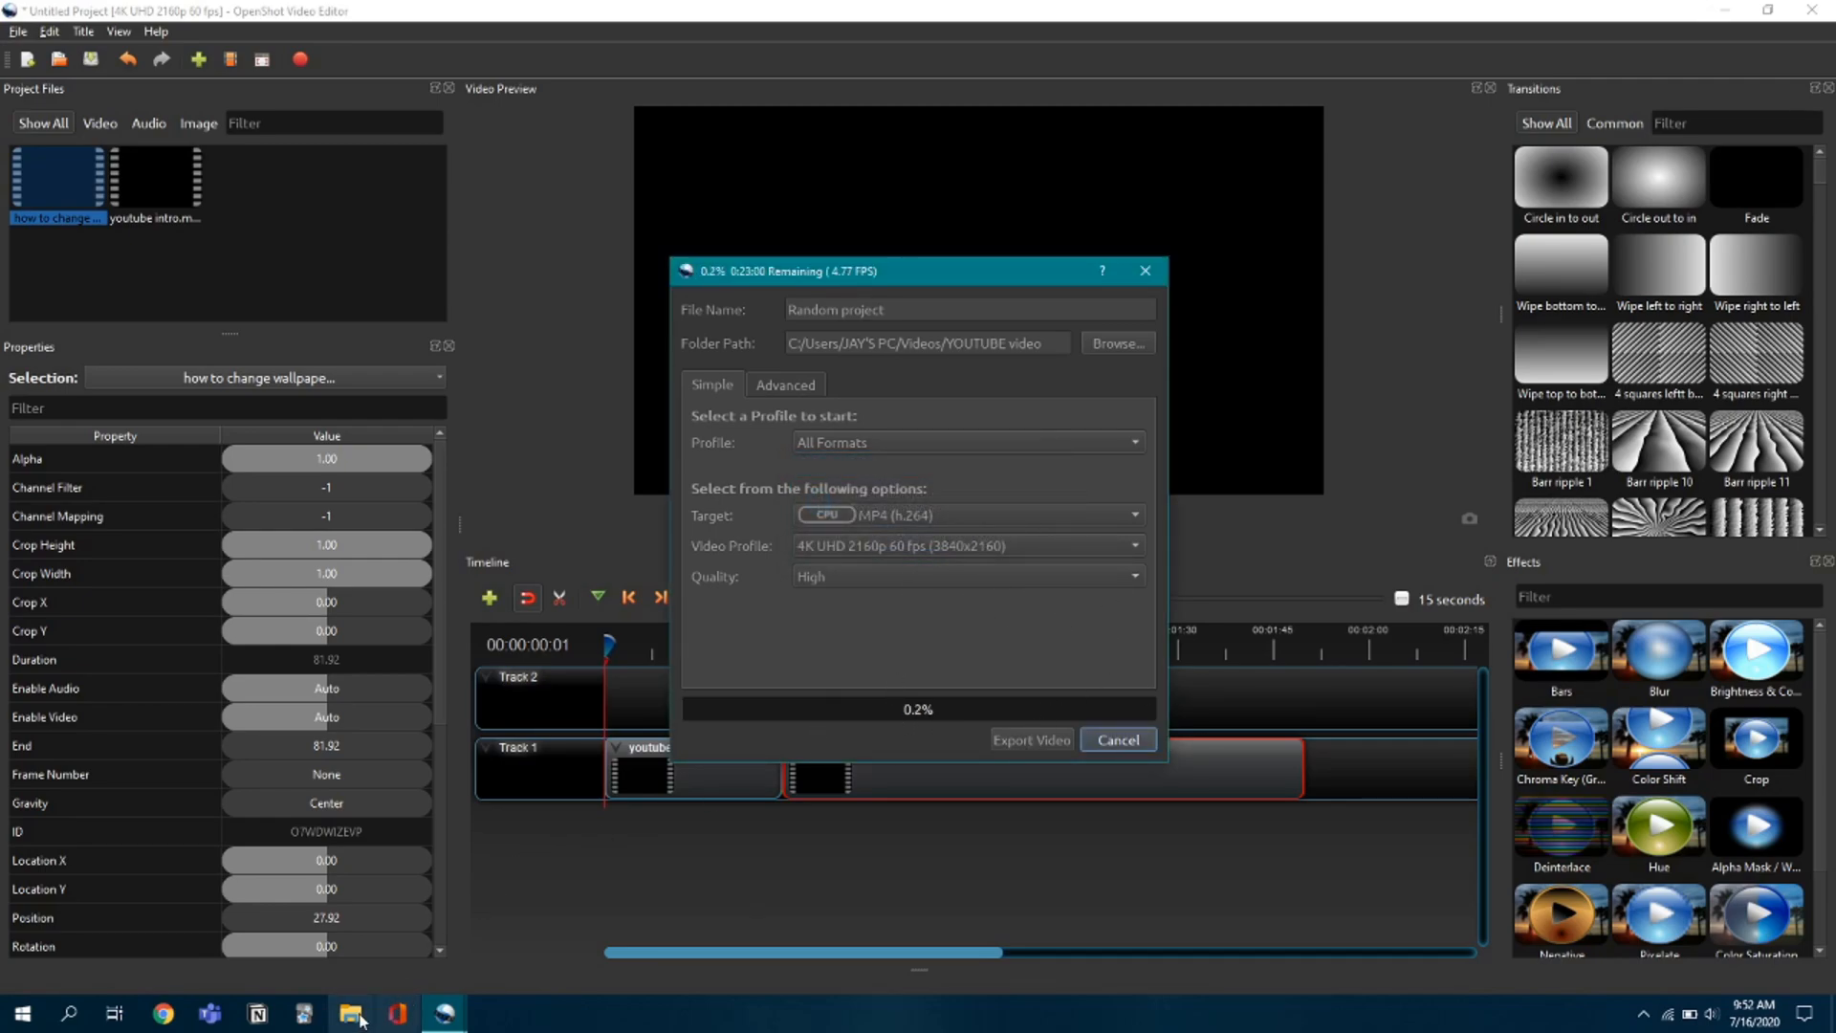
click(348, 1013)
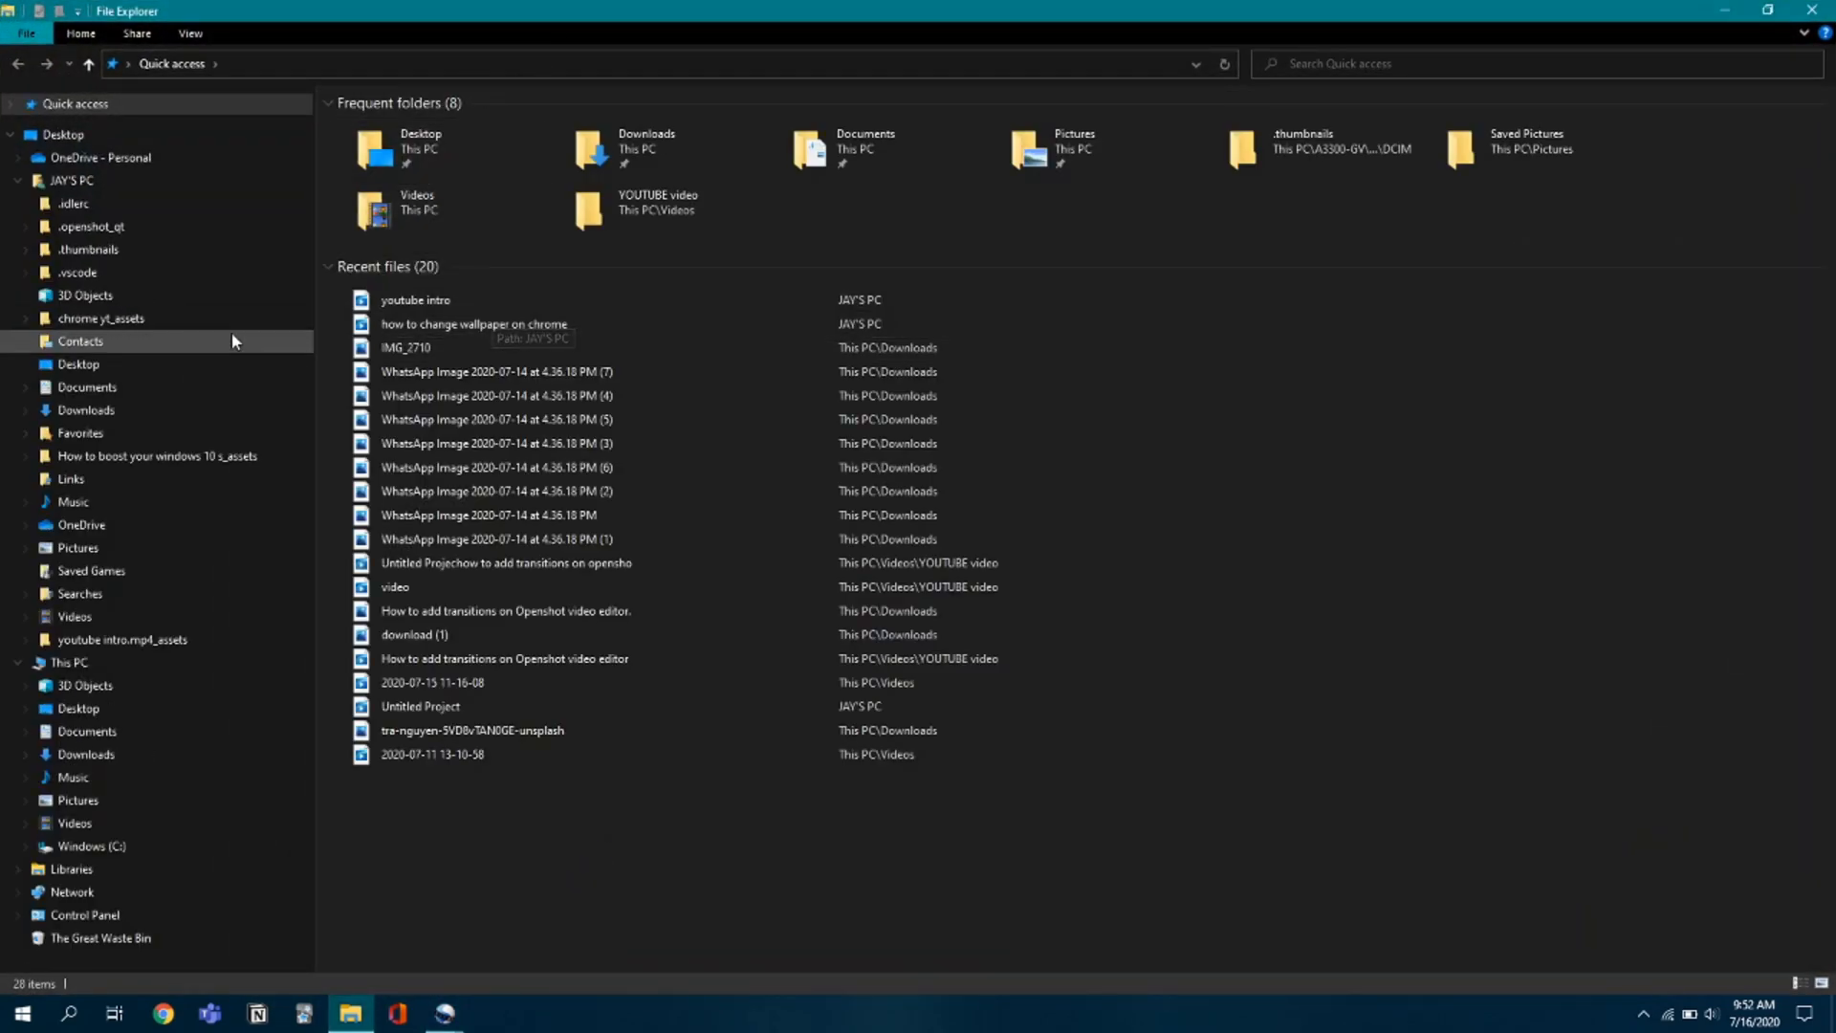
mouse_move(115, 828)
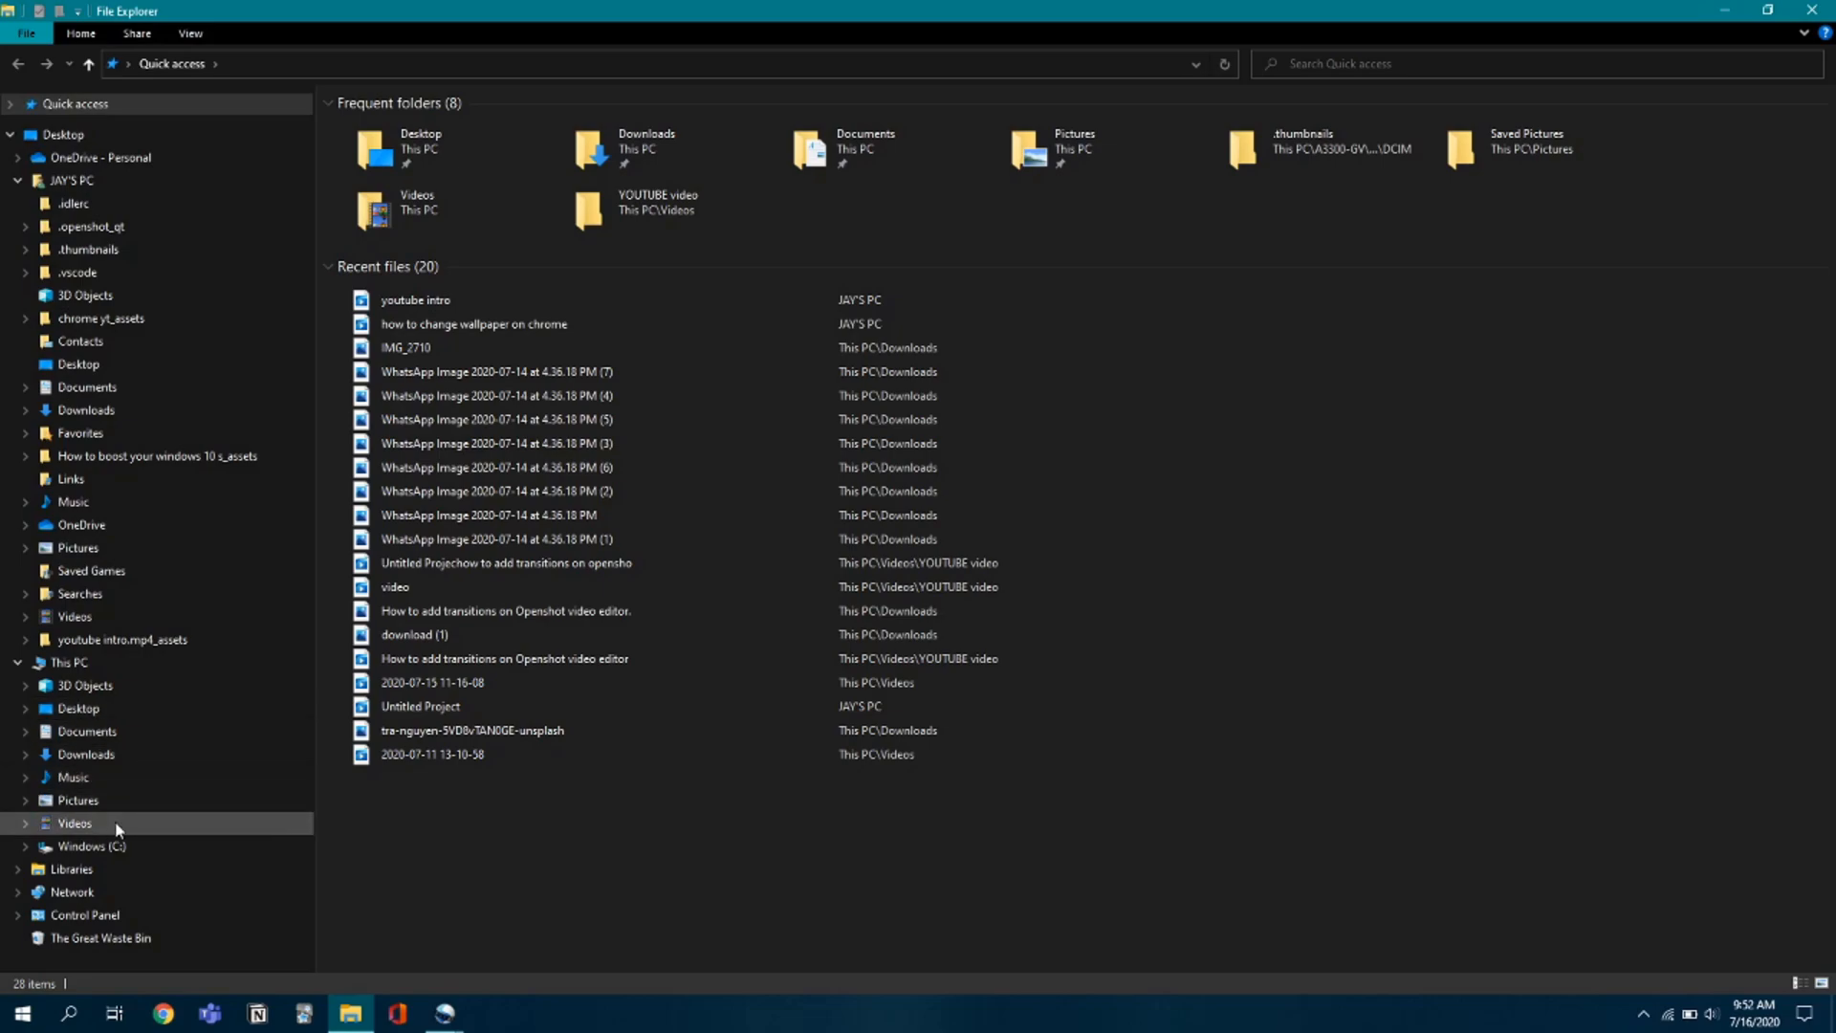
Create a new folder inside the Videos folder.
double_click(75, 822)
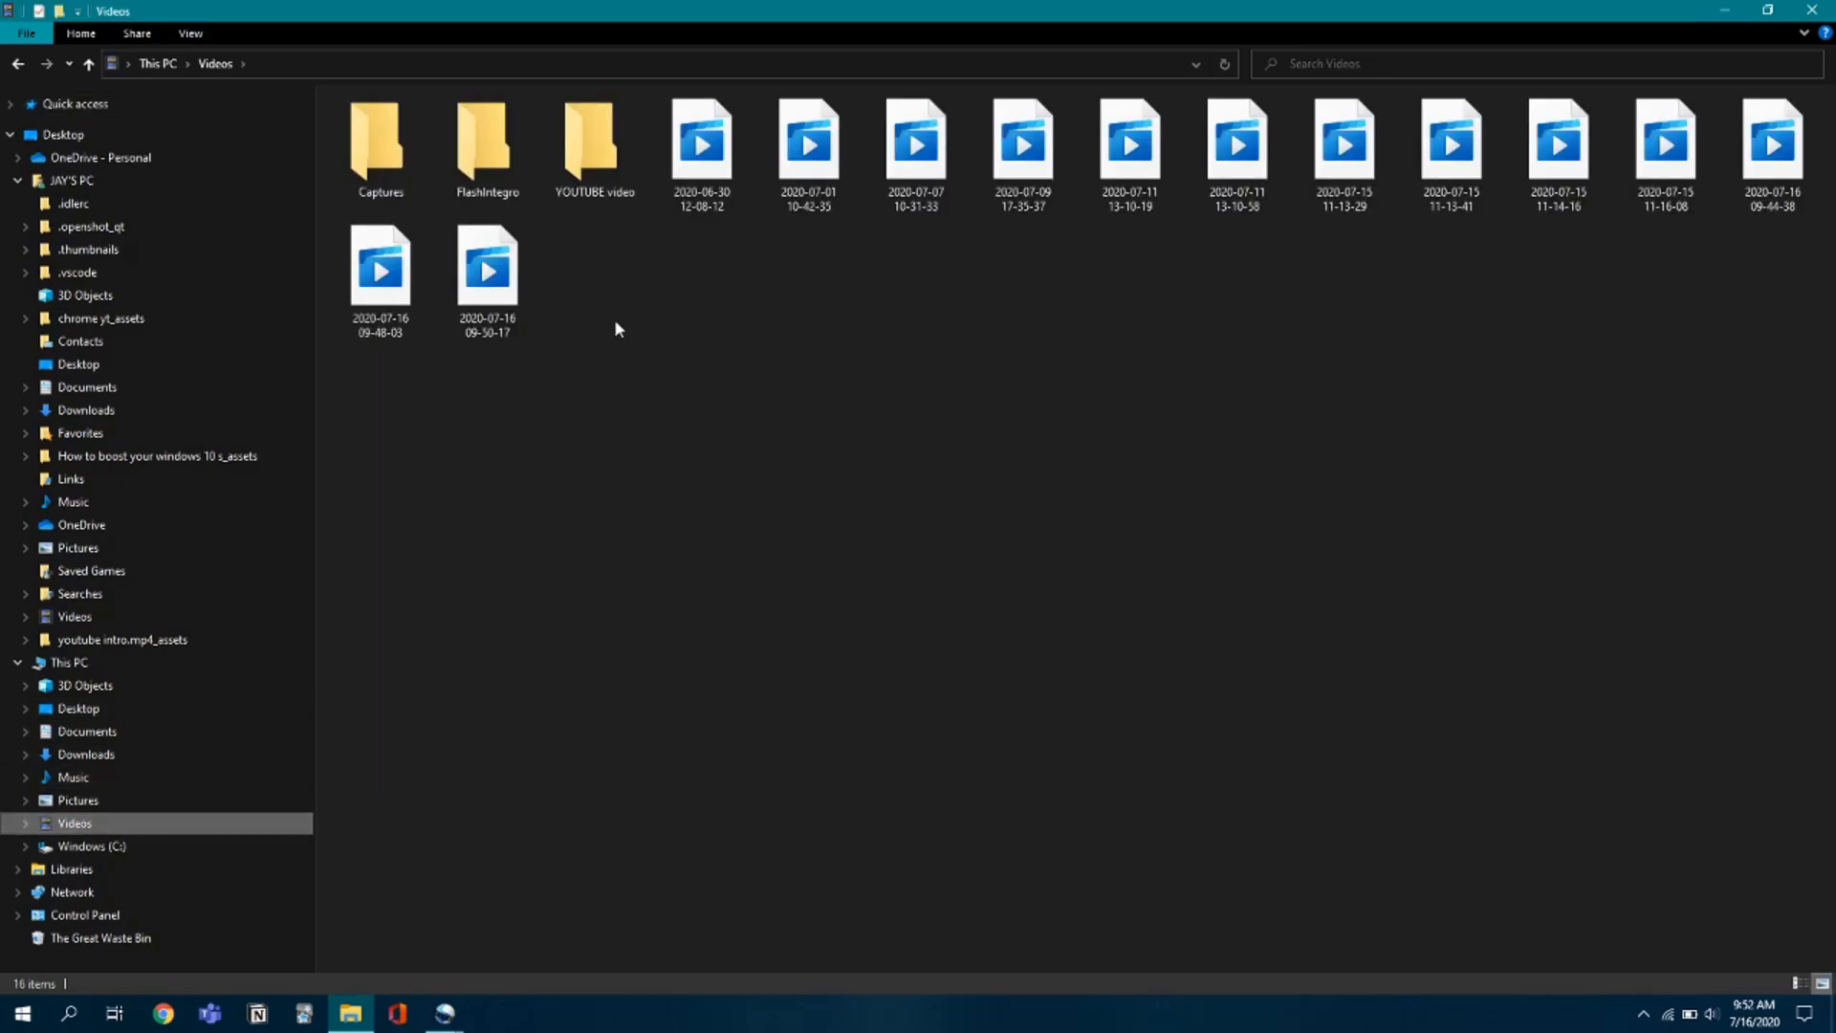
mouse_move(243, 925)
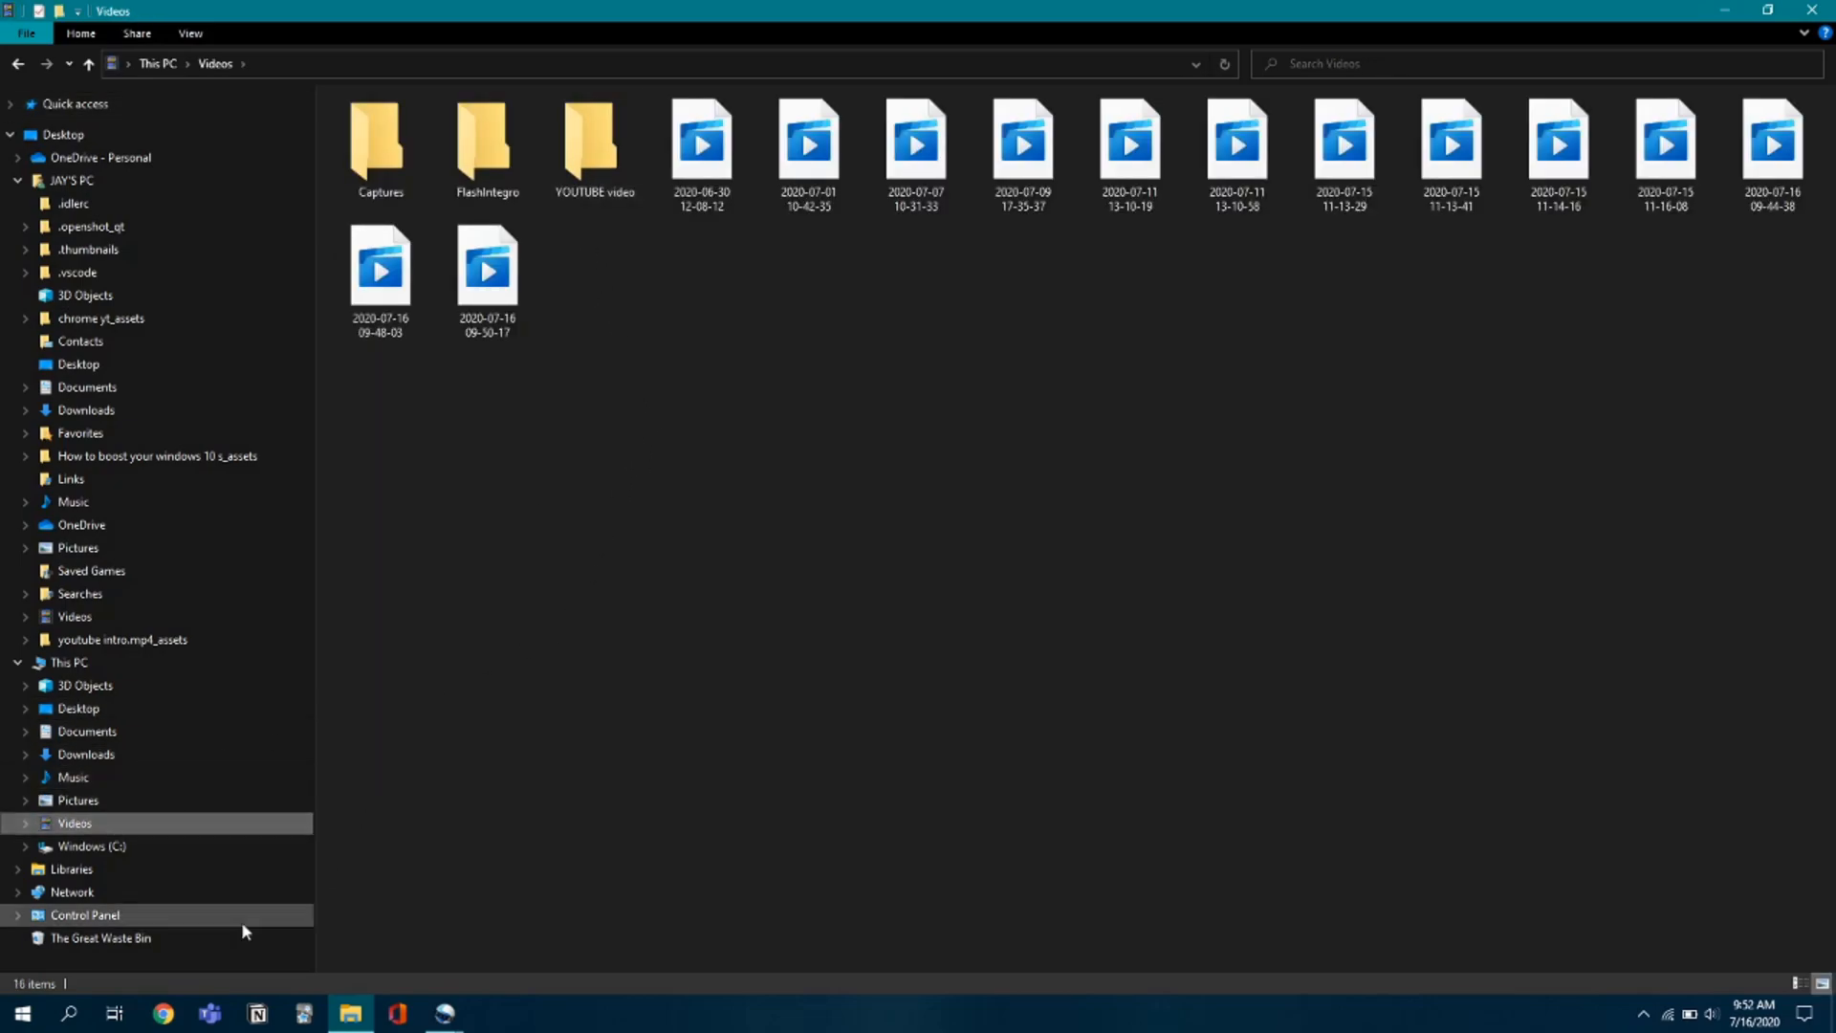
click(593, 138)
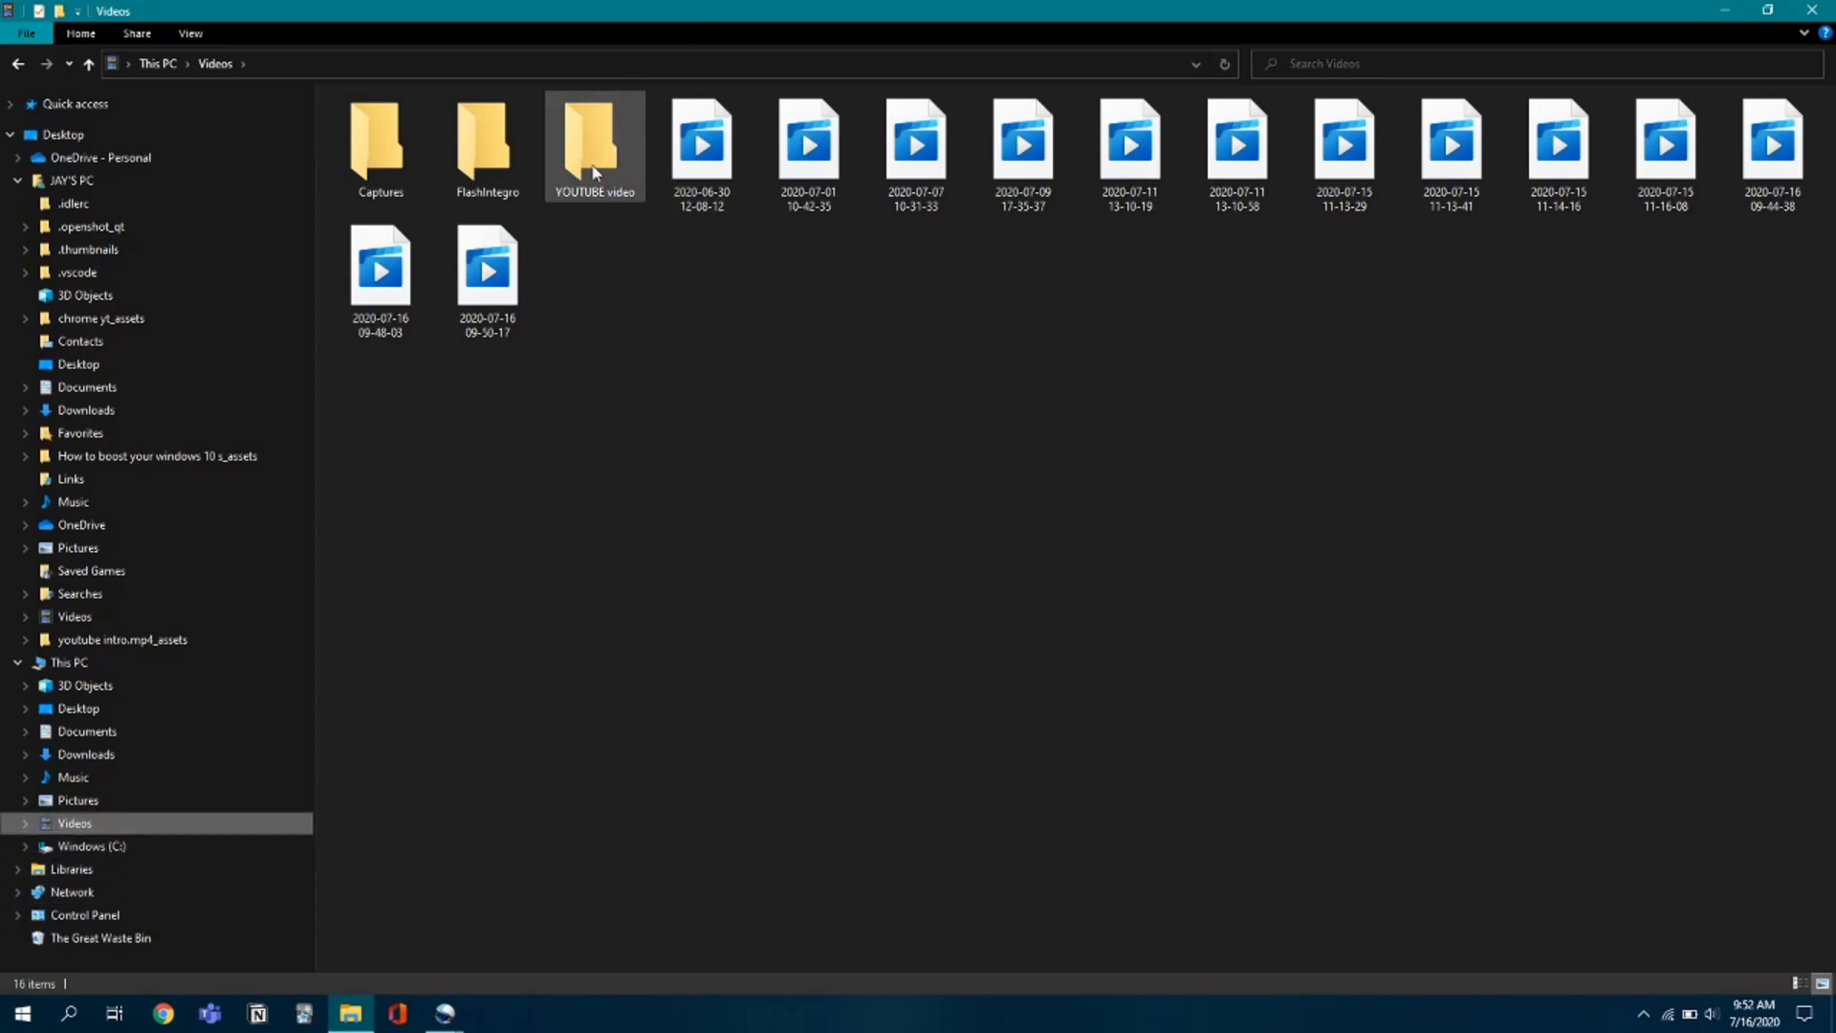
click(805, 541)
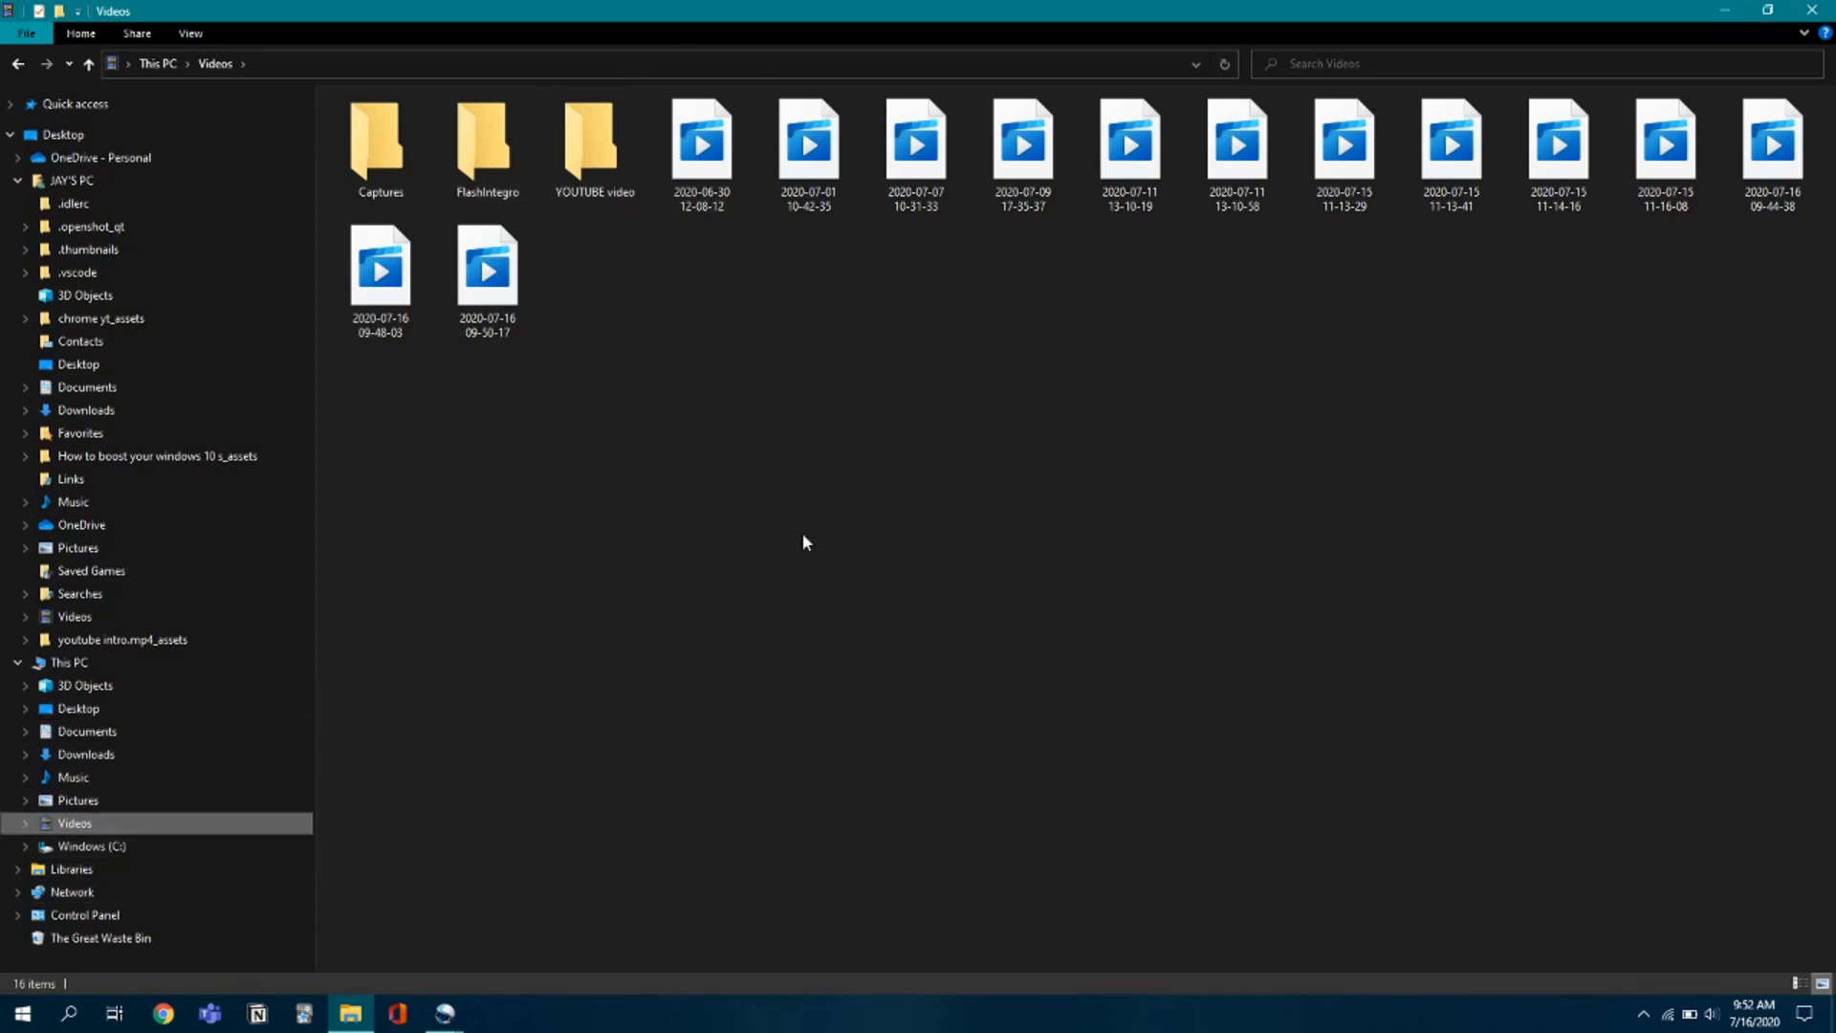
right_click(805, 541)
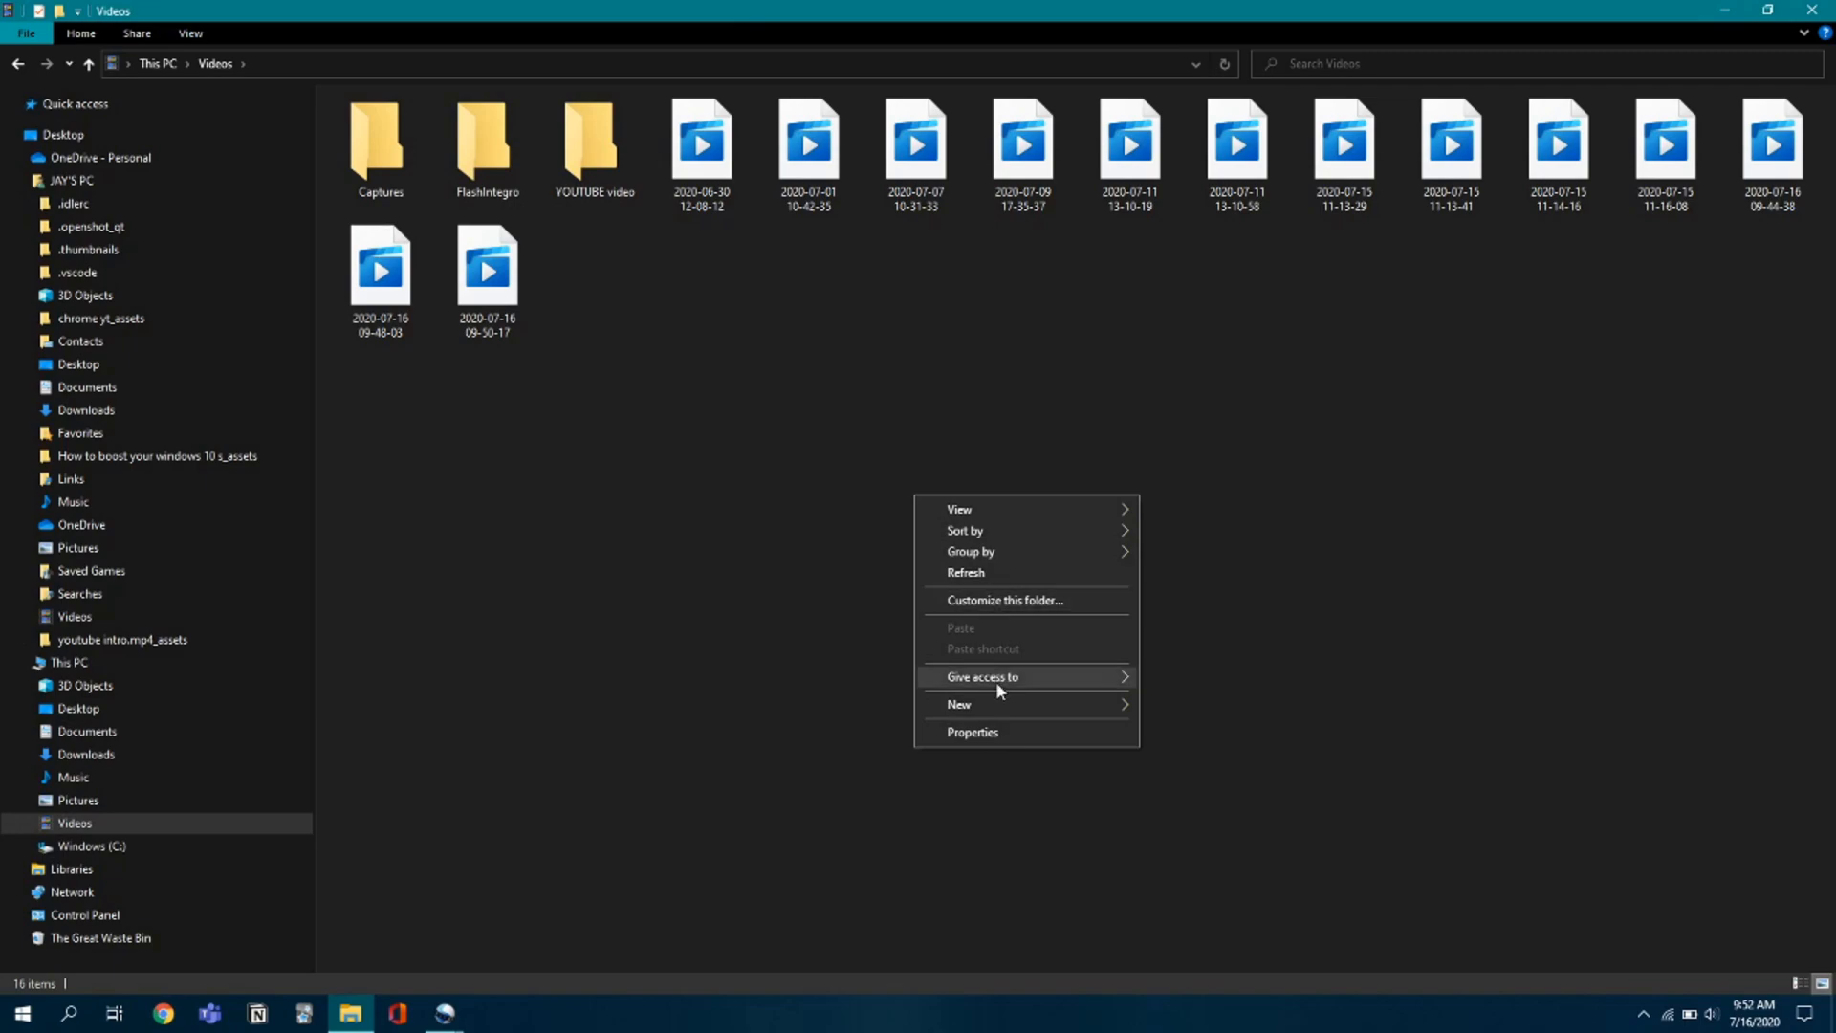
click(958, 704)
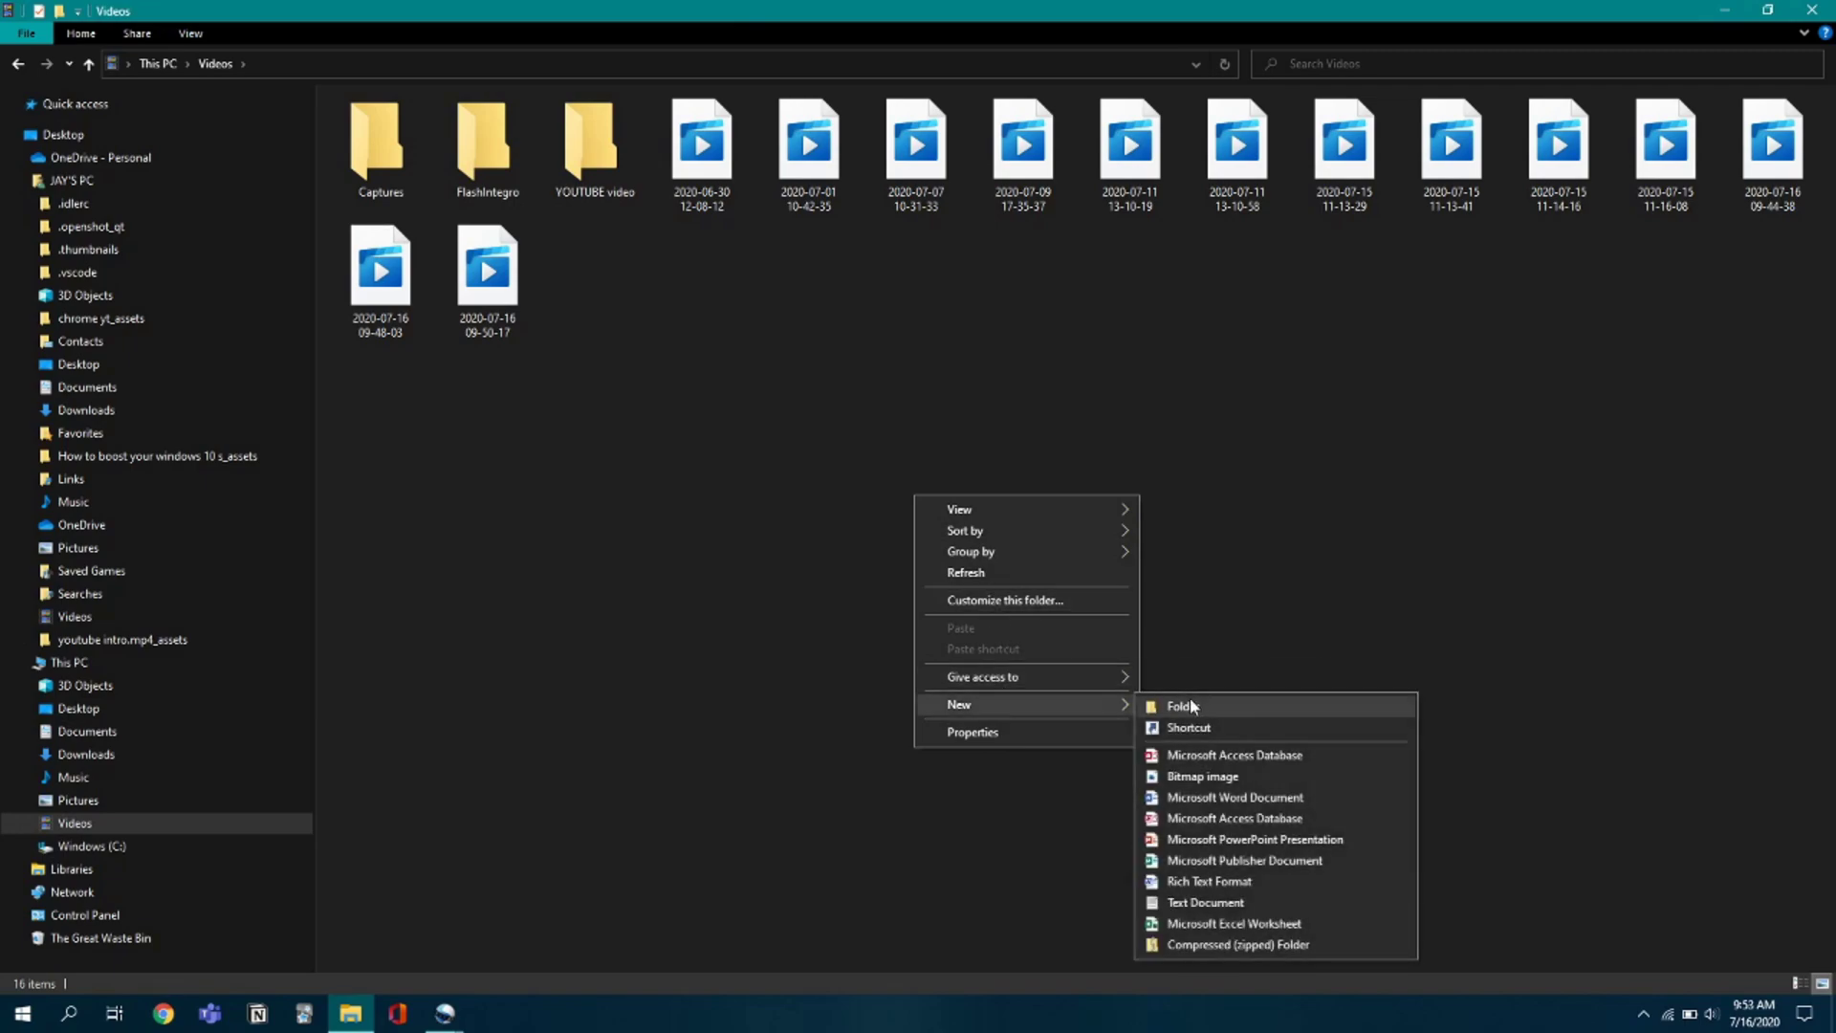
click(1181, 705)
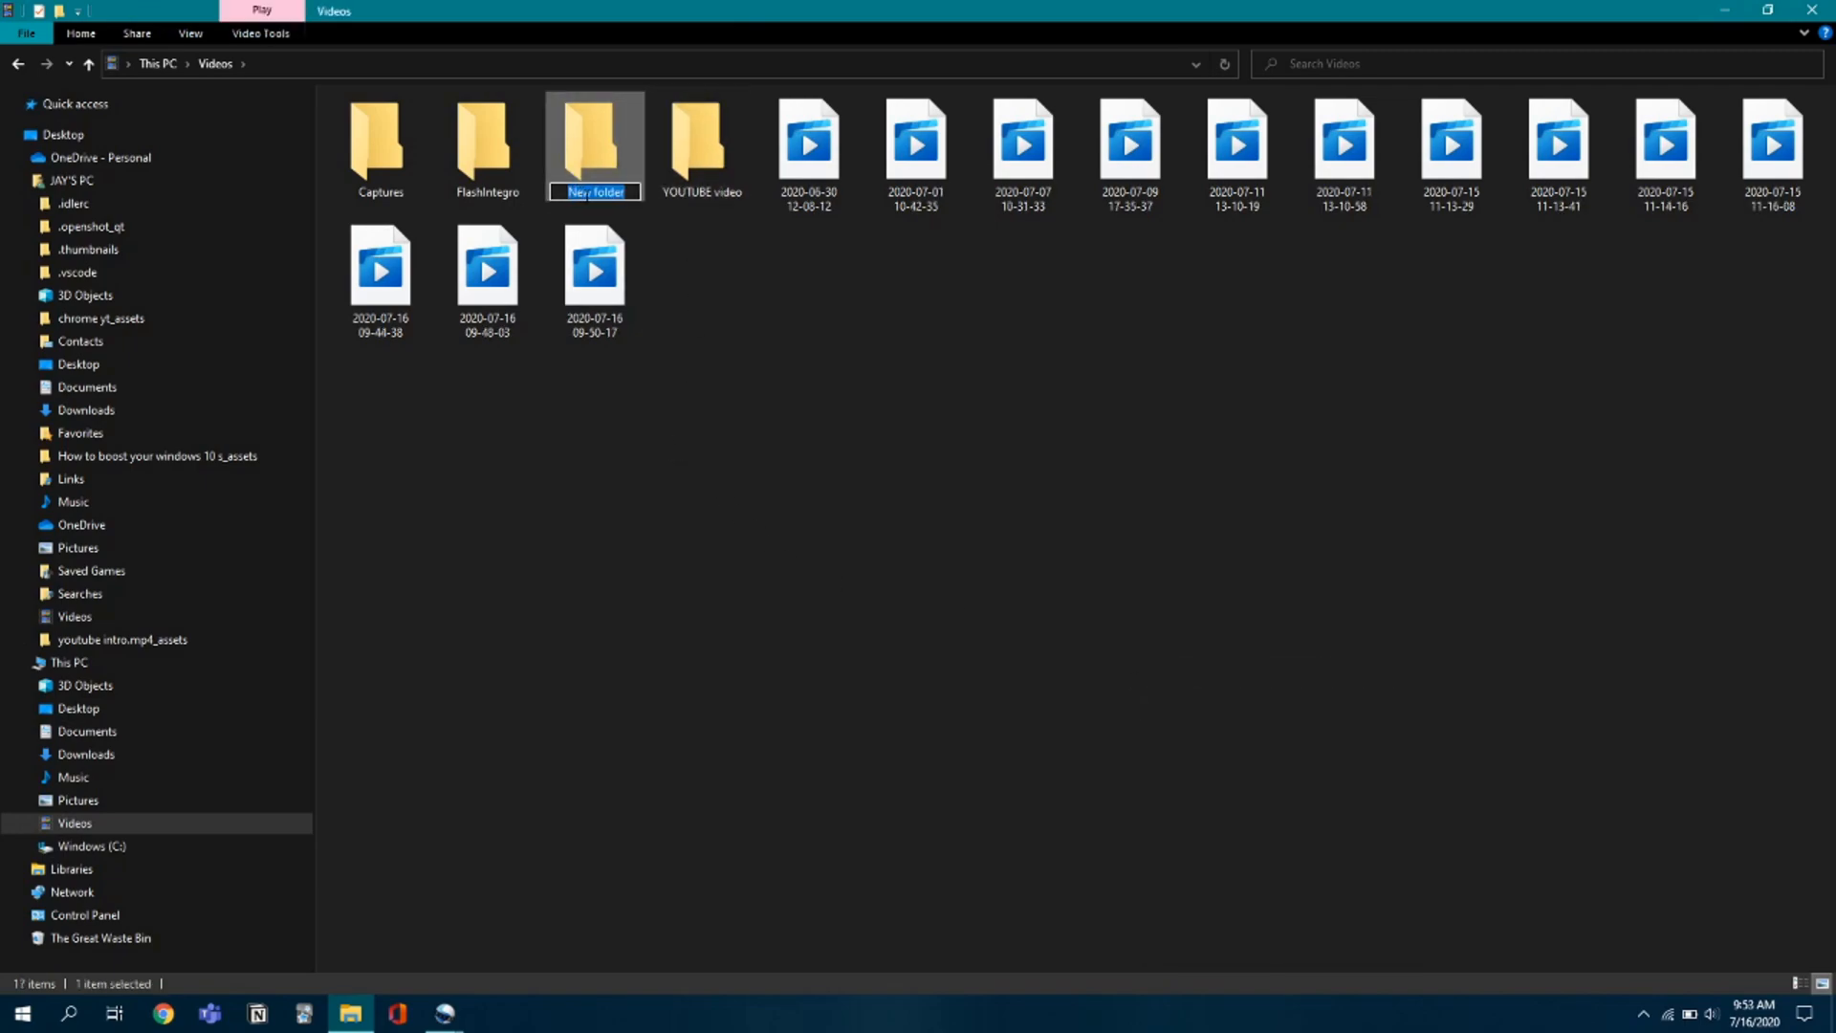
Delete the new folder, sending it to the Recycle Bin.
right_click(594, 139)
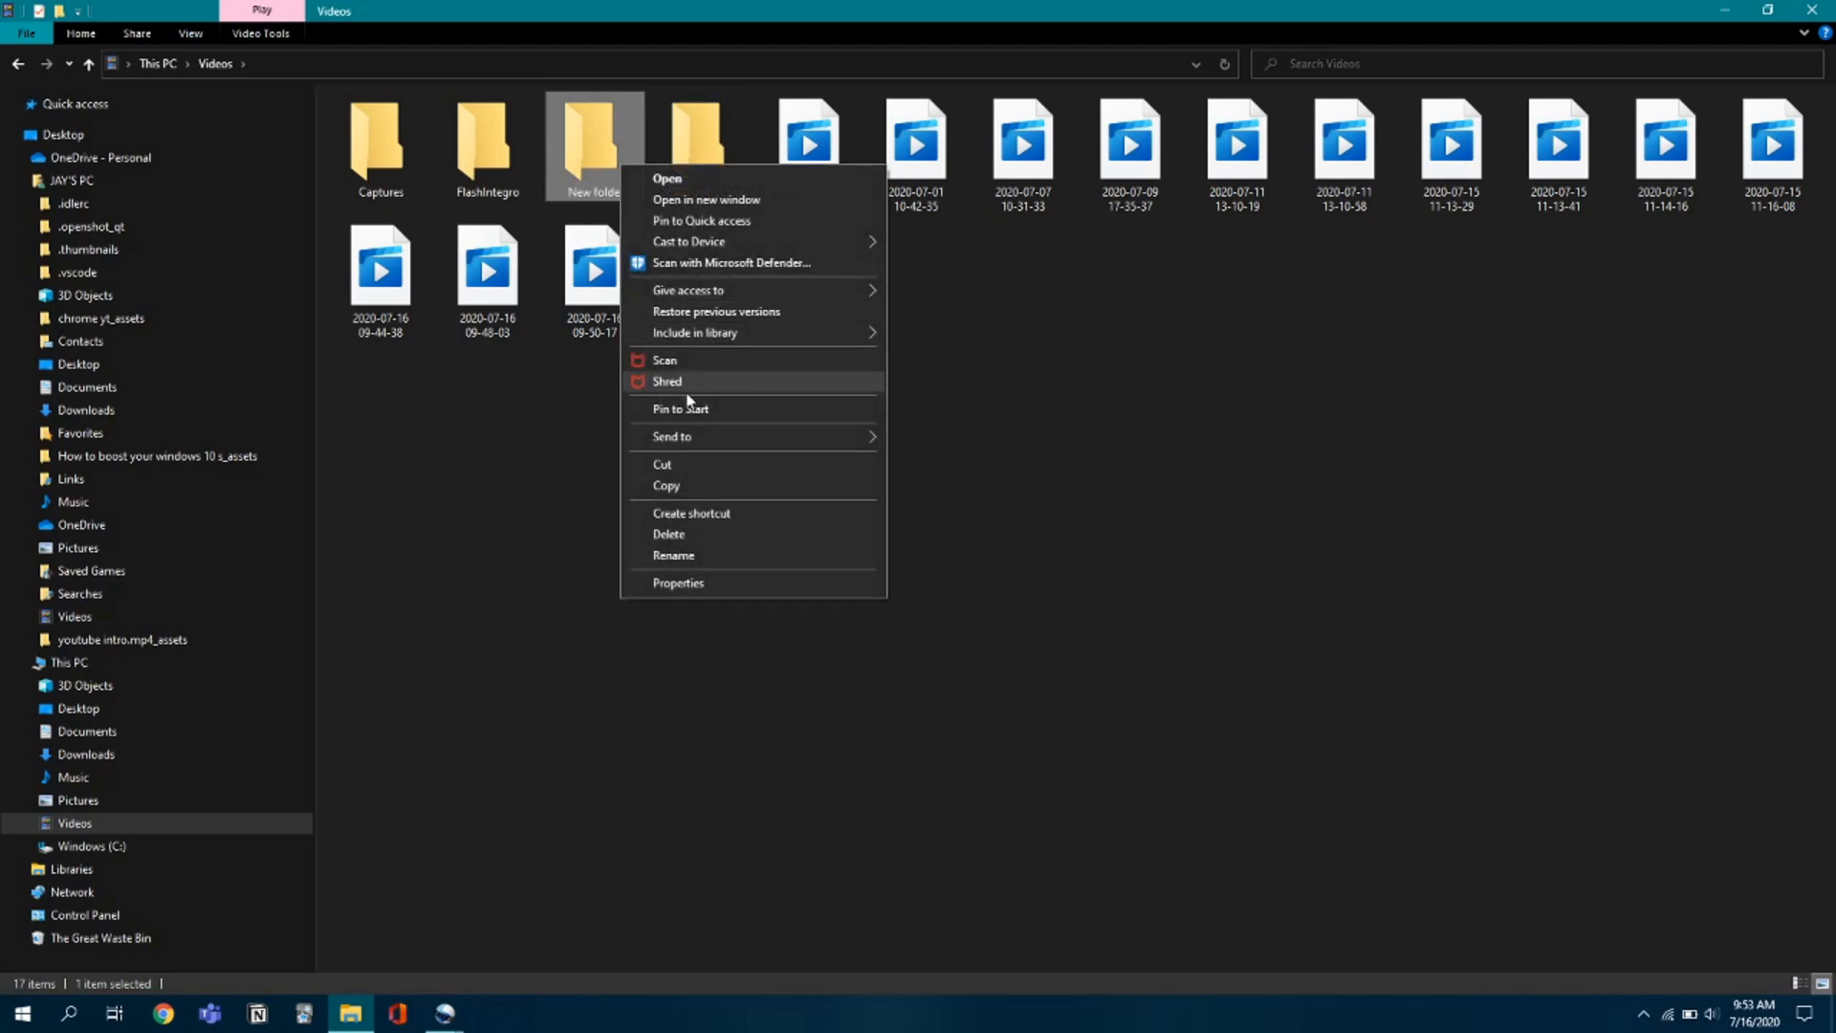
click(670, 534)
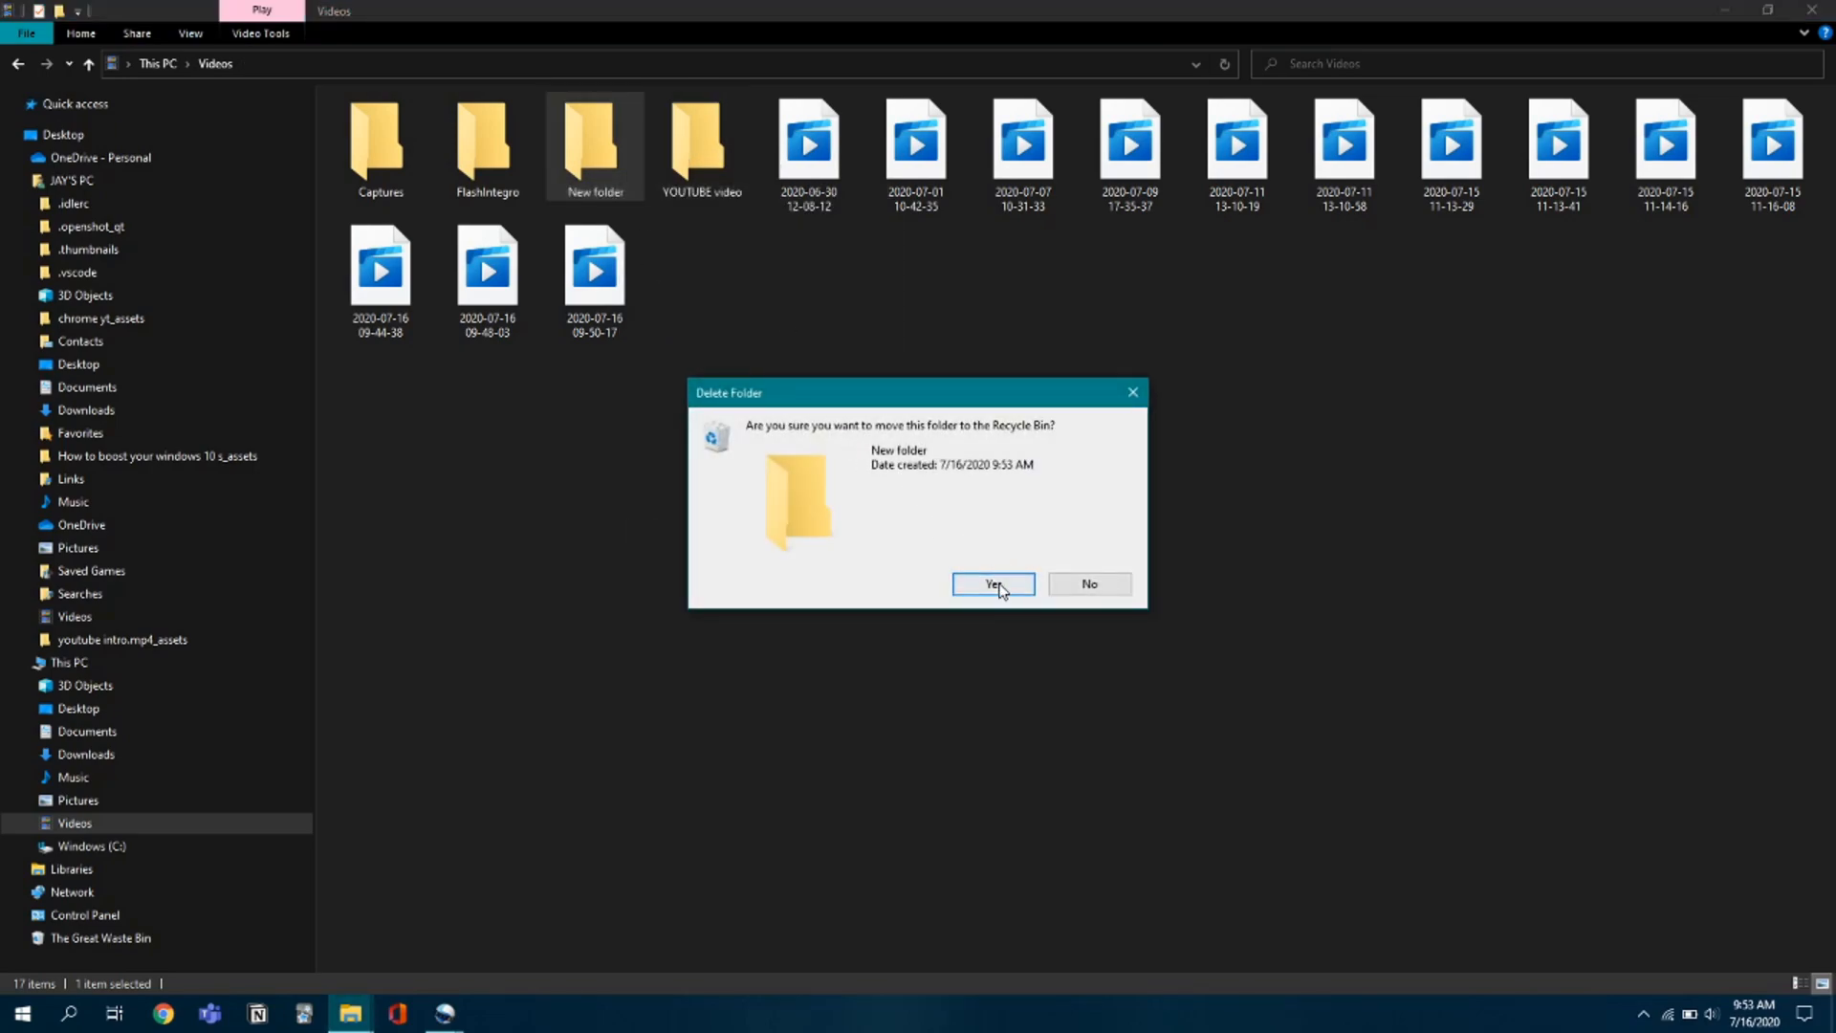
click(992, 583)
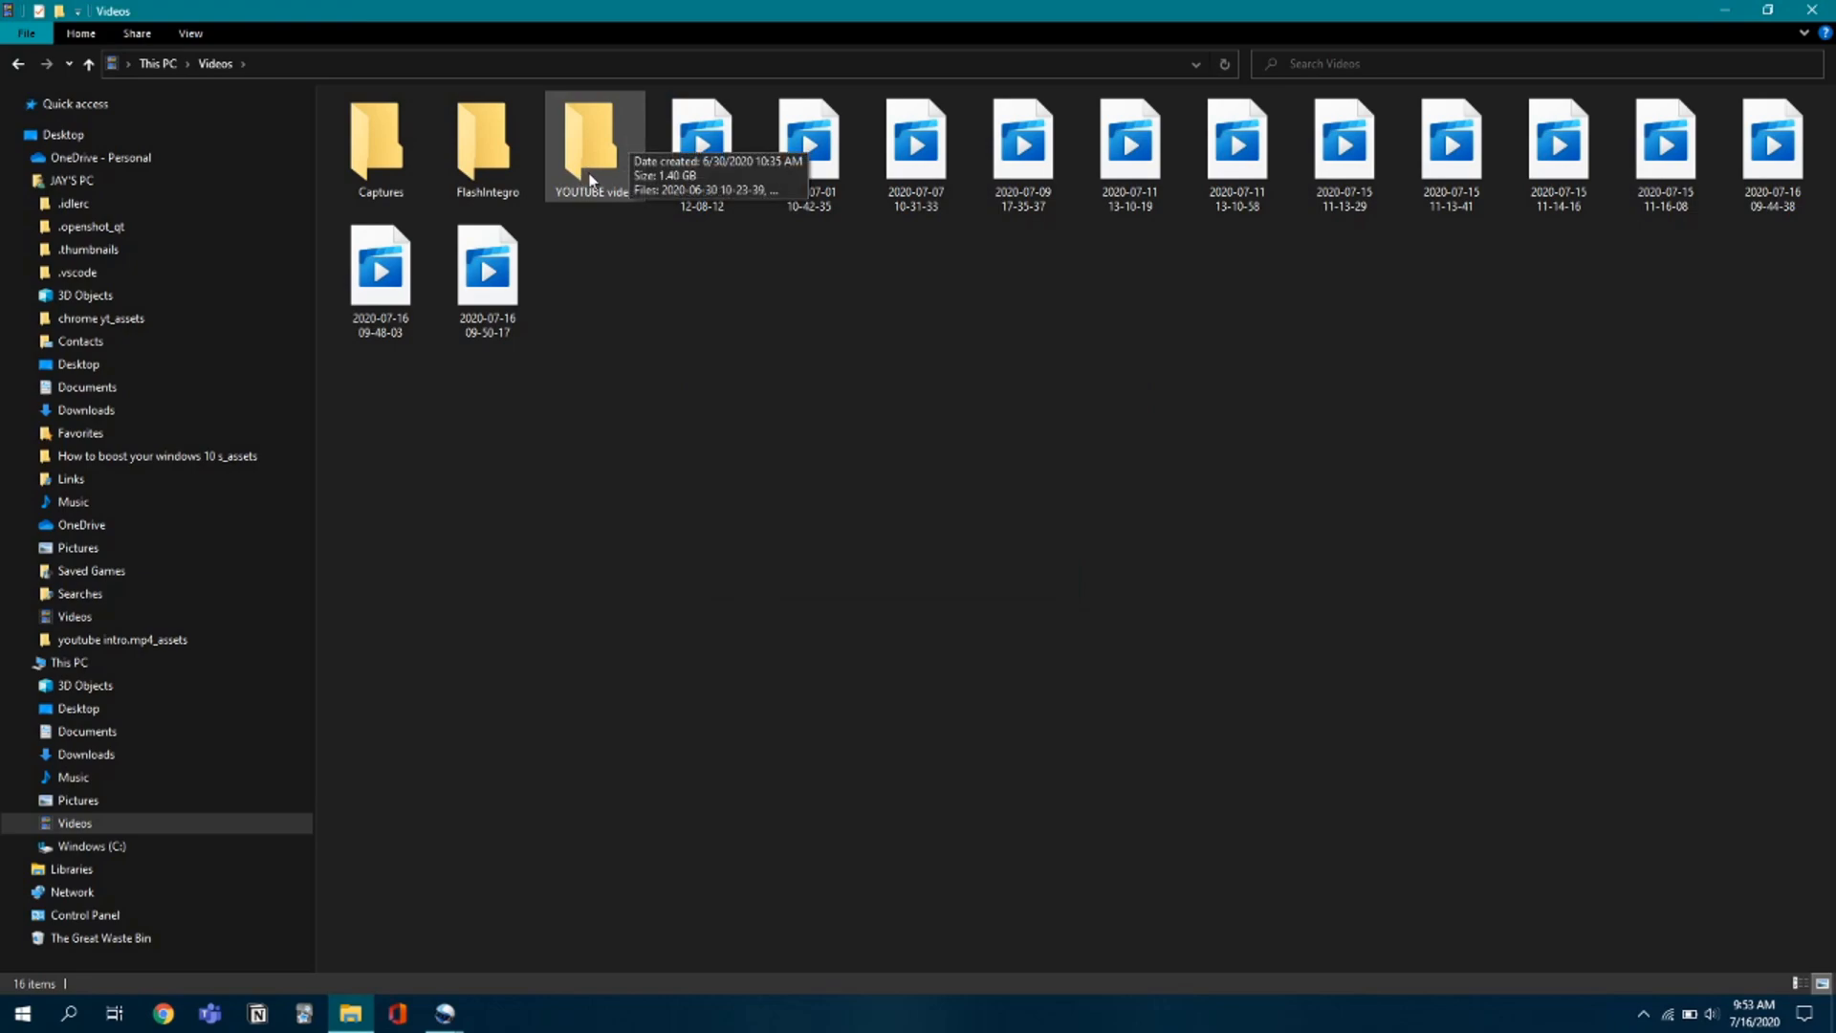
Open the YOUTUBE video folder and check the random project file is listed.
double_click(594, 140)
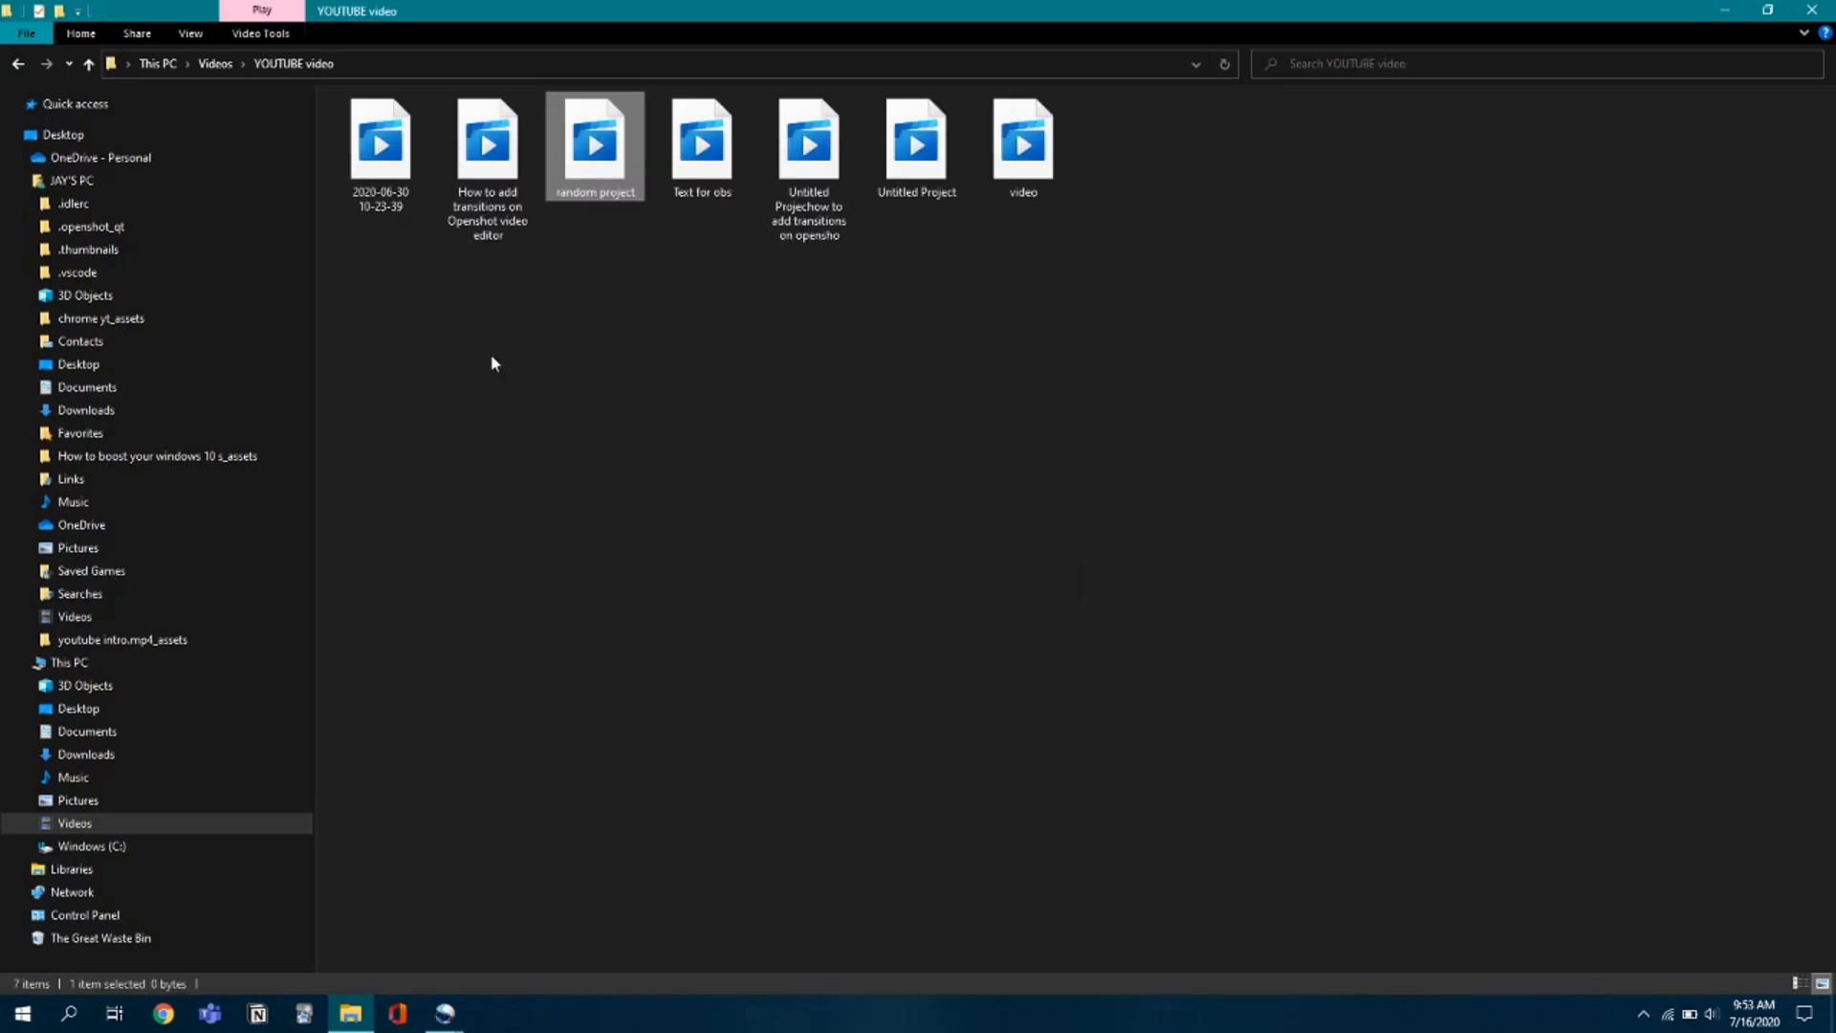
click(606, 340)
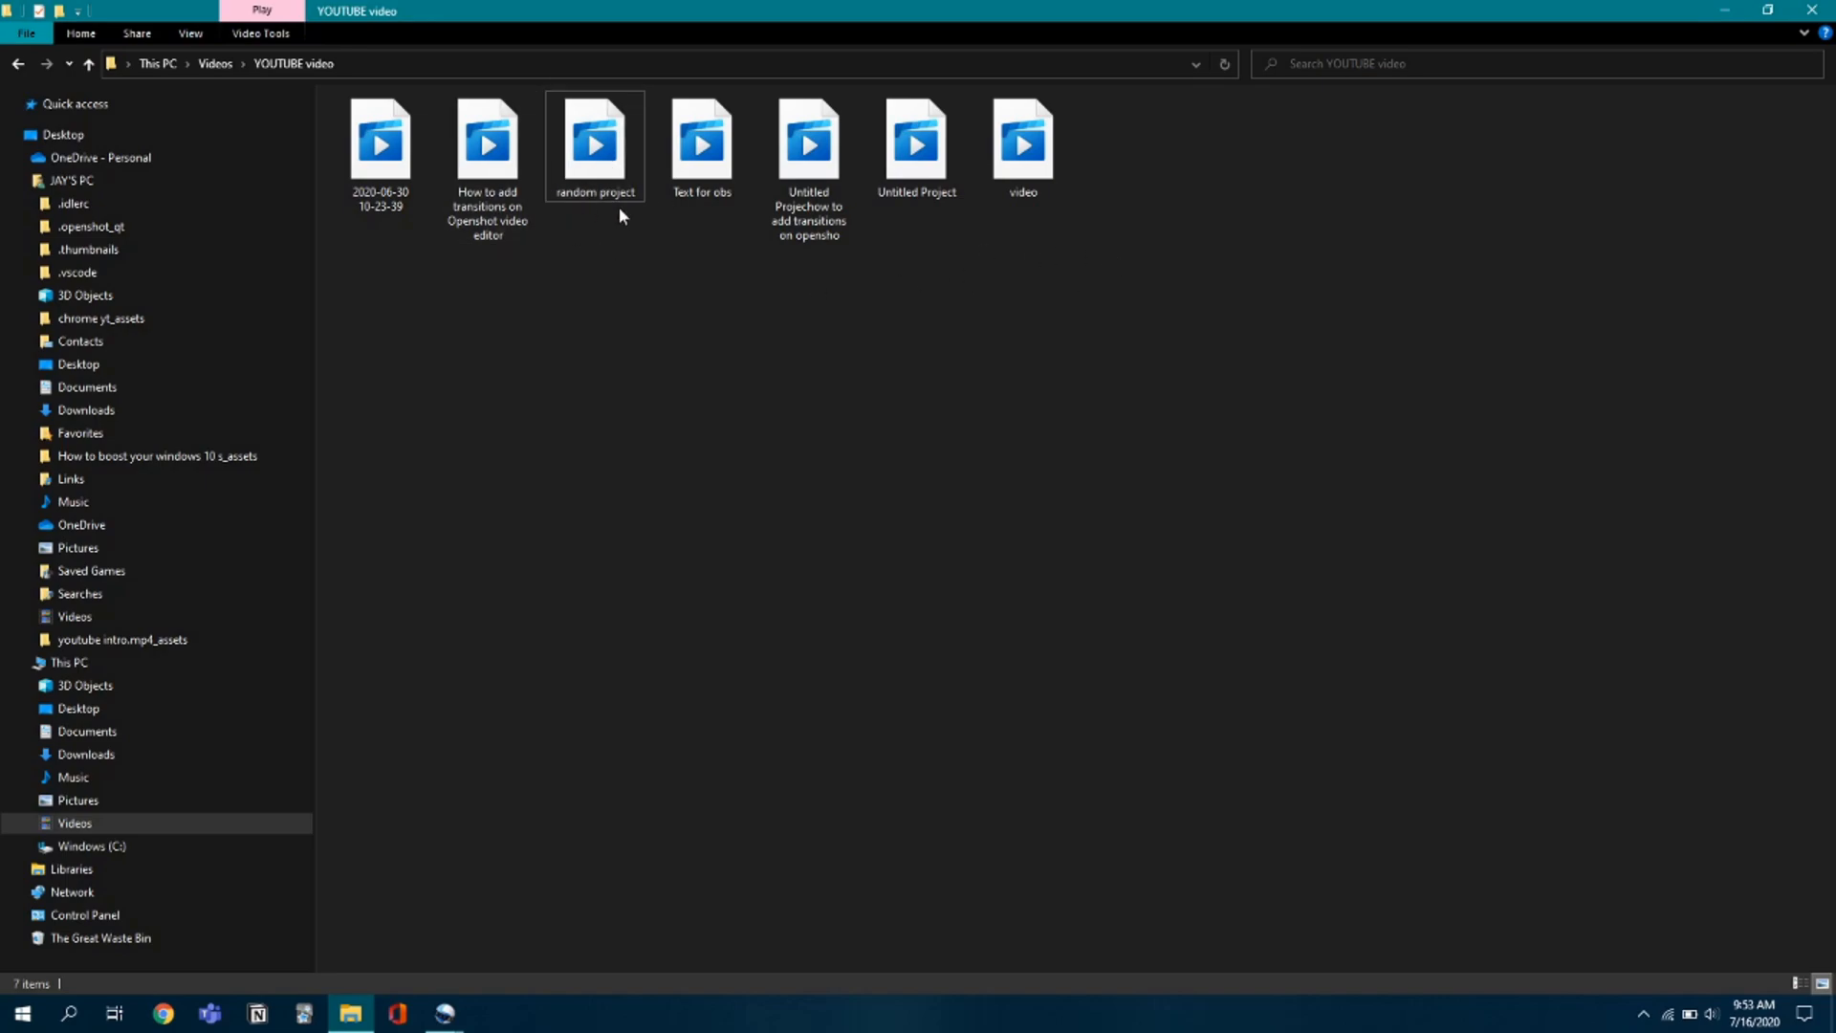
mouse_move(609, 191)
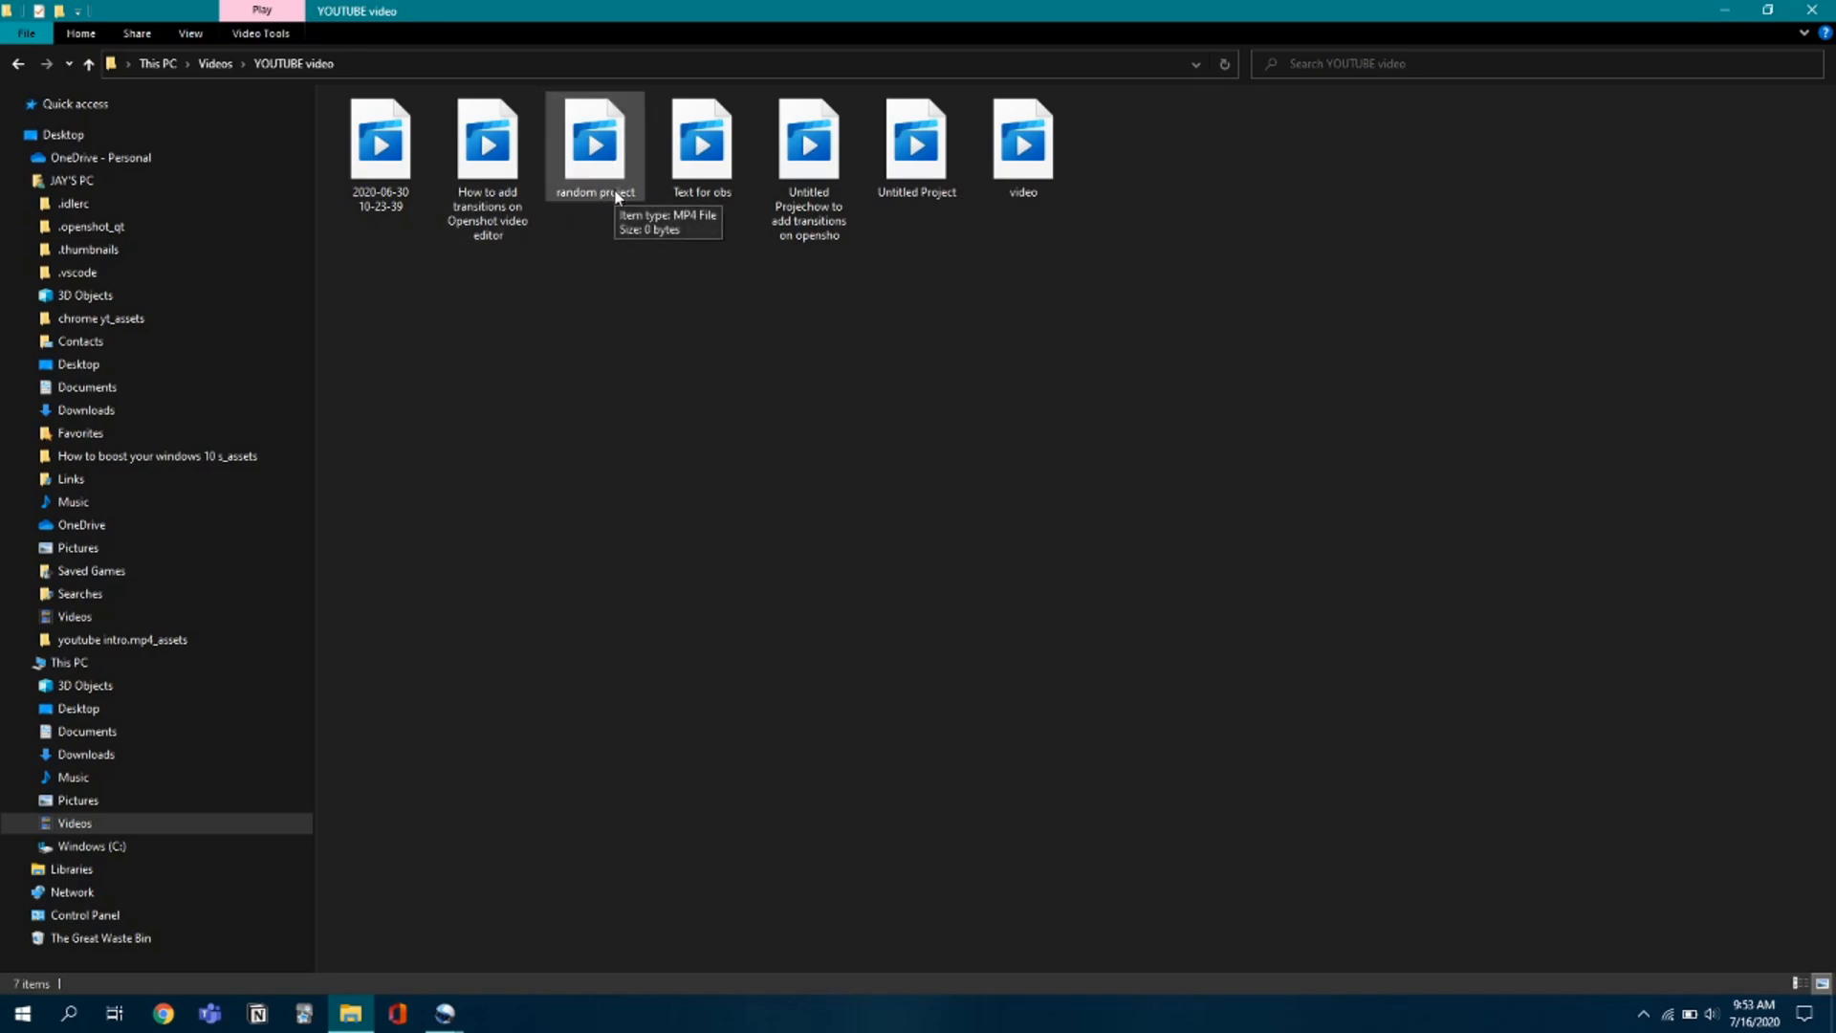
mouse_move(600, 178)
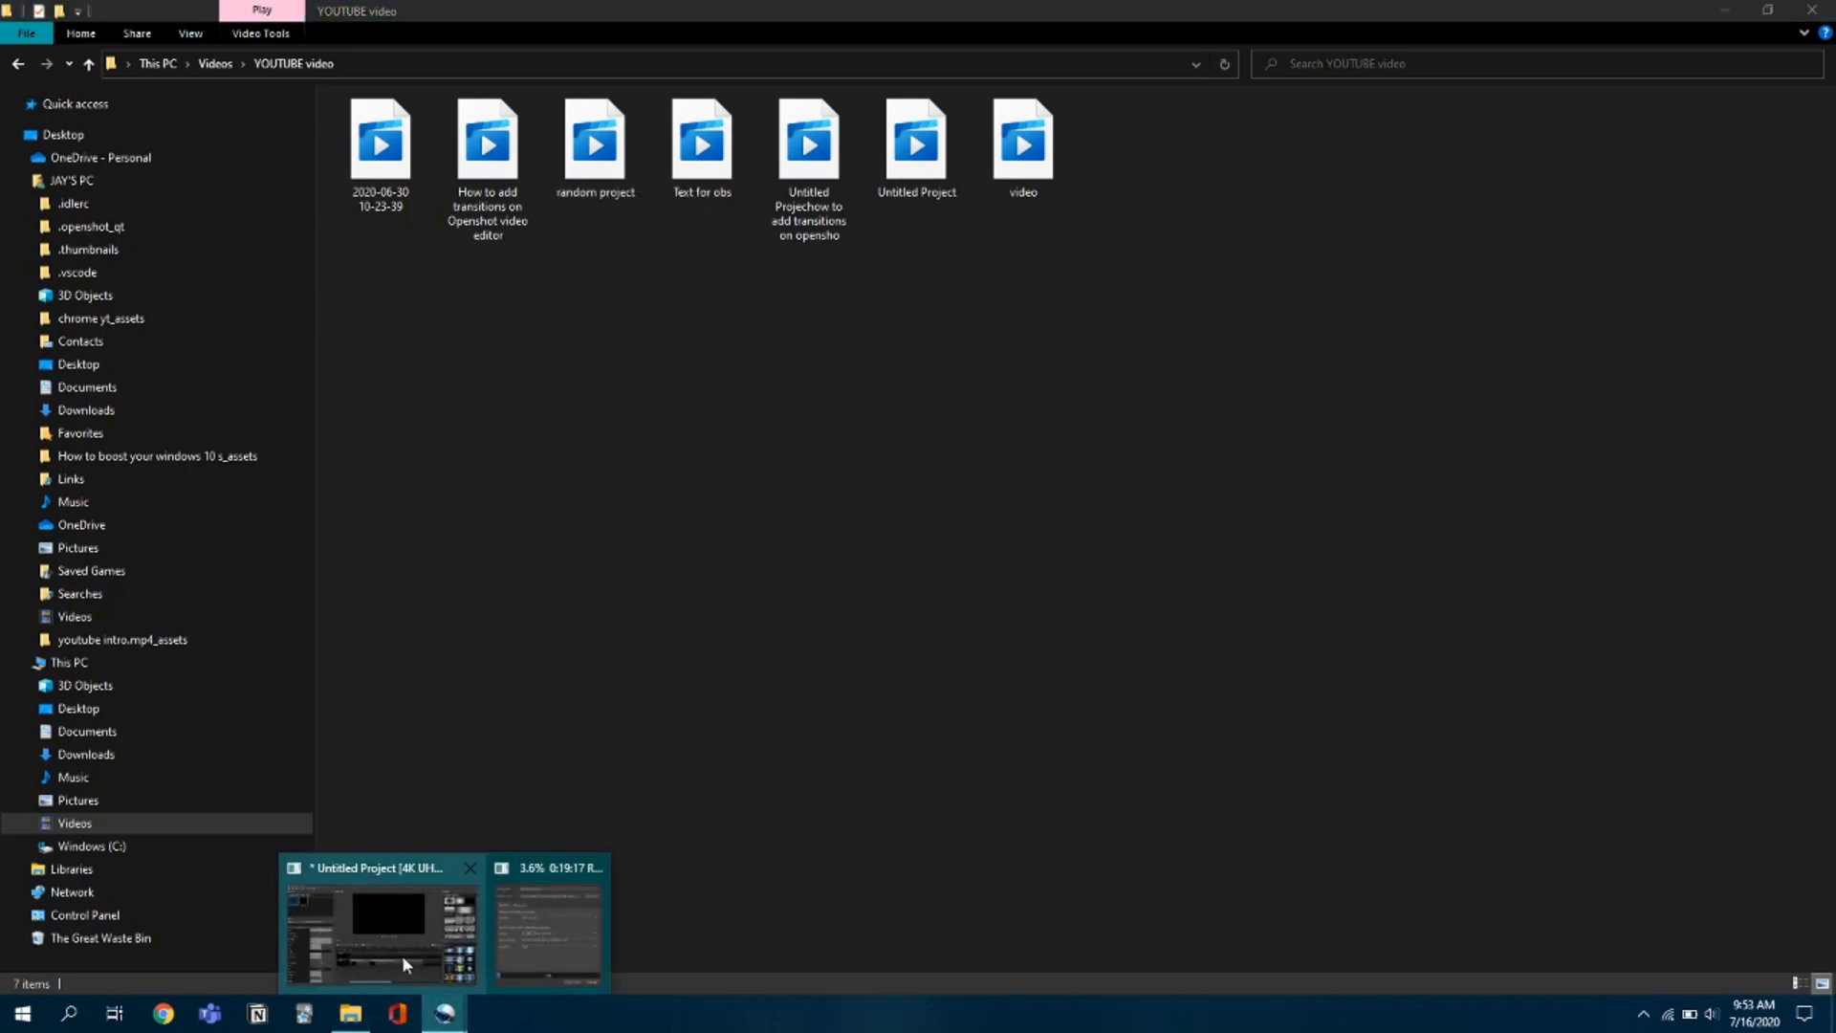
mouse_move(603, 1028)
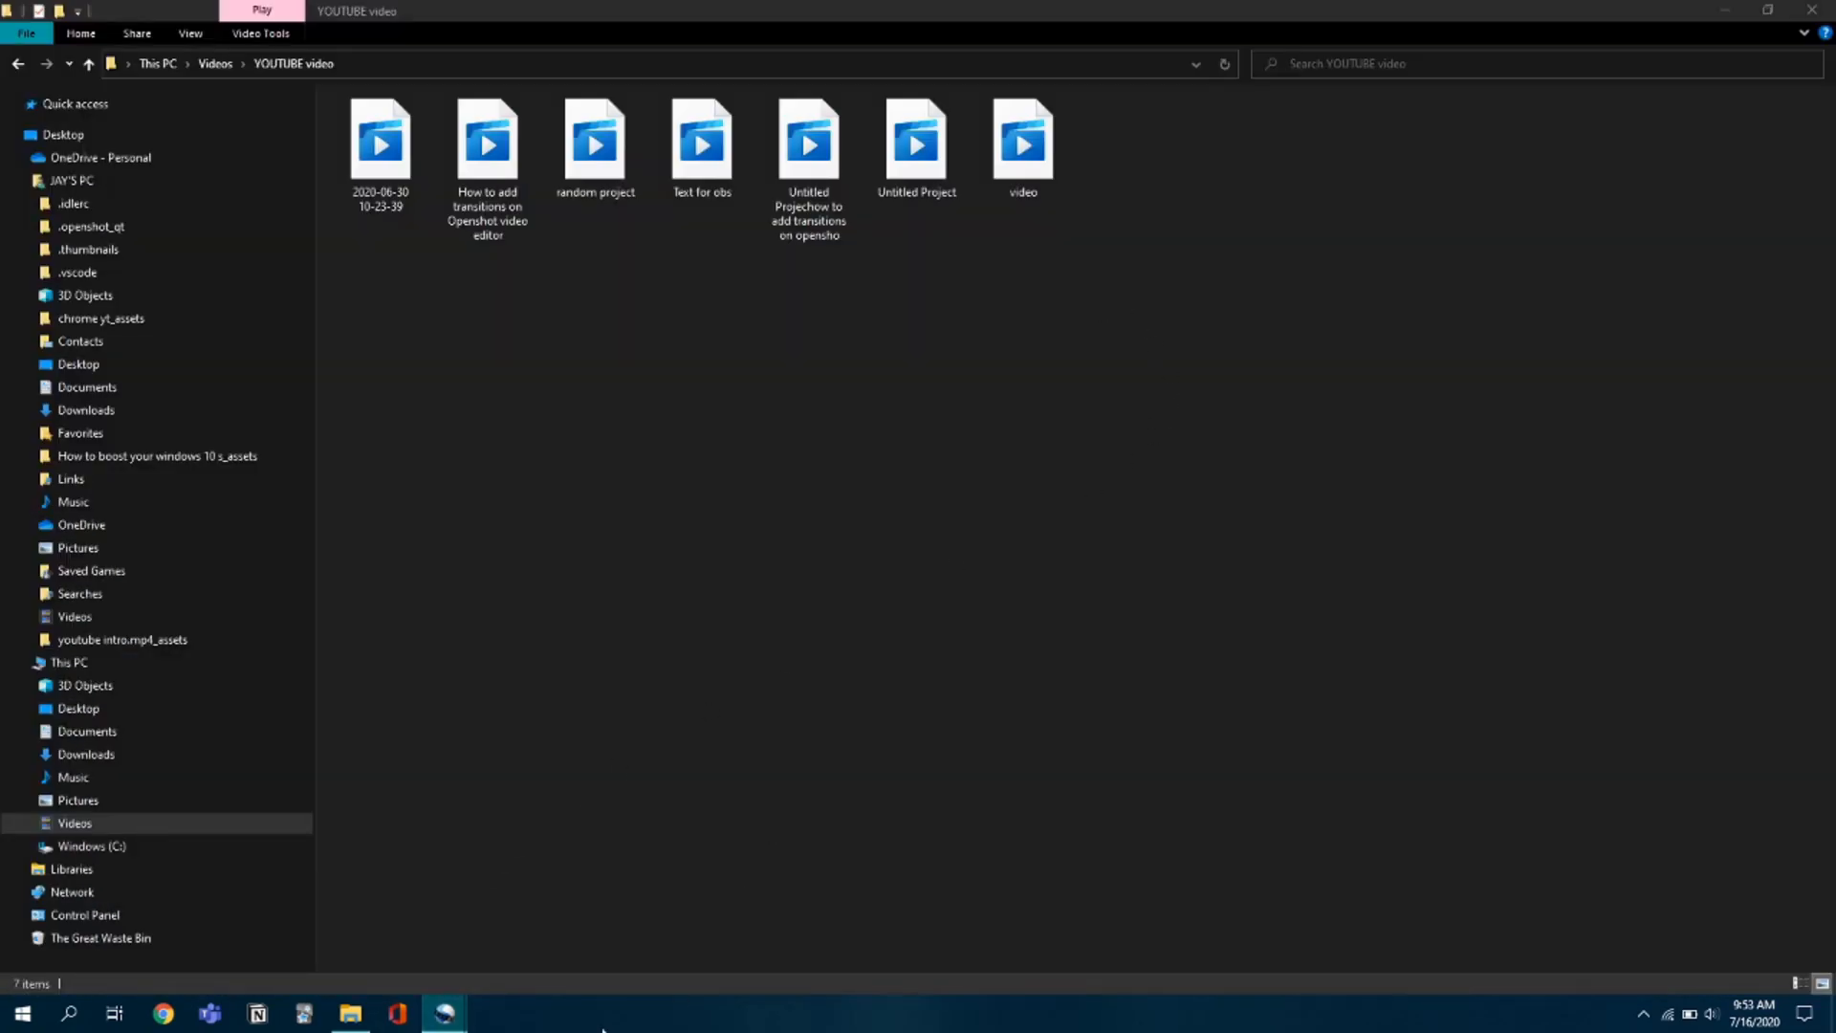